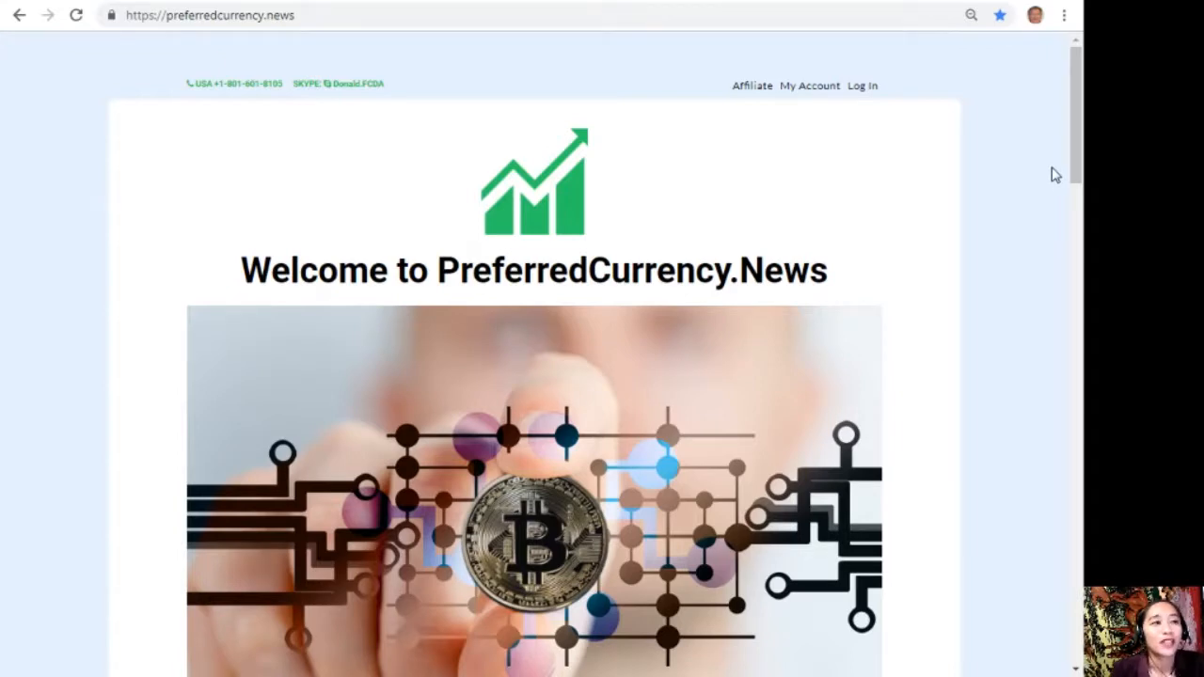
- Scroll the homepage down to the SUBSCRIBE NOW offer with PayPal and Coinbase options
scroll(down, 3)
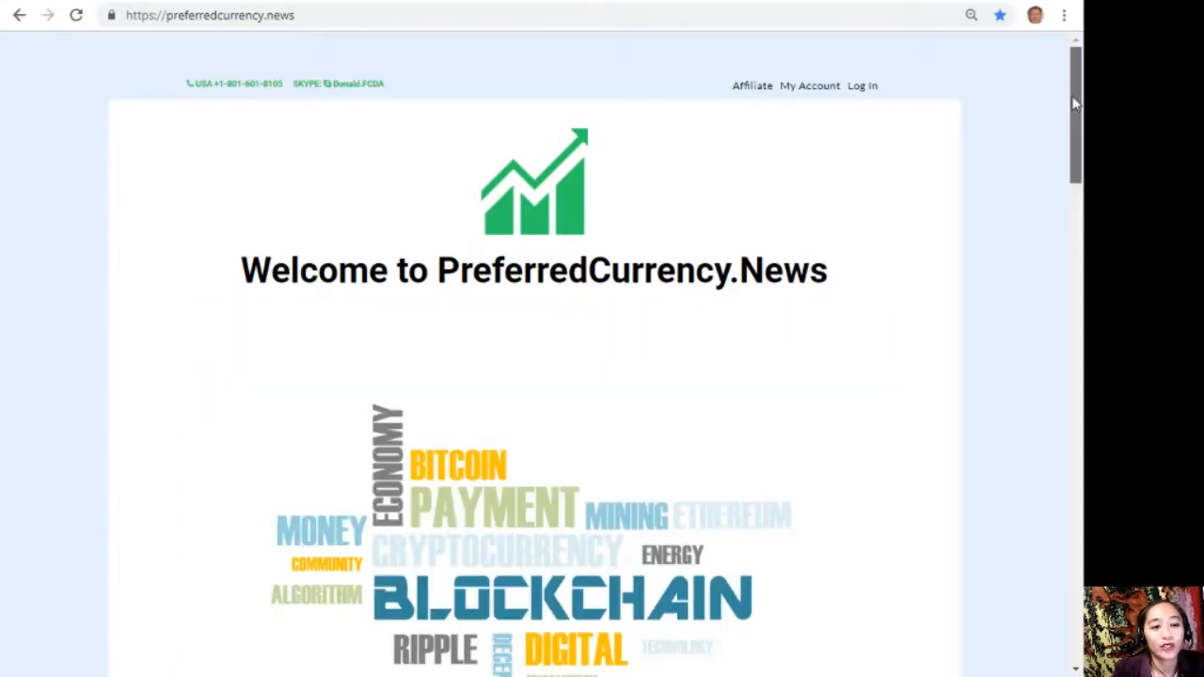
scroll(down, 3)
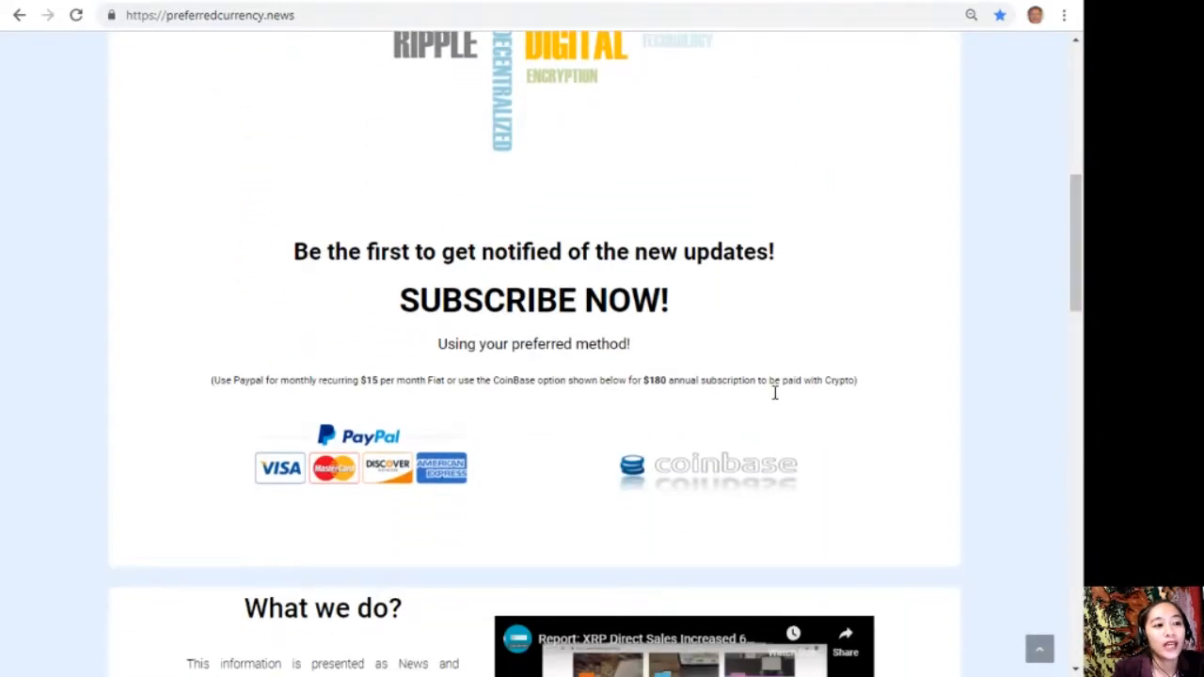
mouse_move(449, 461)
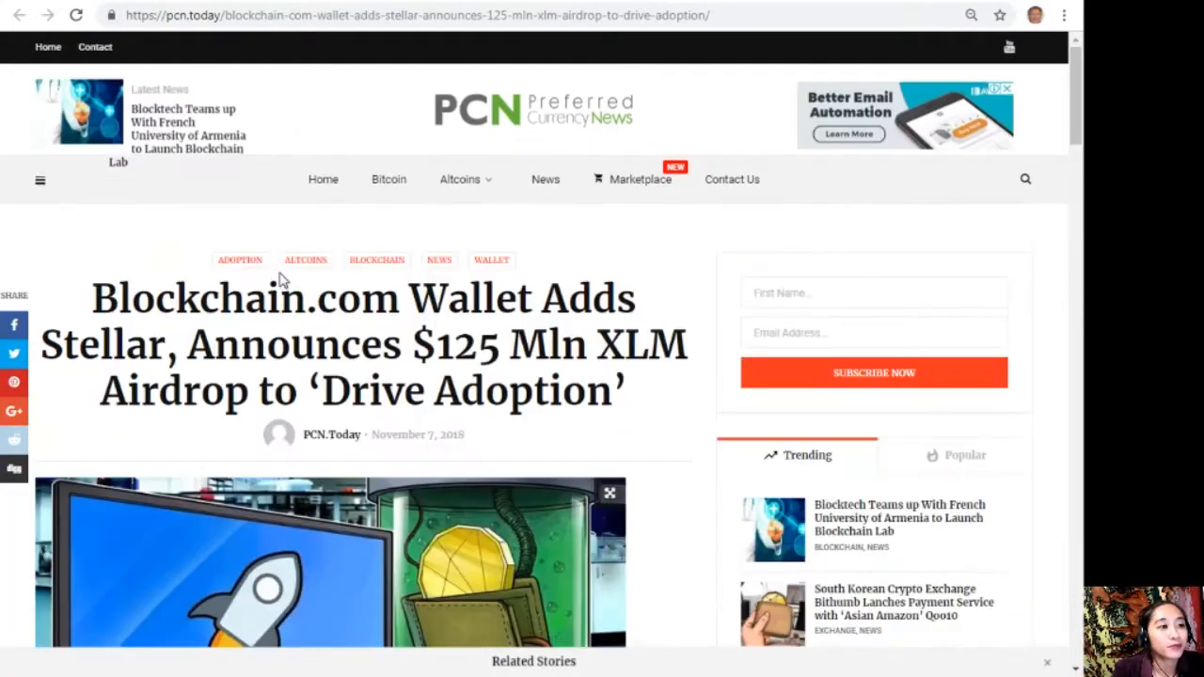
mouse_move(982, 389)
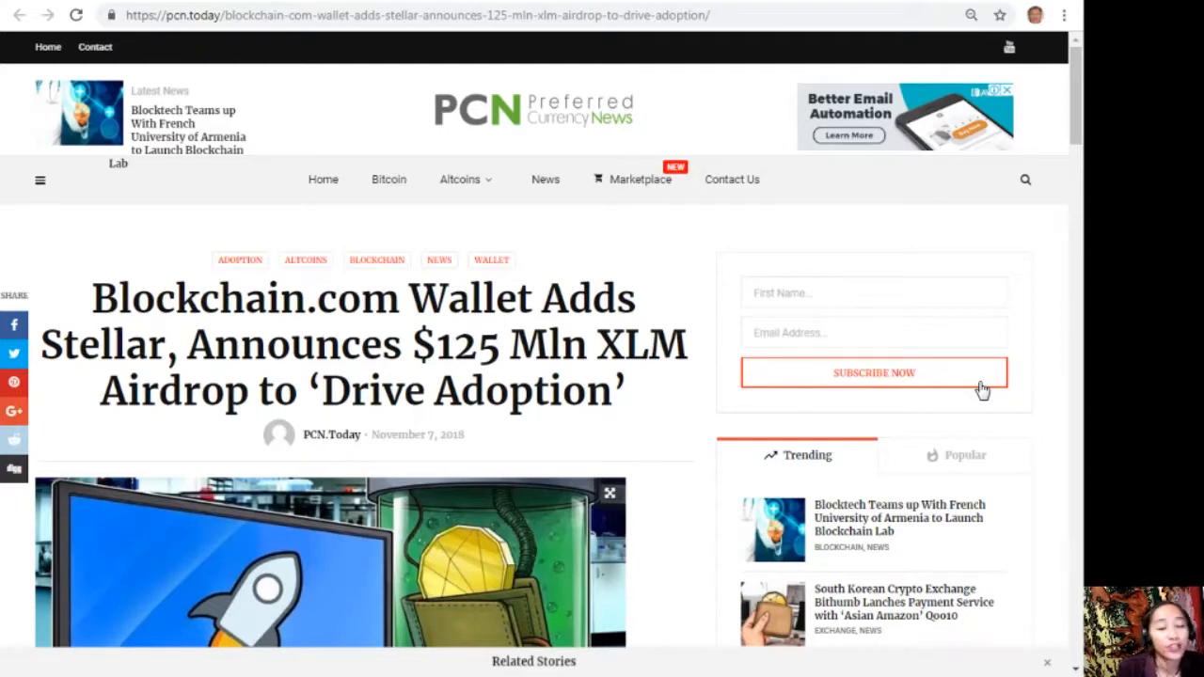
scroll(down, 3)
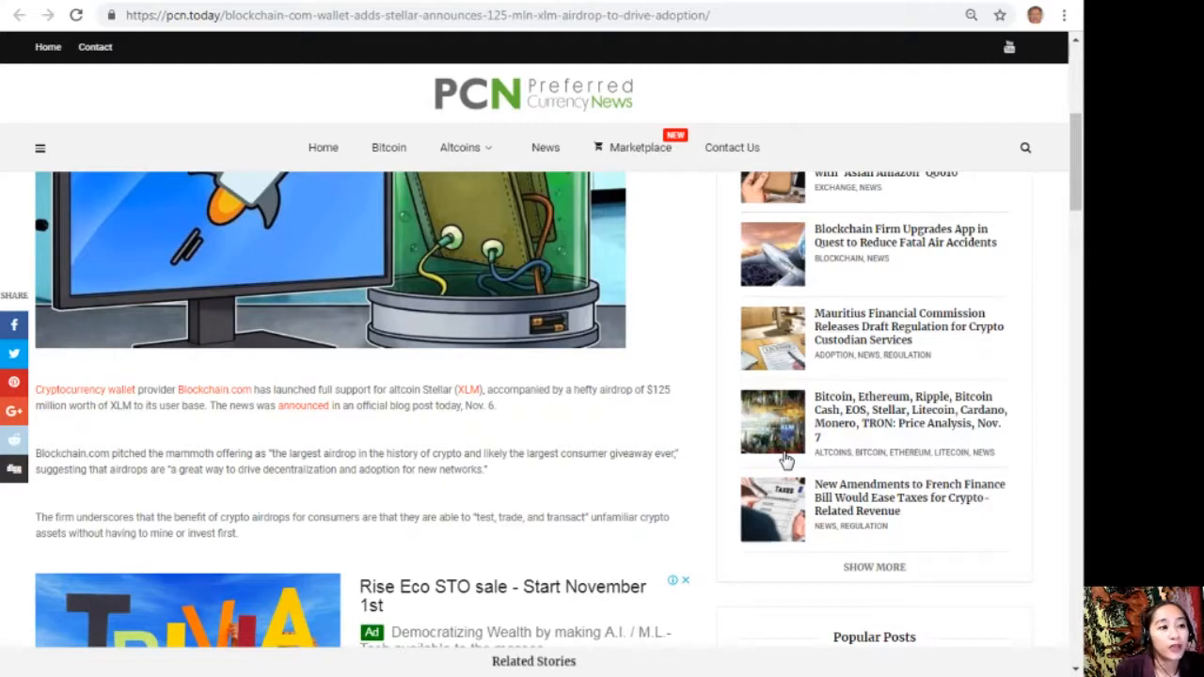
mouse_move(769, 358)
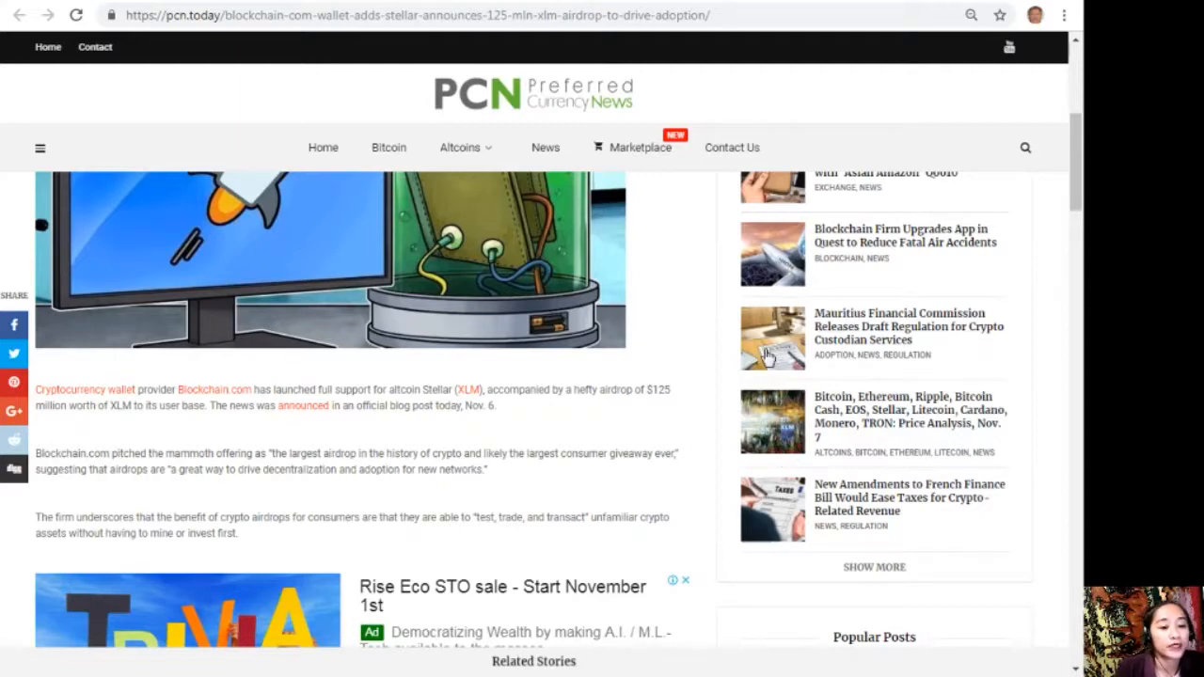
mouse_move(729, 386)
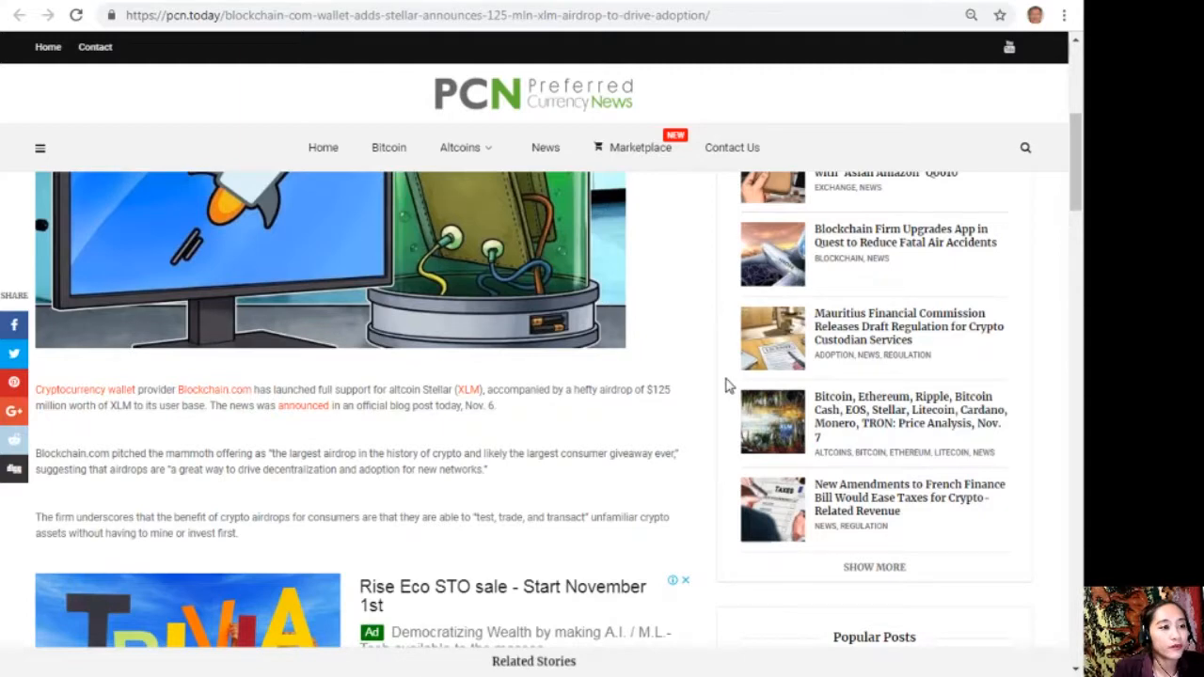
scroll(down, 3)
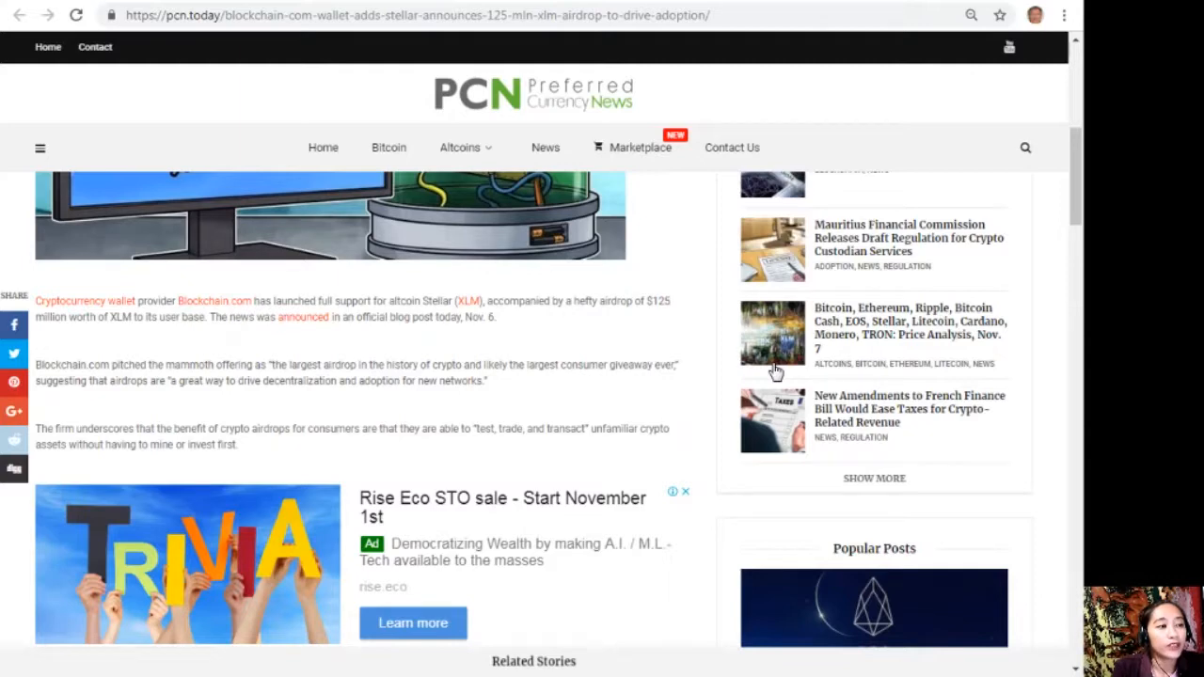
scroll(down, 3)
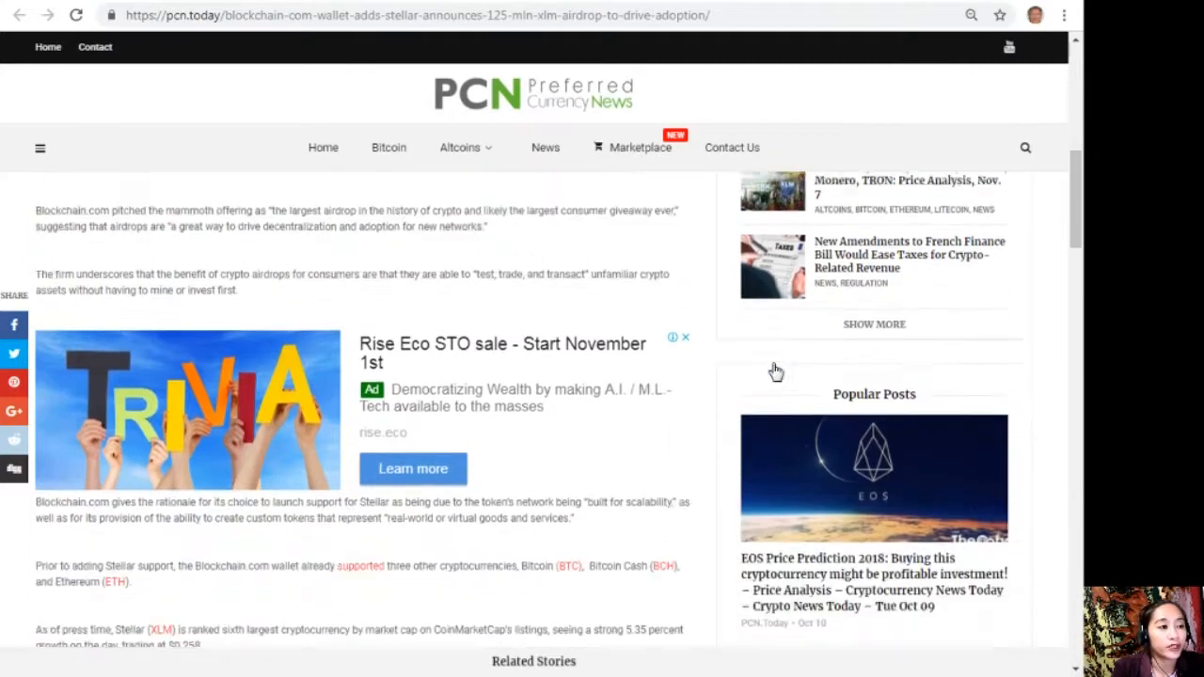
scroll(down, 3)
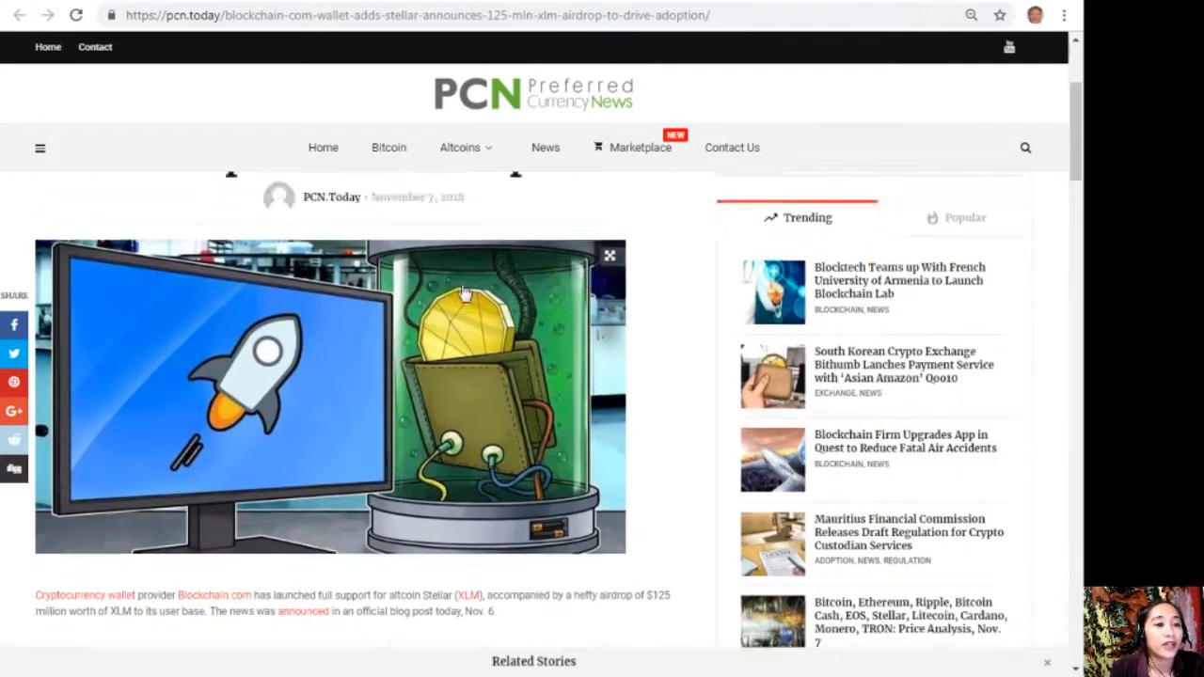
scroll(up, 3)
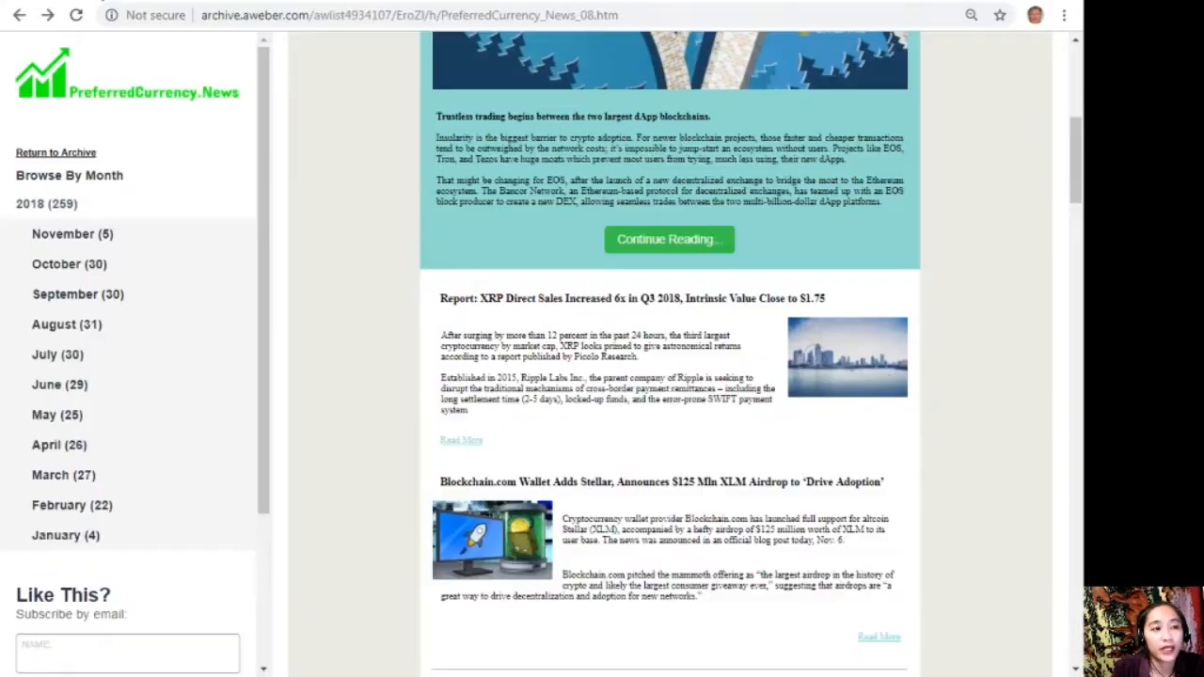
- Scroll the newsletter issue down to its exchanges and footer, then back up to the eosauthority.com/alerts link
scroll(up, 3)
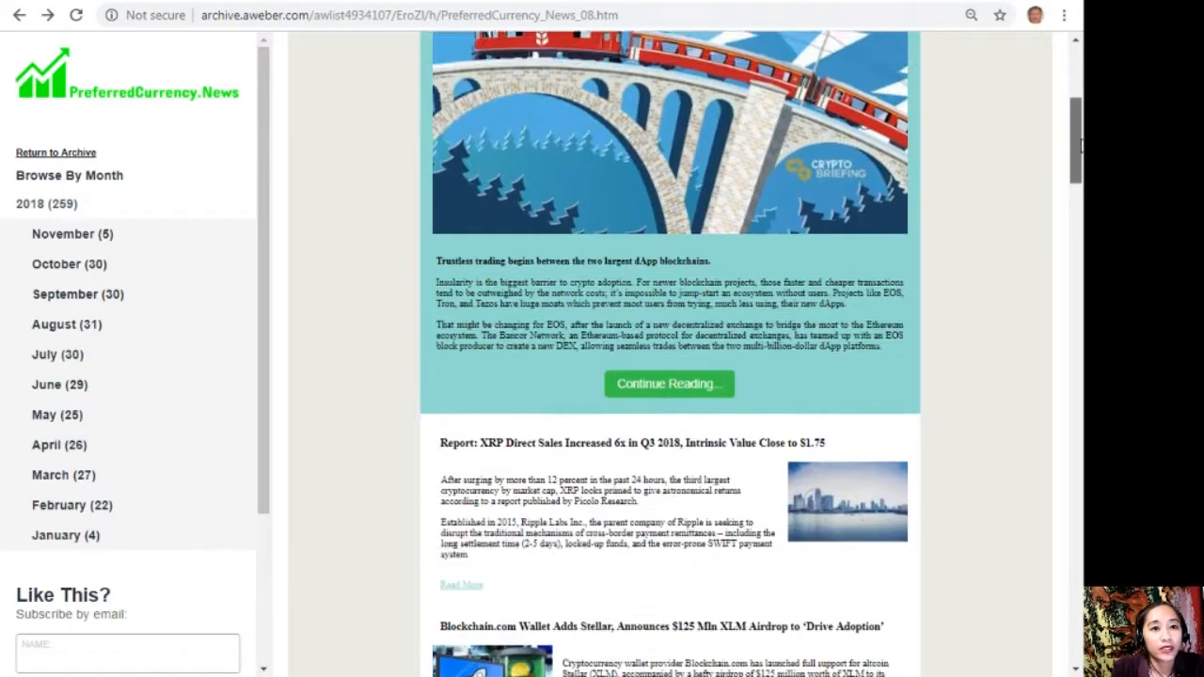
scroll(up, 3)
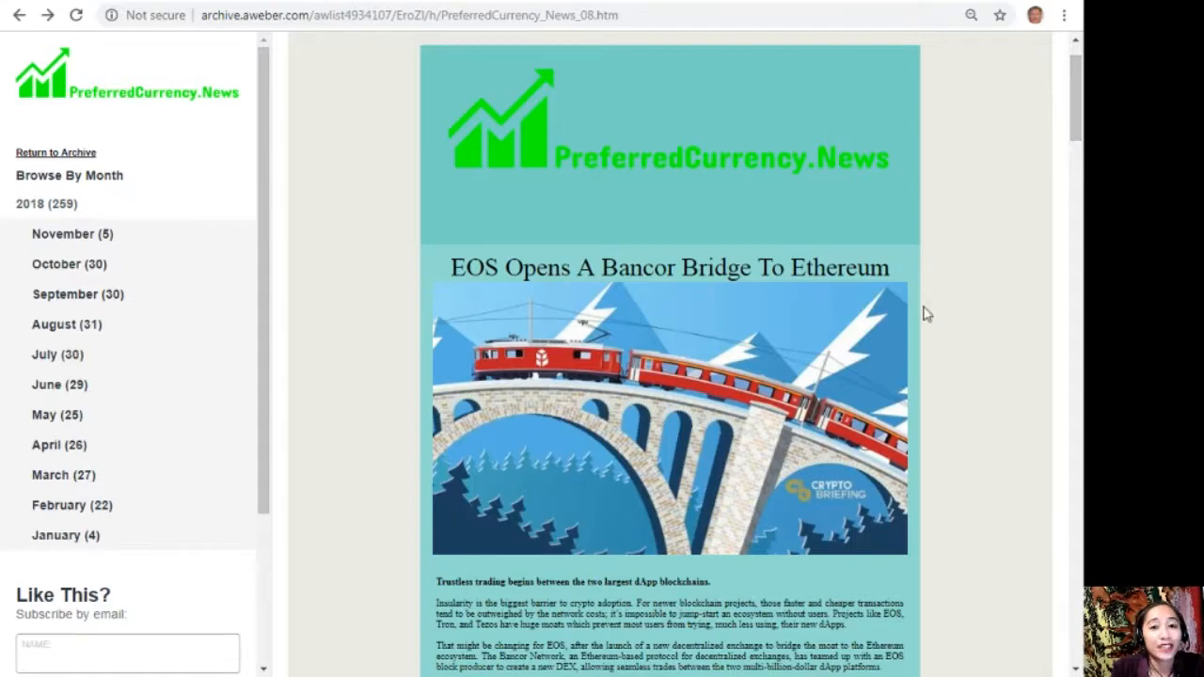
scroll(down, 3)
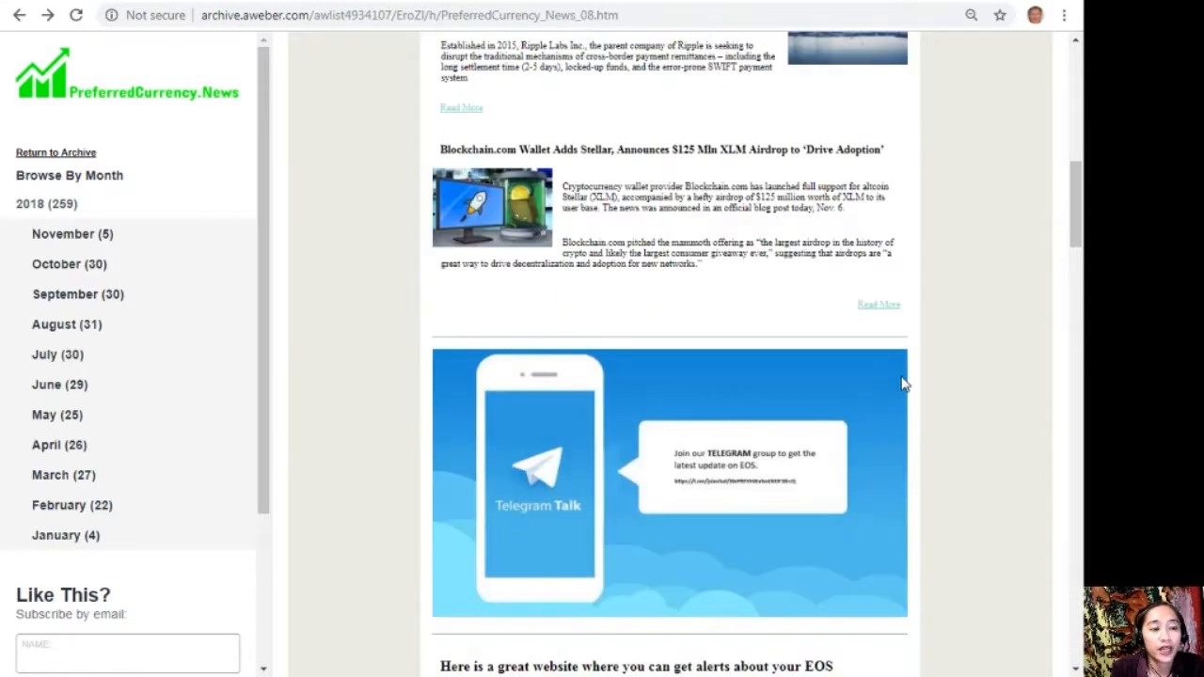
scroll(down, 3)
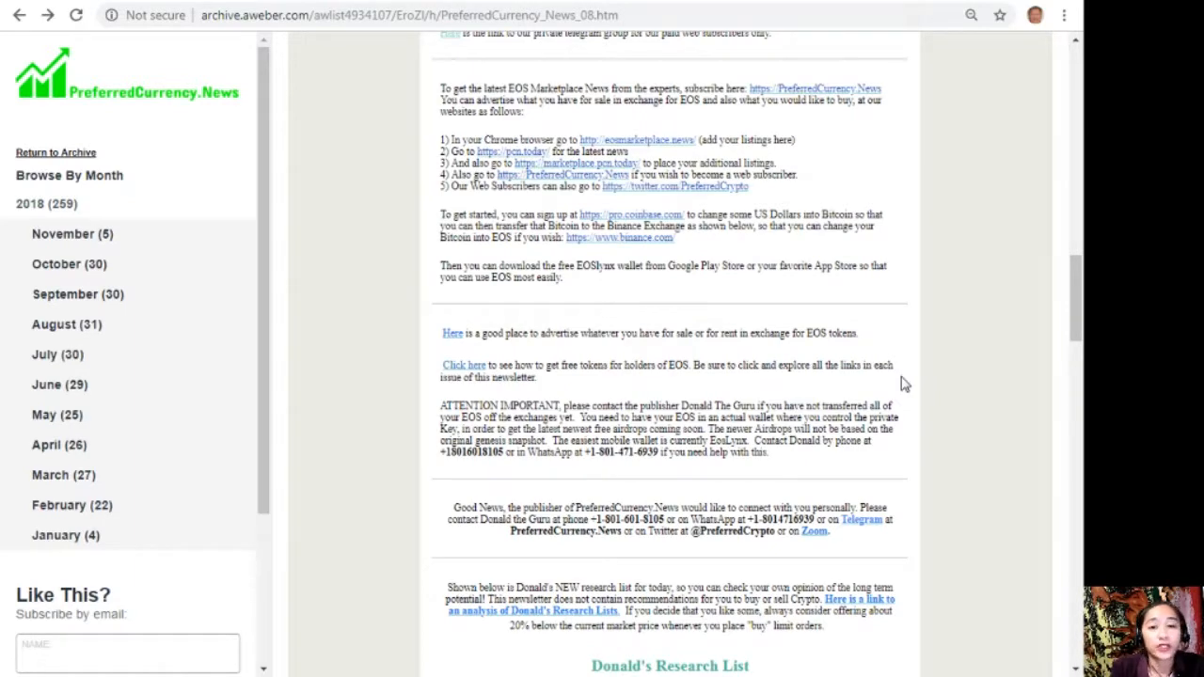
scroll(down, 3)
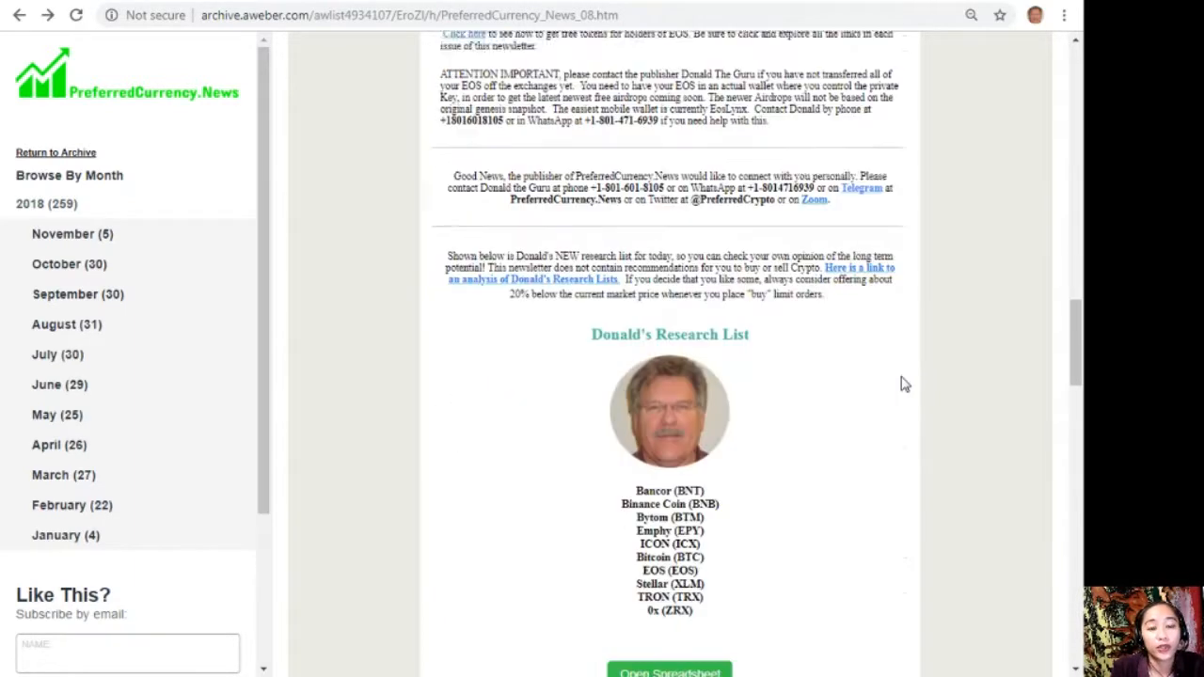
scroll(down, 3)
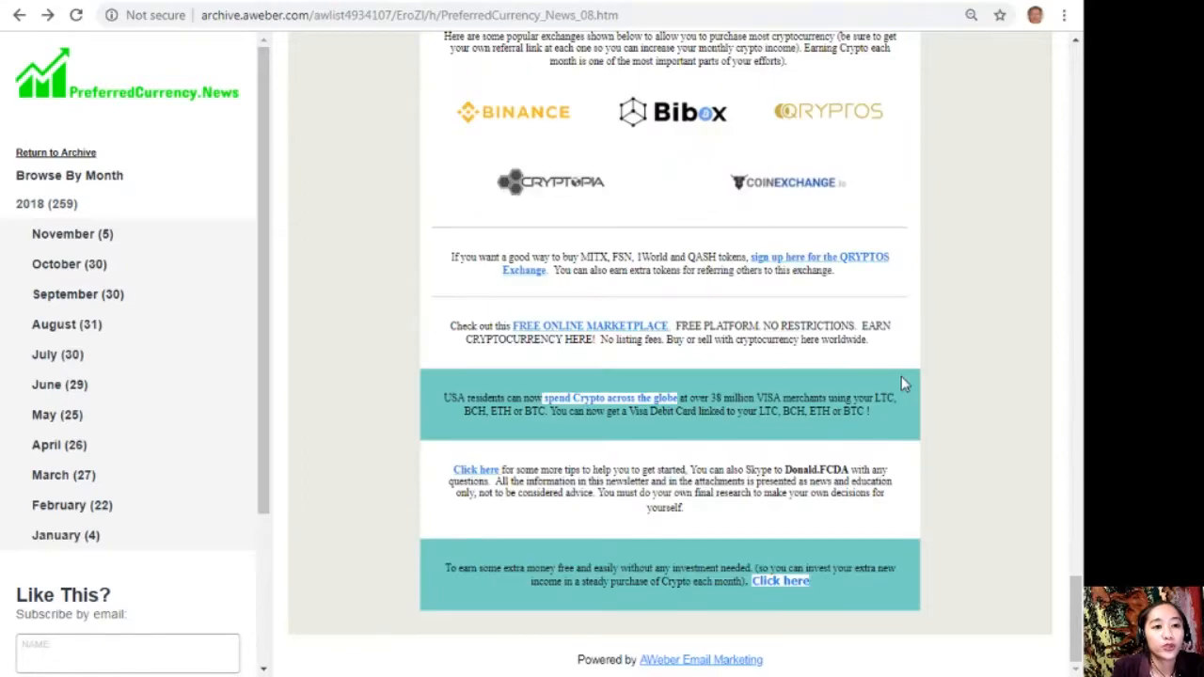
scroll(up, 3)
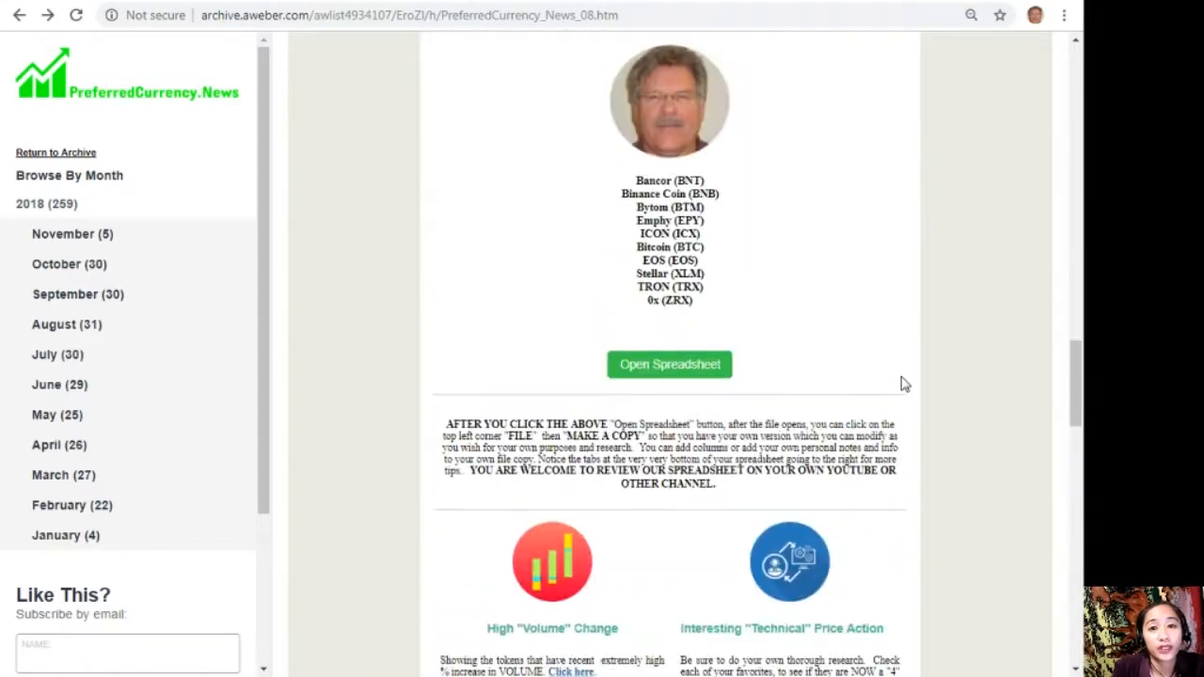
scroll(down, 3)
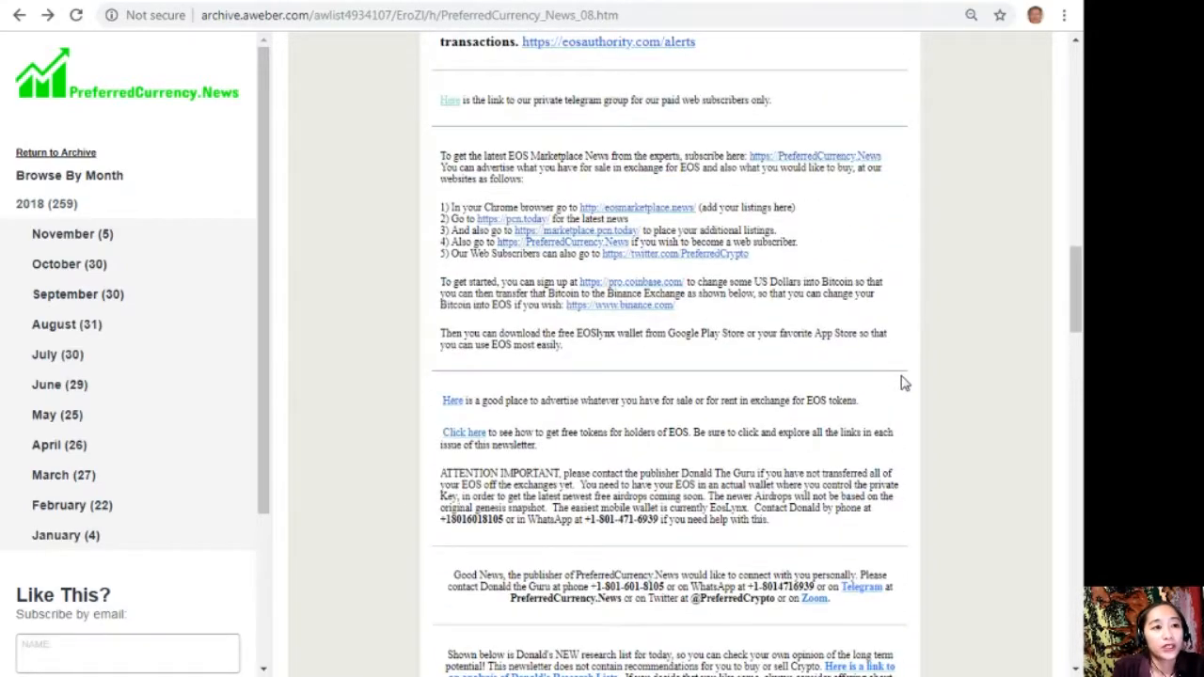
scroll(up, 3)
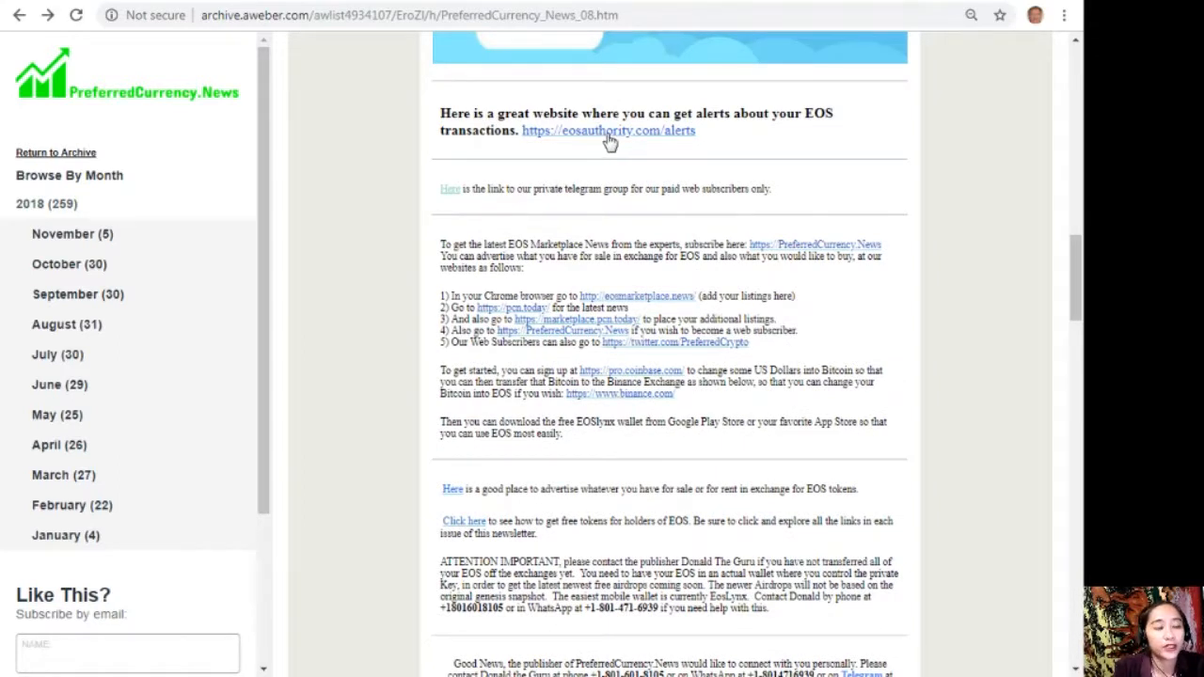
- View the eosauthority.com/alerts transaction alerts page, then return to the newsletter issue
click(609, 131)
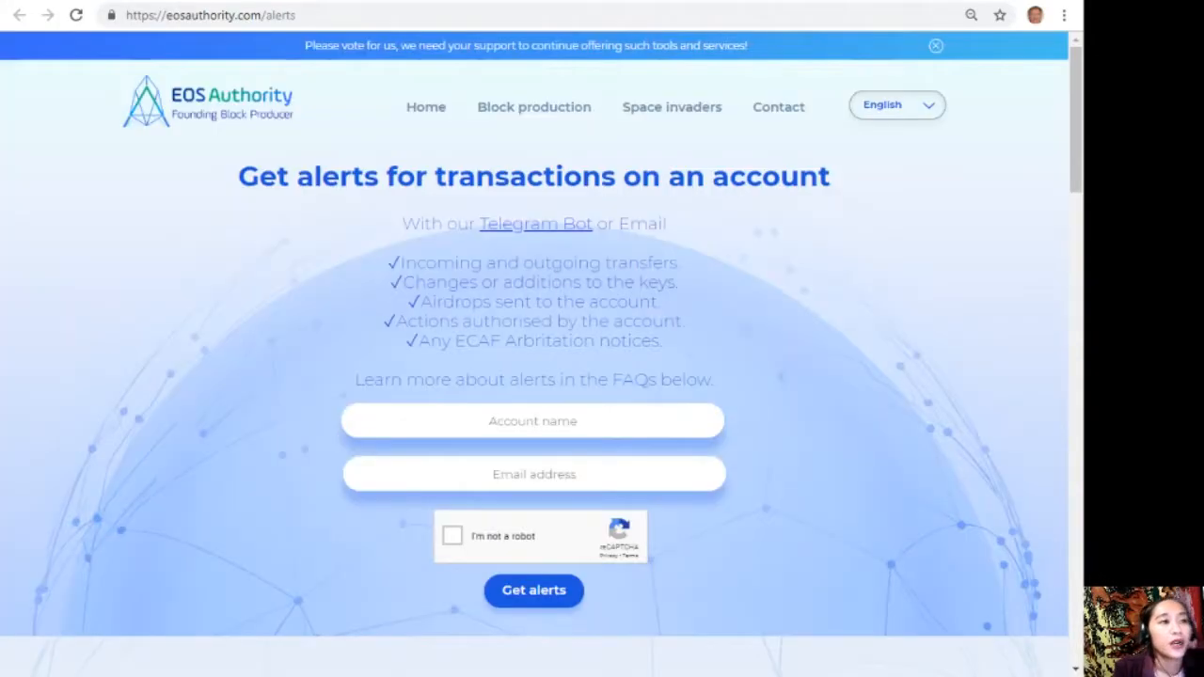
mouse_move(938, 180)
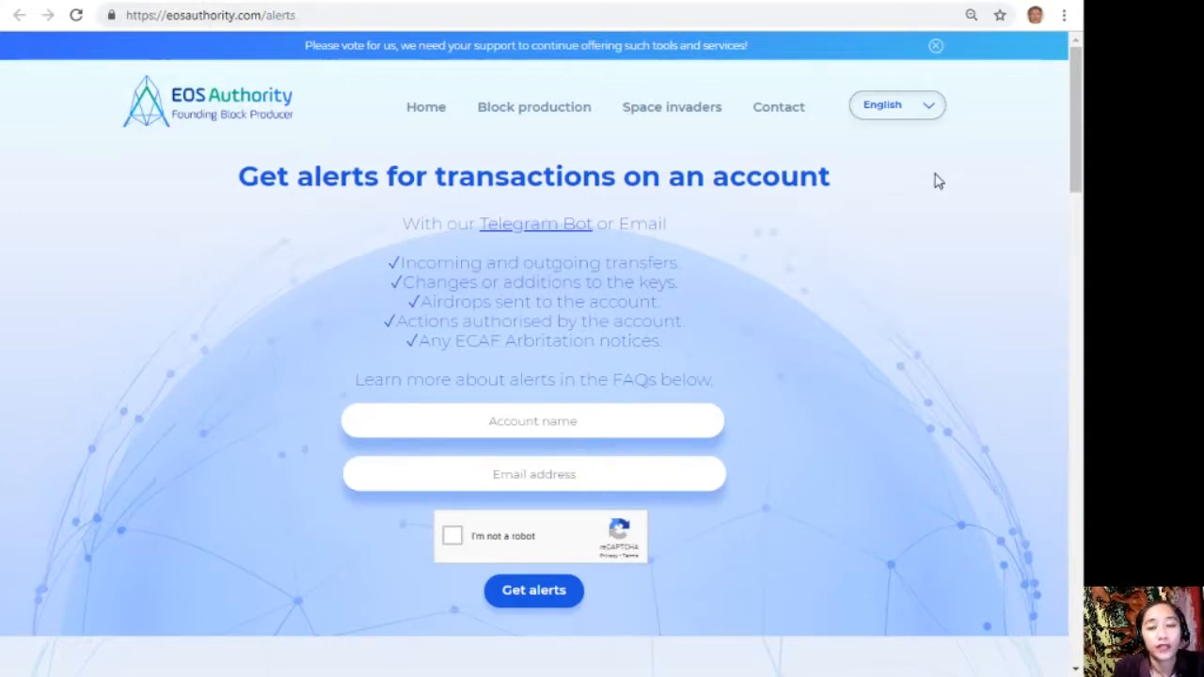
click(532, 420)
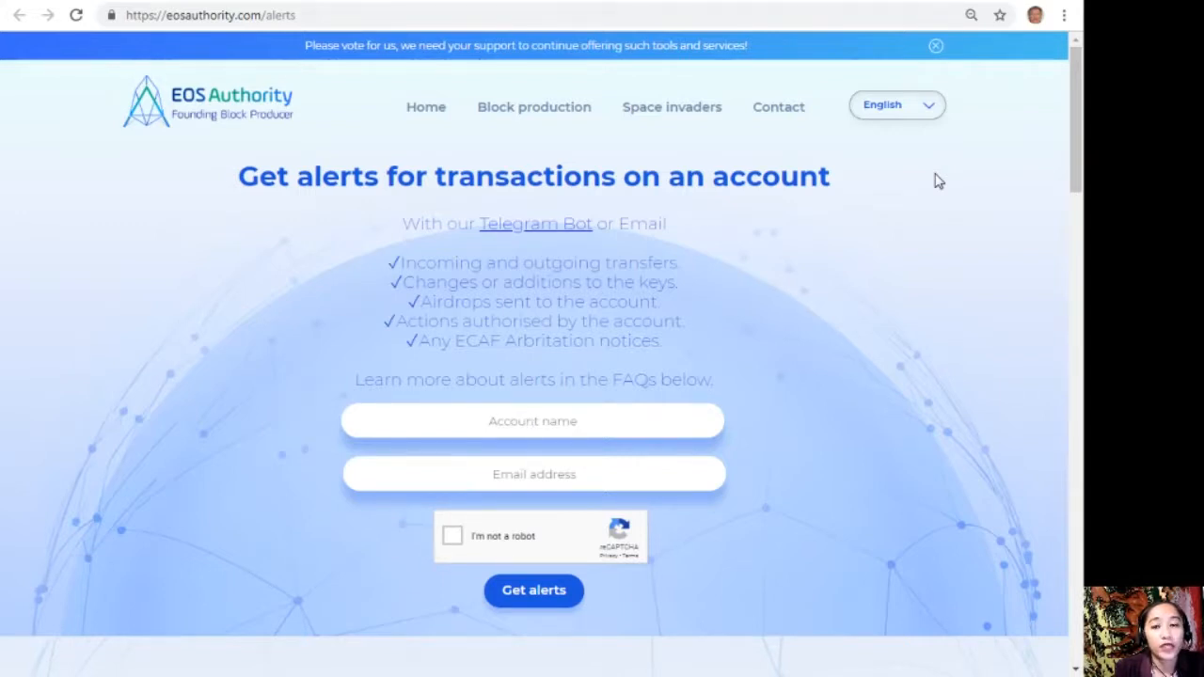
click(533, 420)
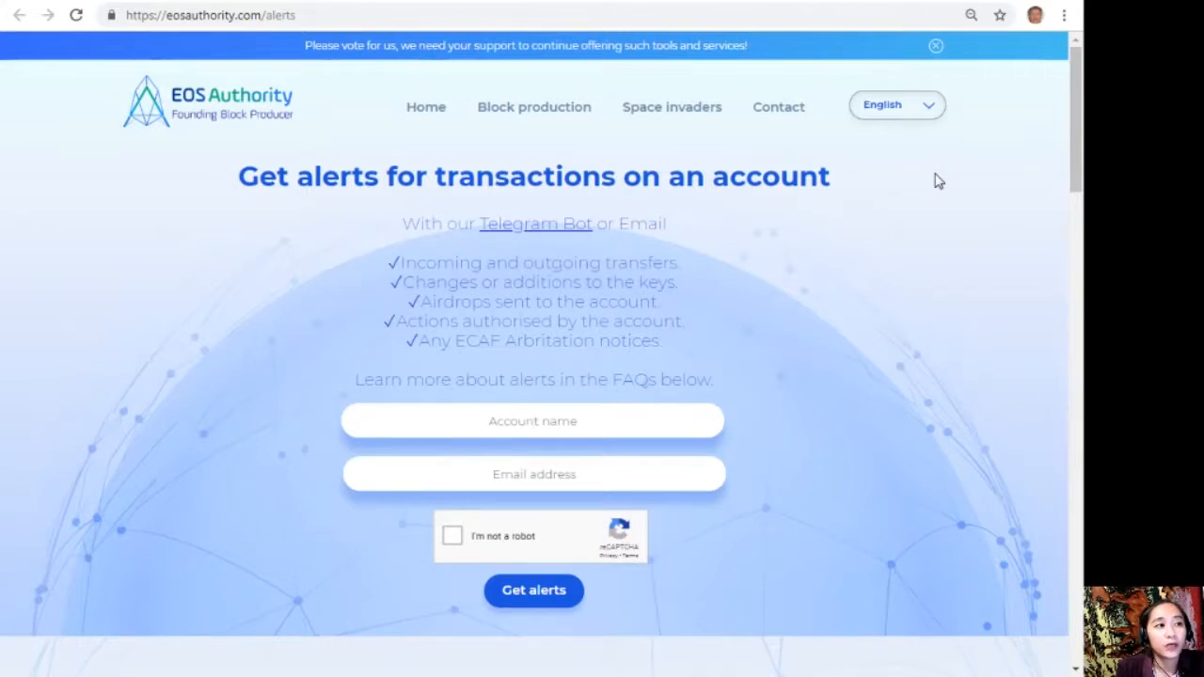
click(533, 421)
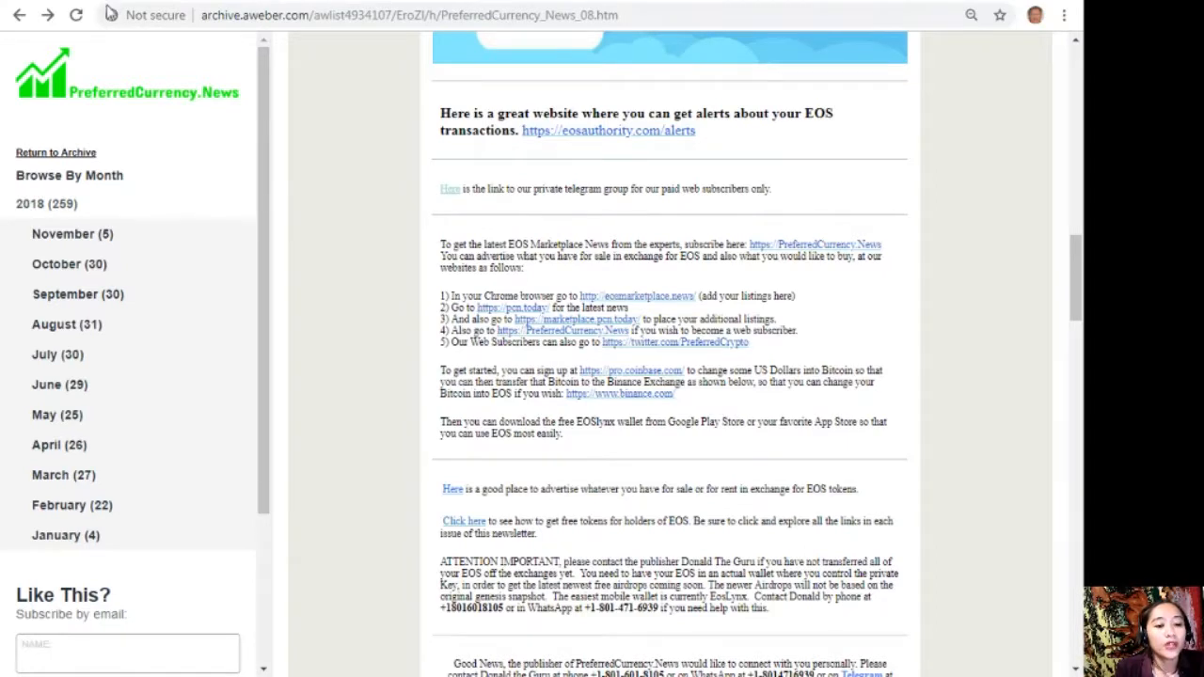
mouse_move(780, 299)
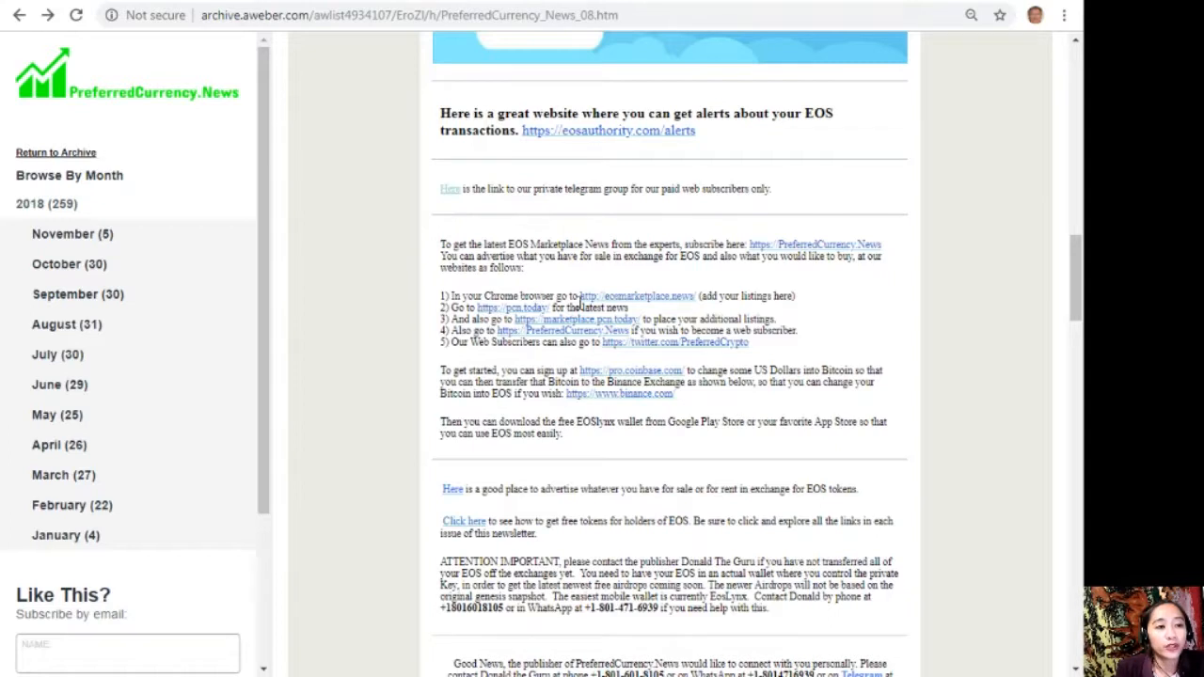
mouse_move(655, 311)
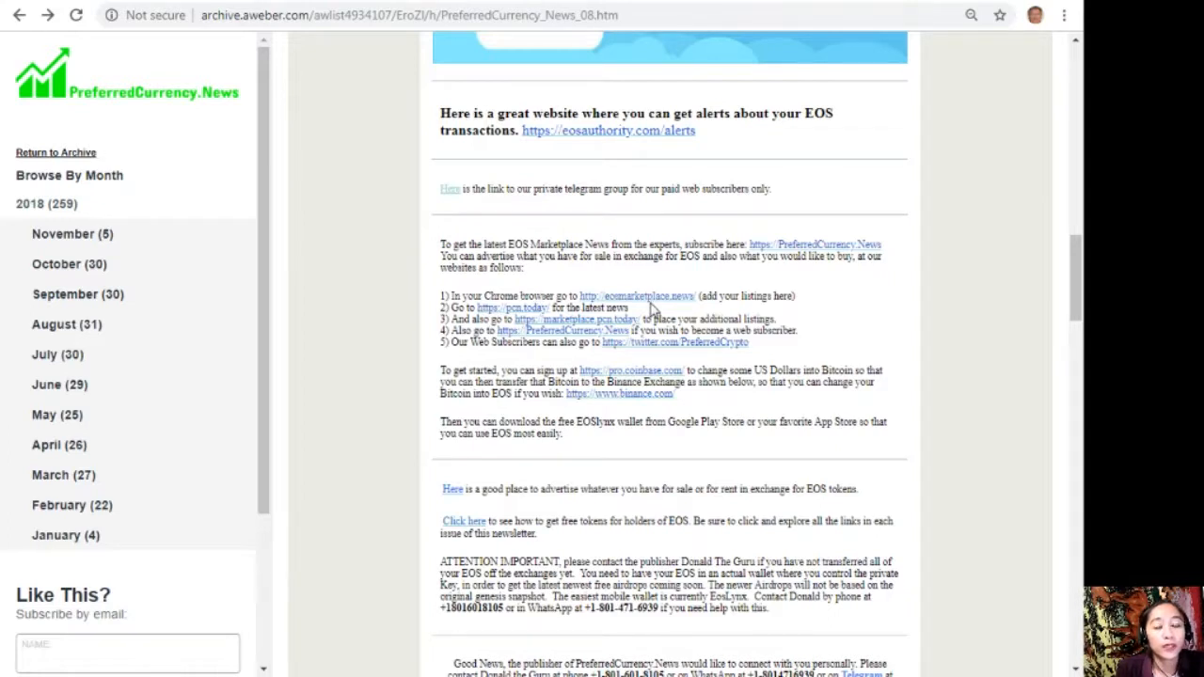
mouse_move(617, 299)
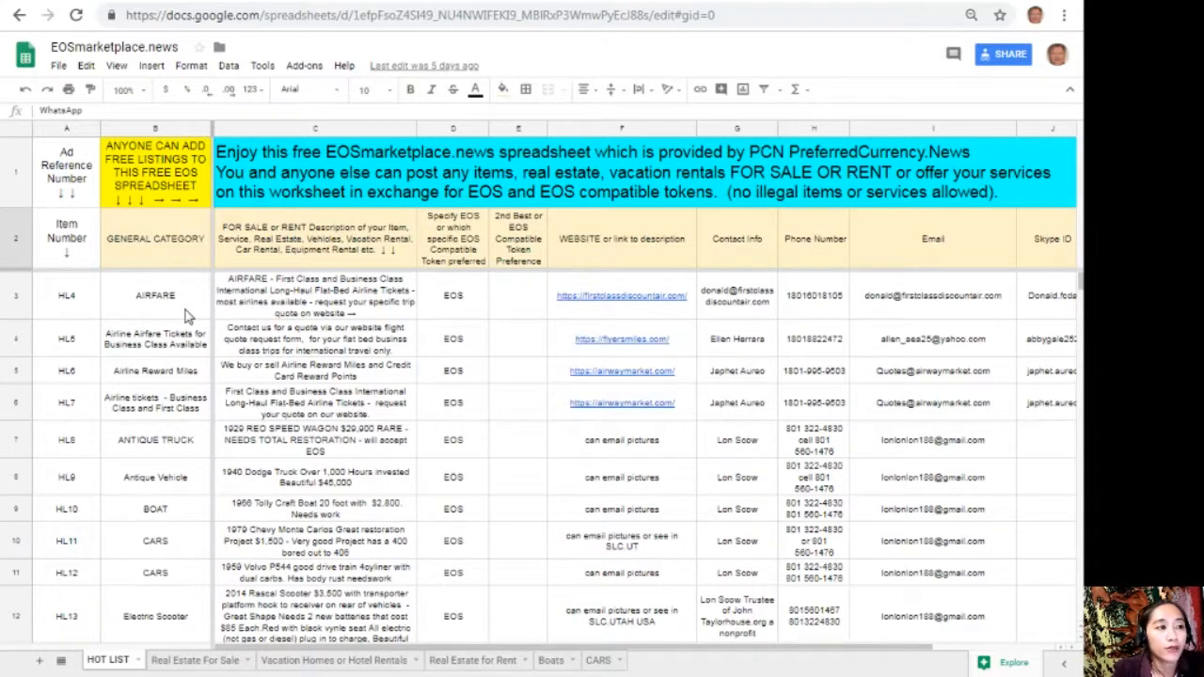
click(156, 295)
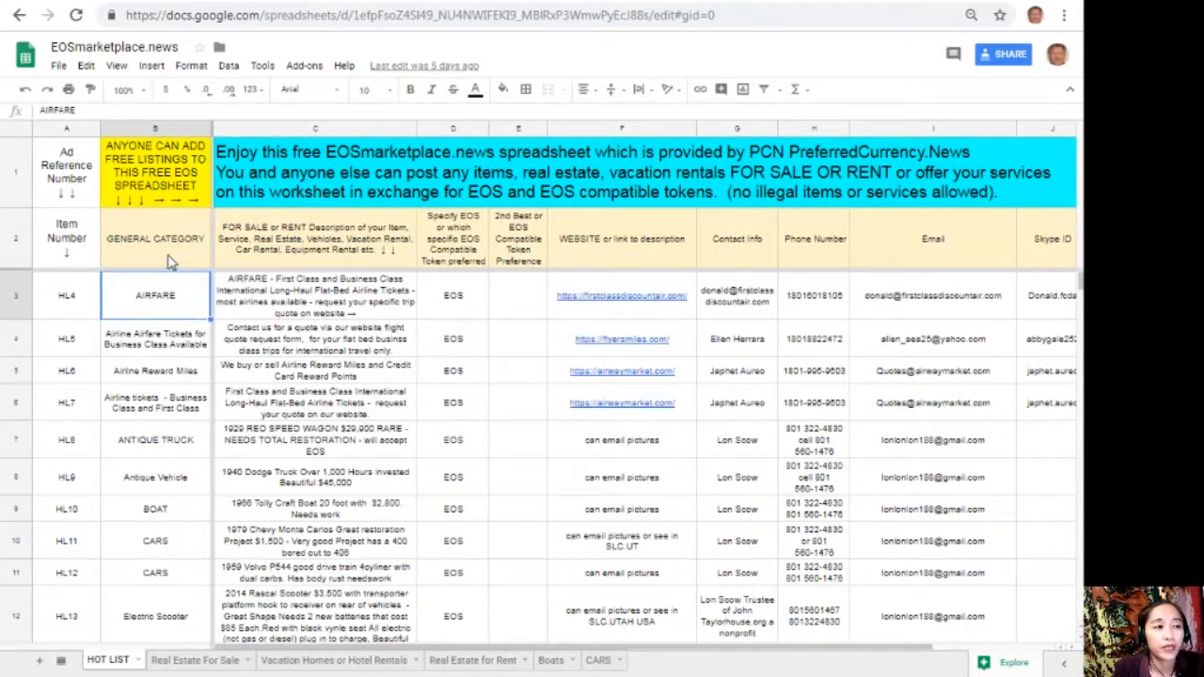
click(156, 238)
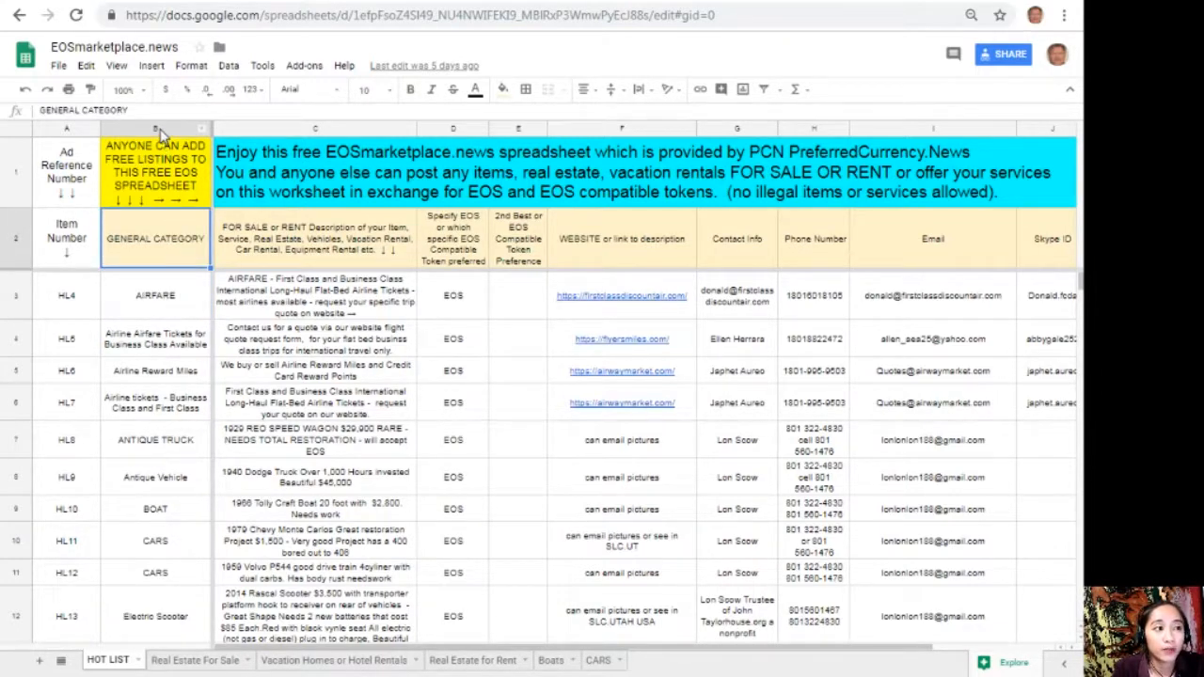
click(155, 169)
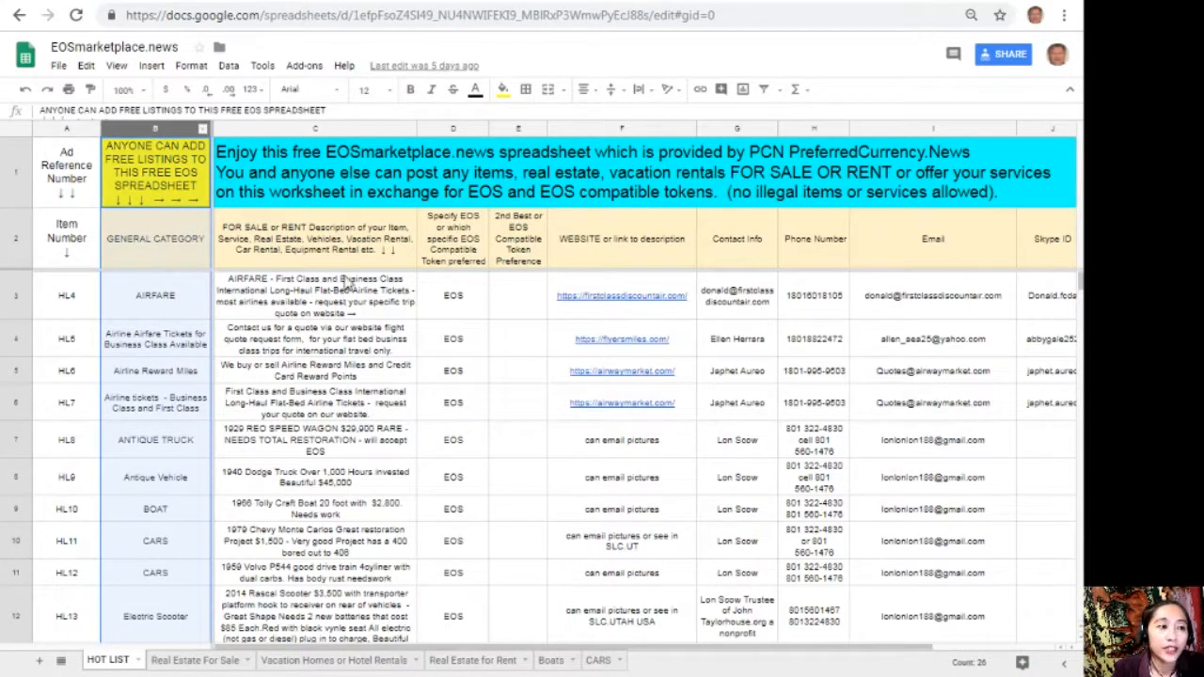
click(315, 238)
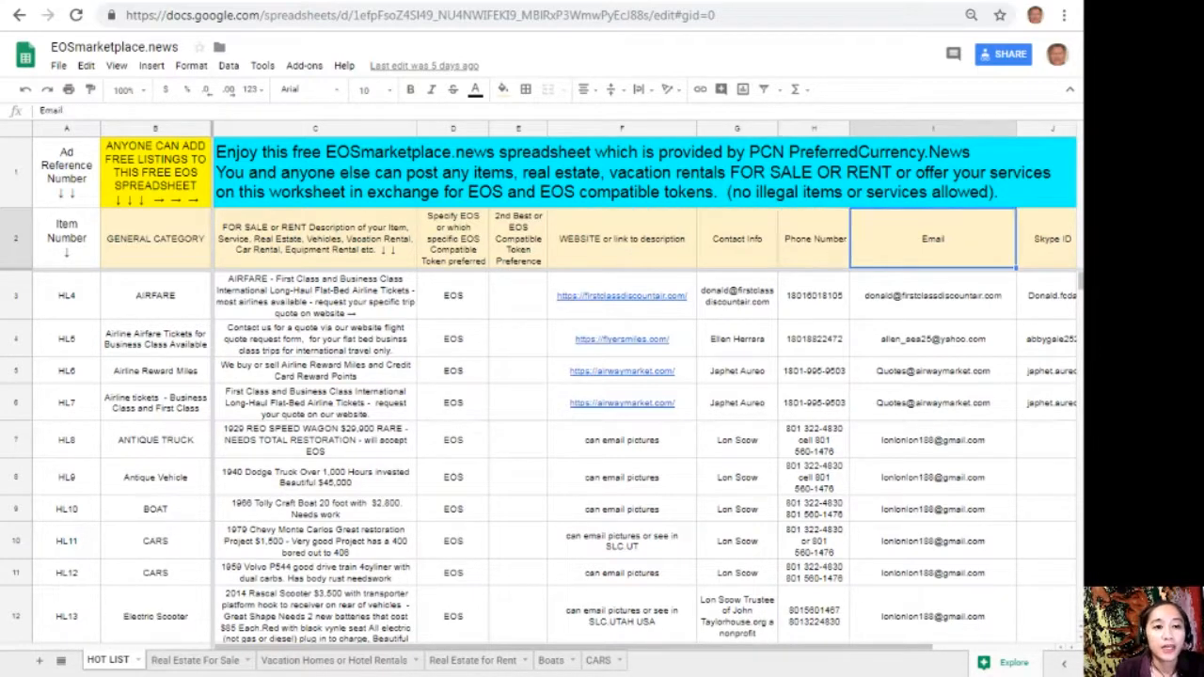
scroll(right, 3)
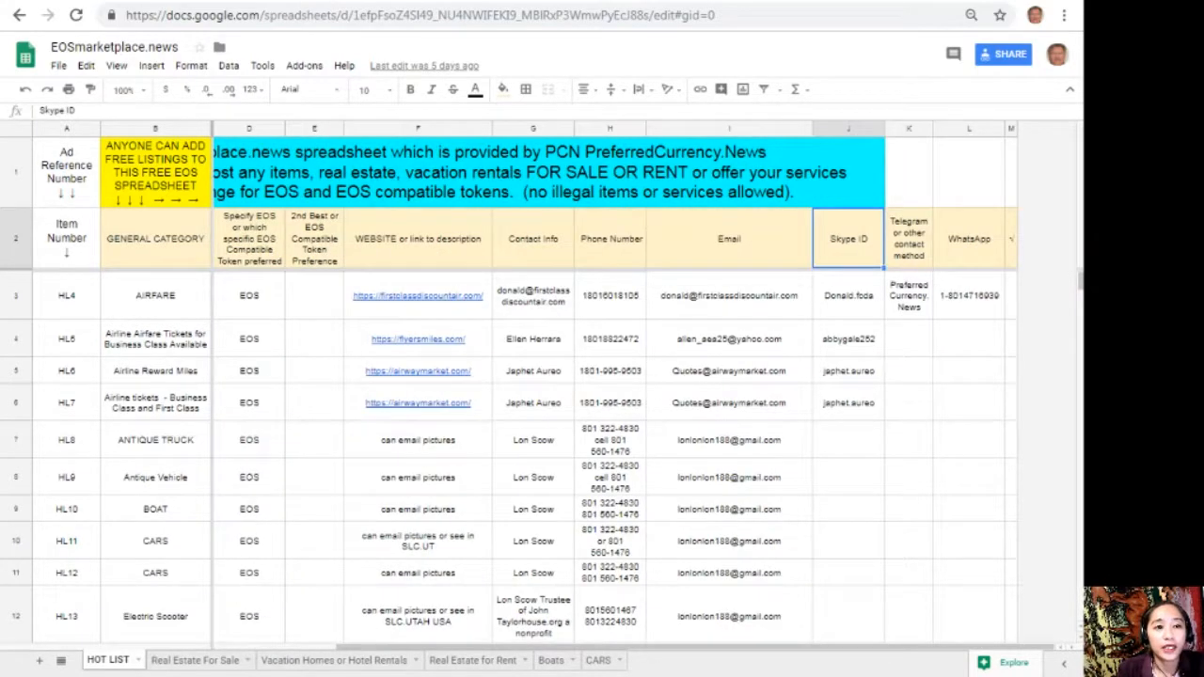
click(909, 238)
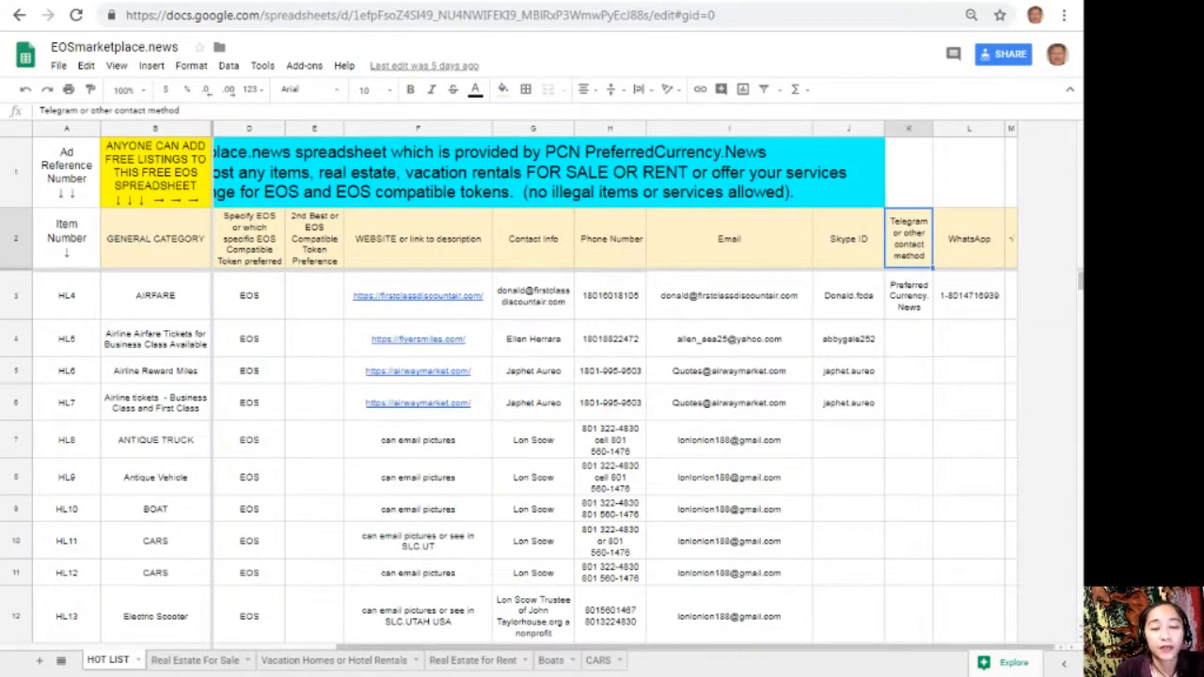
click(969, 238)
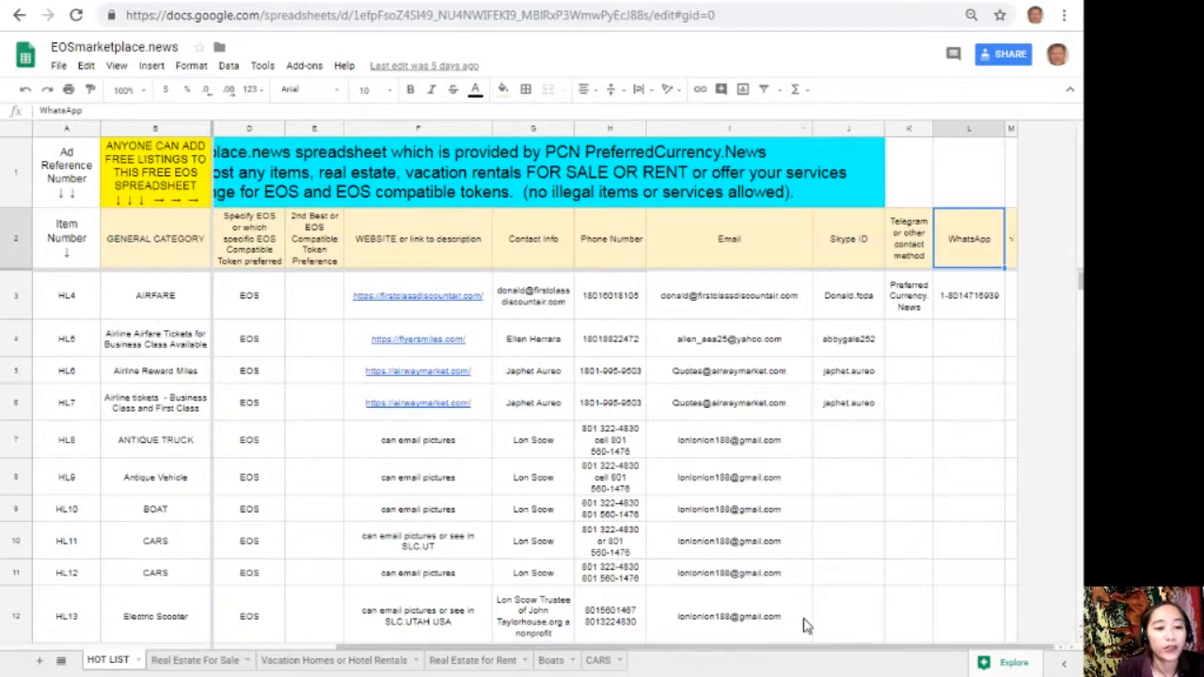
mouse_move(868, 654)
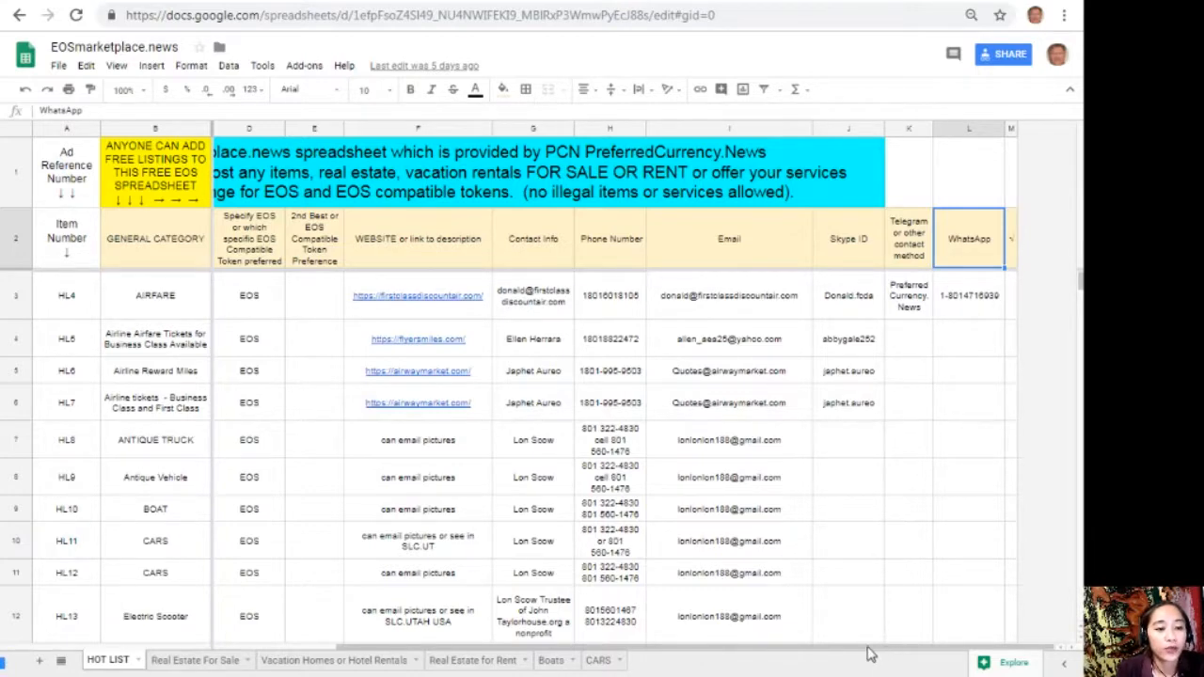
scroll(left, 3)
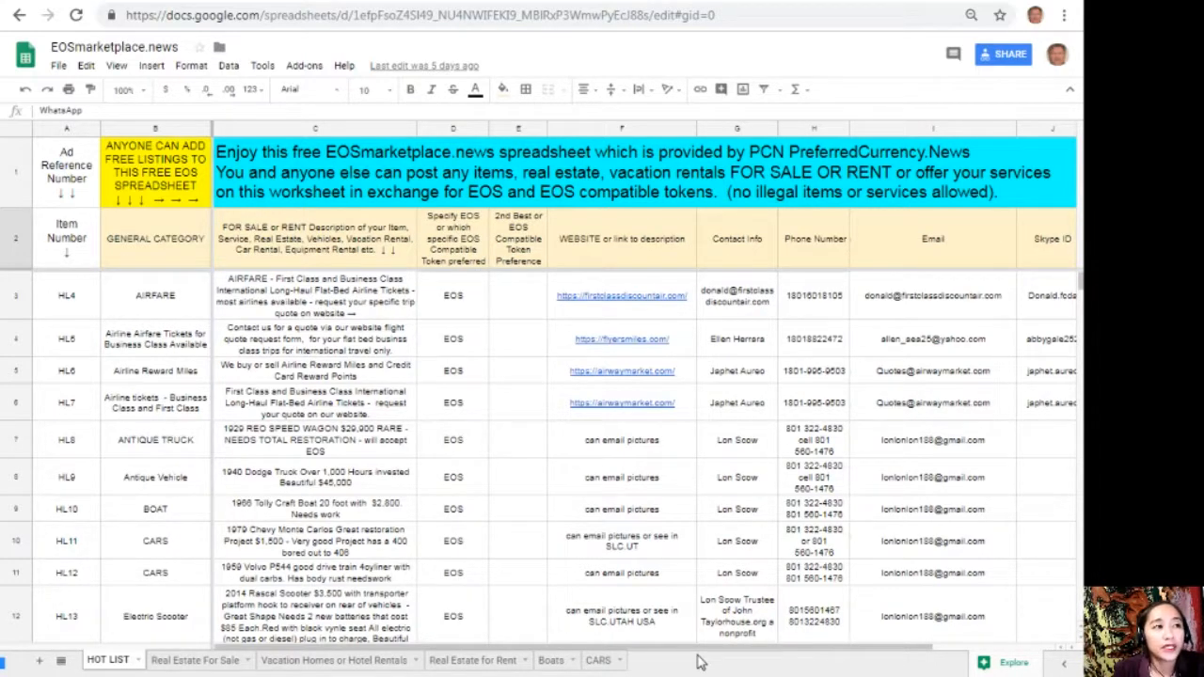
mouse_move(602, 633)
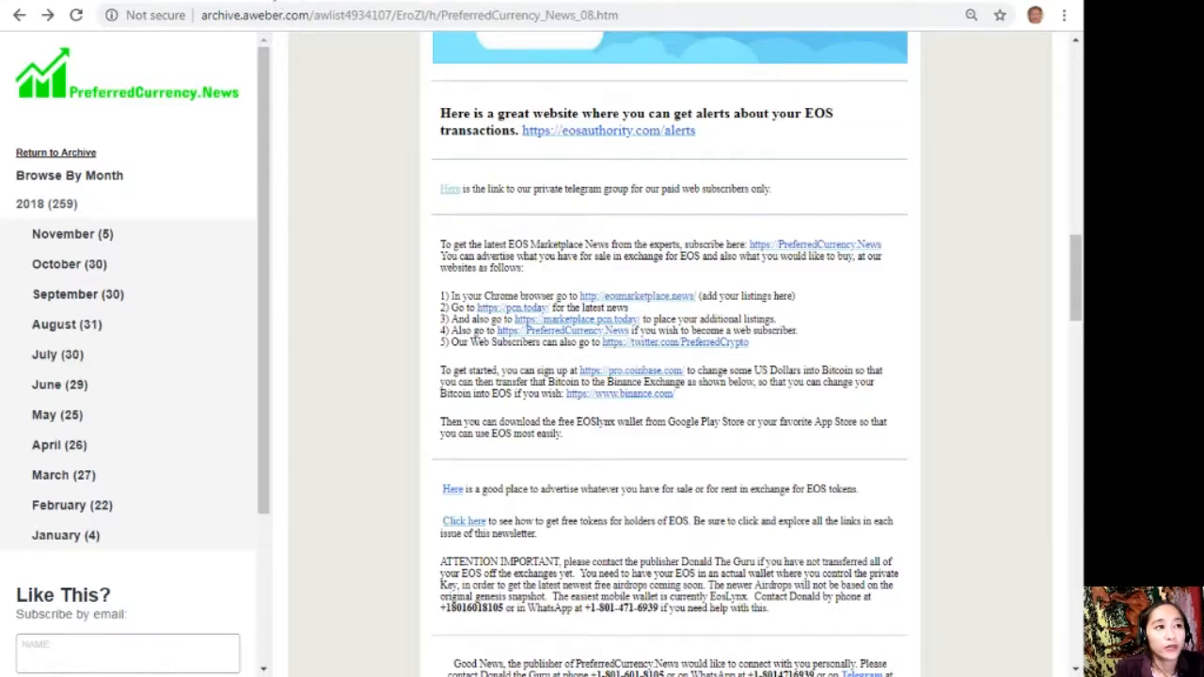
- Return to the AWeber newsletter tab and follow its marketplace link to PCN.Today Marketplace
click(513, 308)
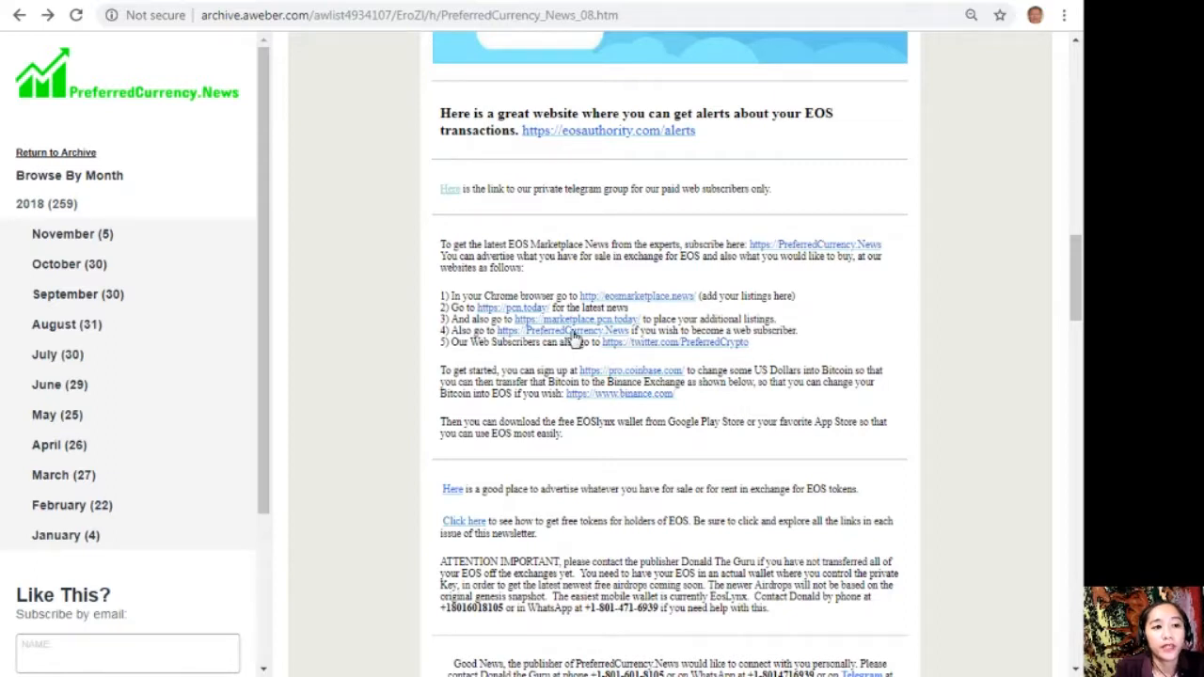
mouse_move(489, 286)
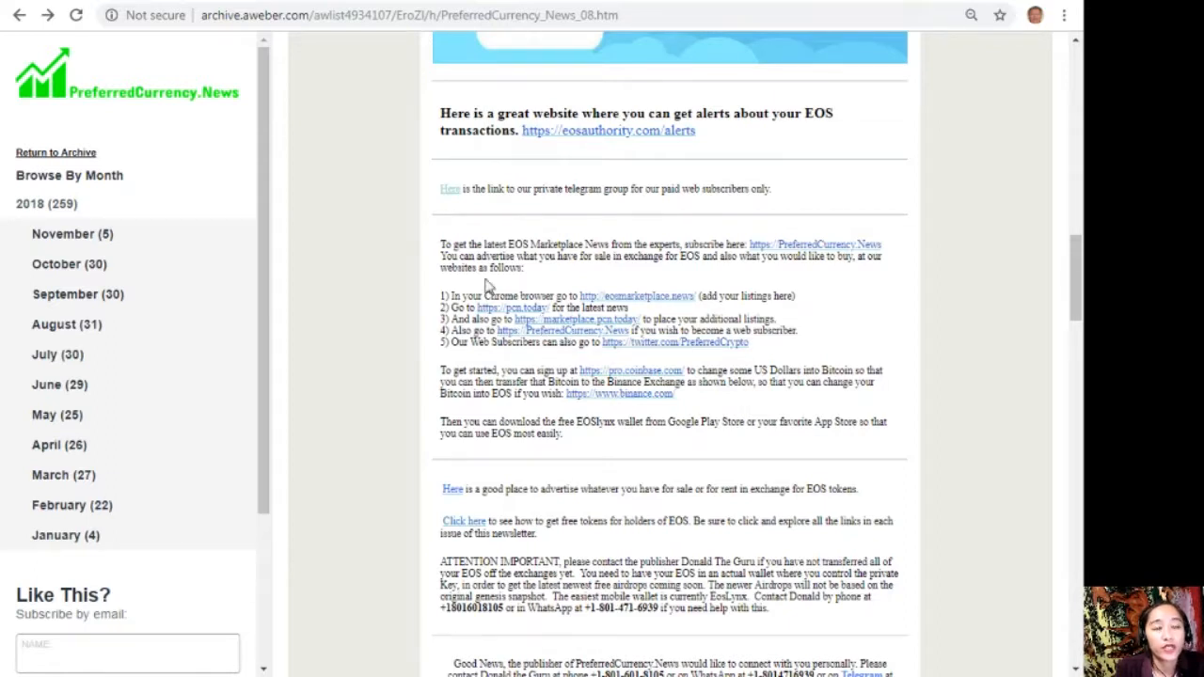
click(577, 319)
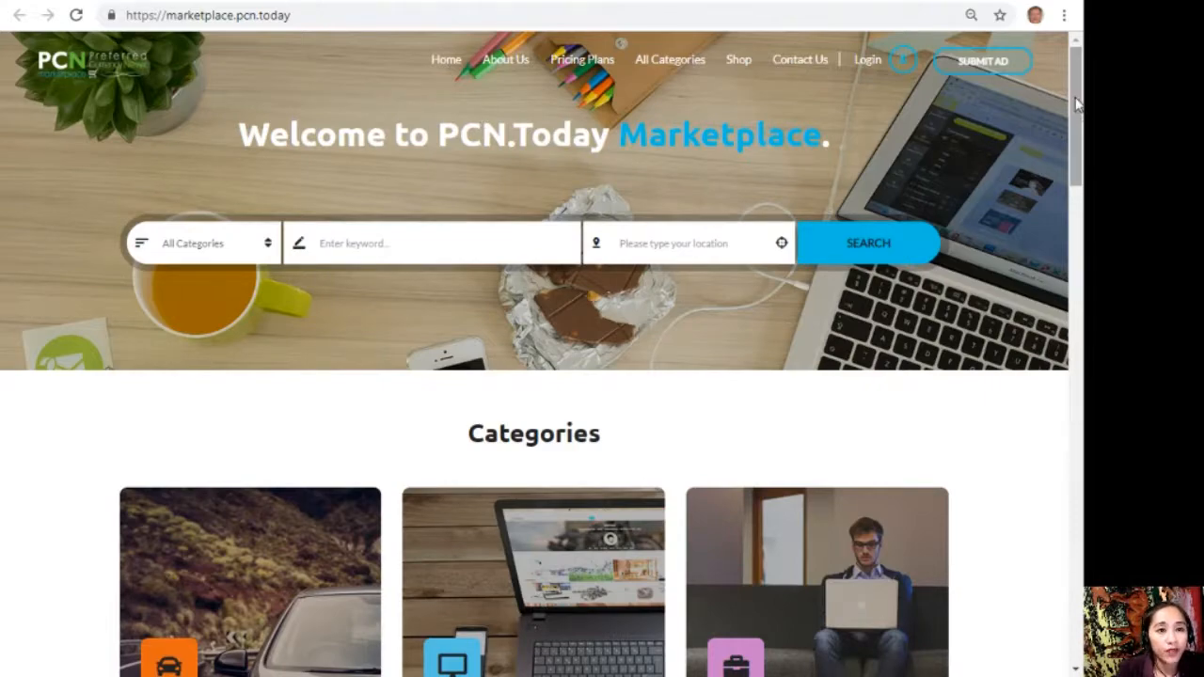
- Choose Automotive in the marketplace's All Categories search dropdown
scroll(down, 3)
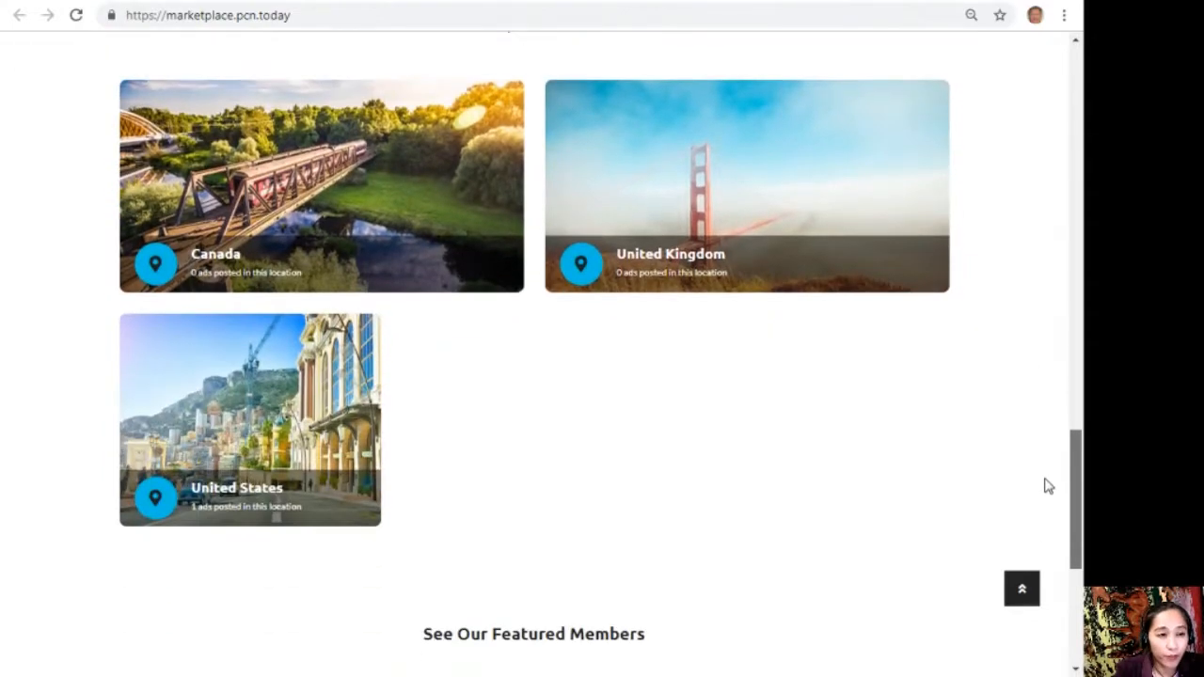
scroll(up, 3)
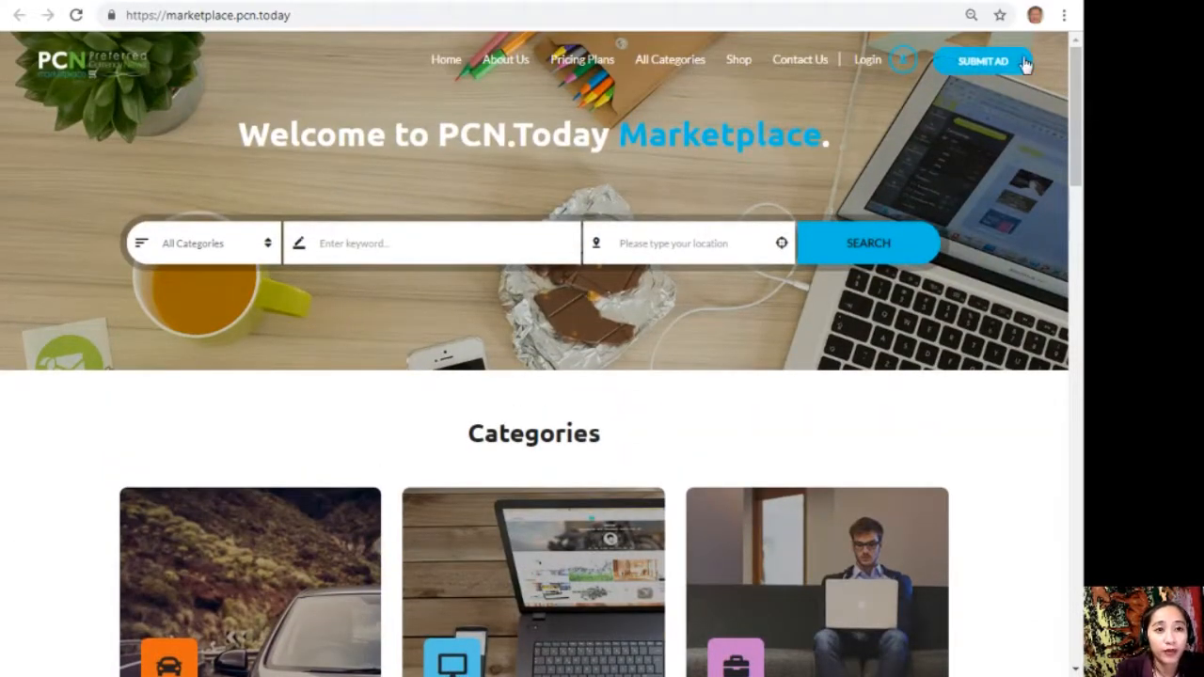
mouse_move(427, 346)
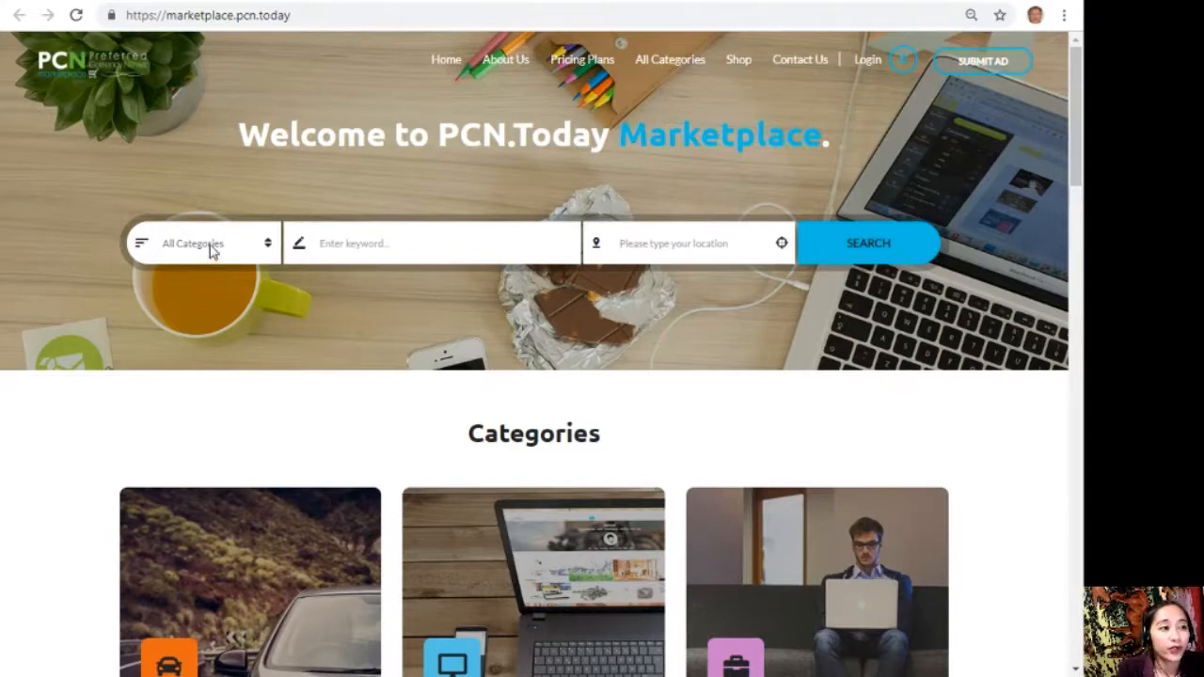
click(202, 243)
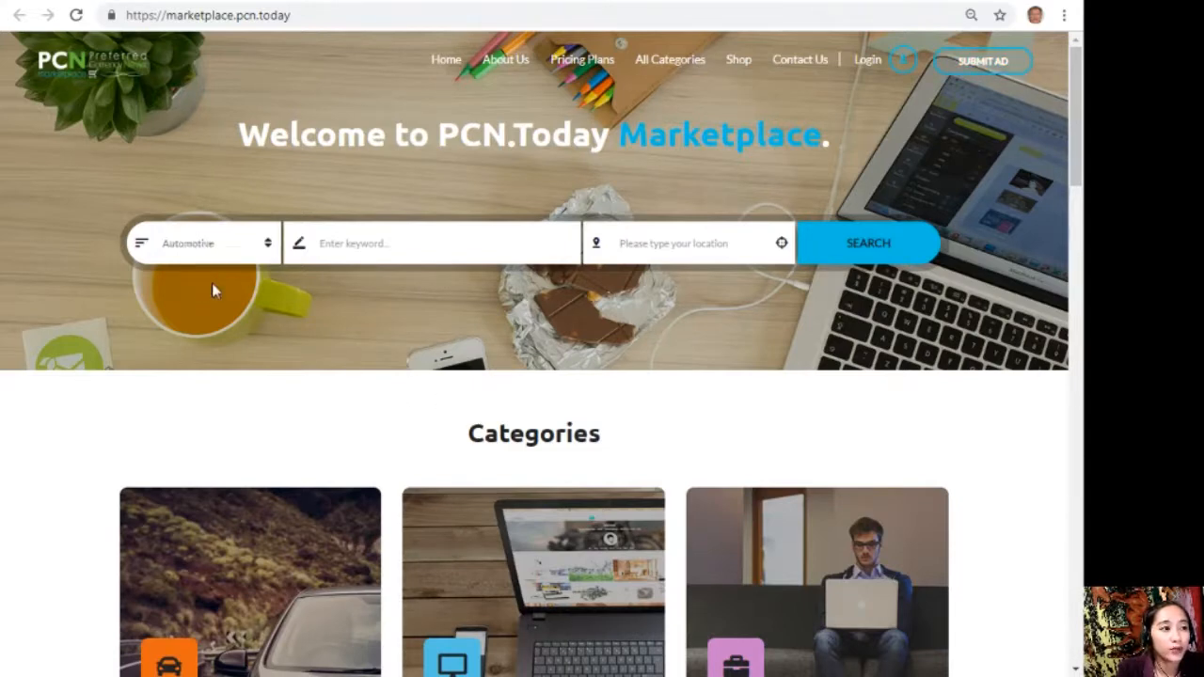
- Scroll through the marketplace's Categories, Advertisements and Ads Locations sections
scroll(down, 3)
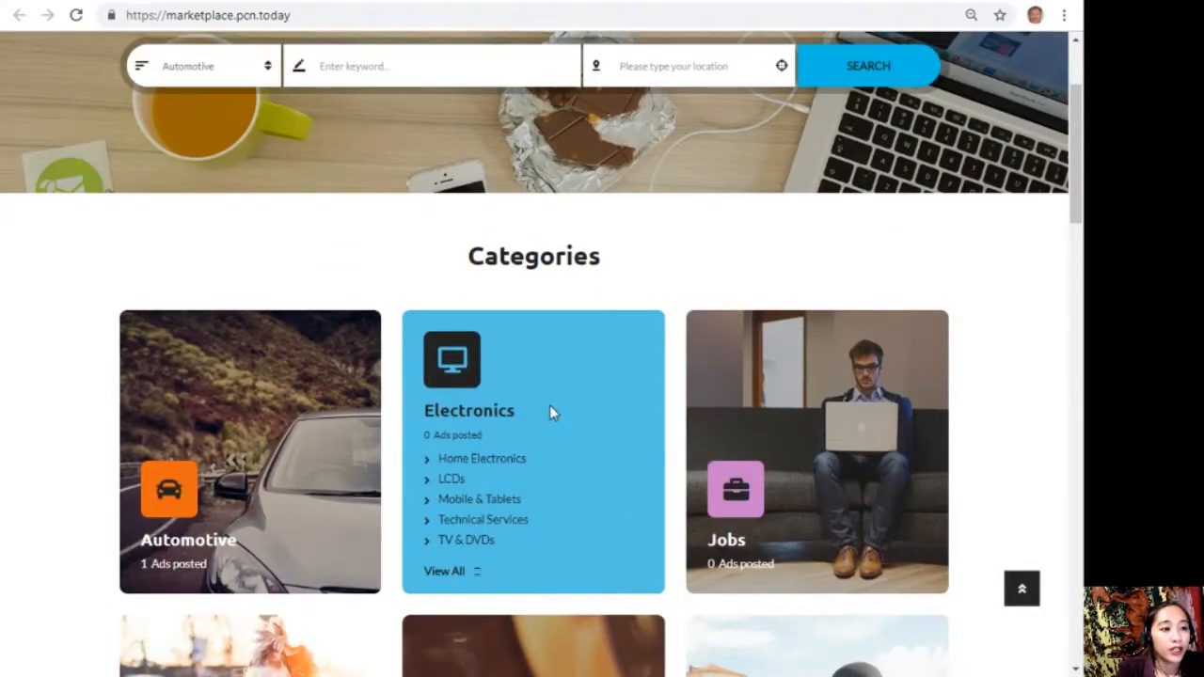
scroll(down, 3)
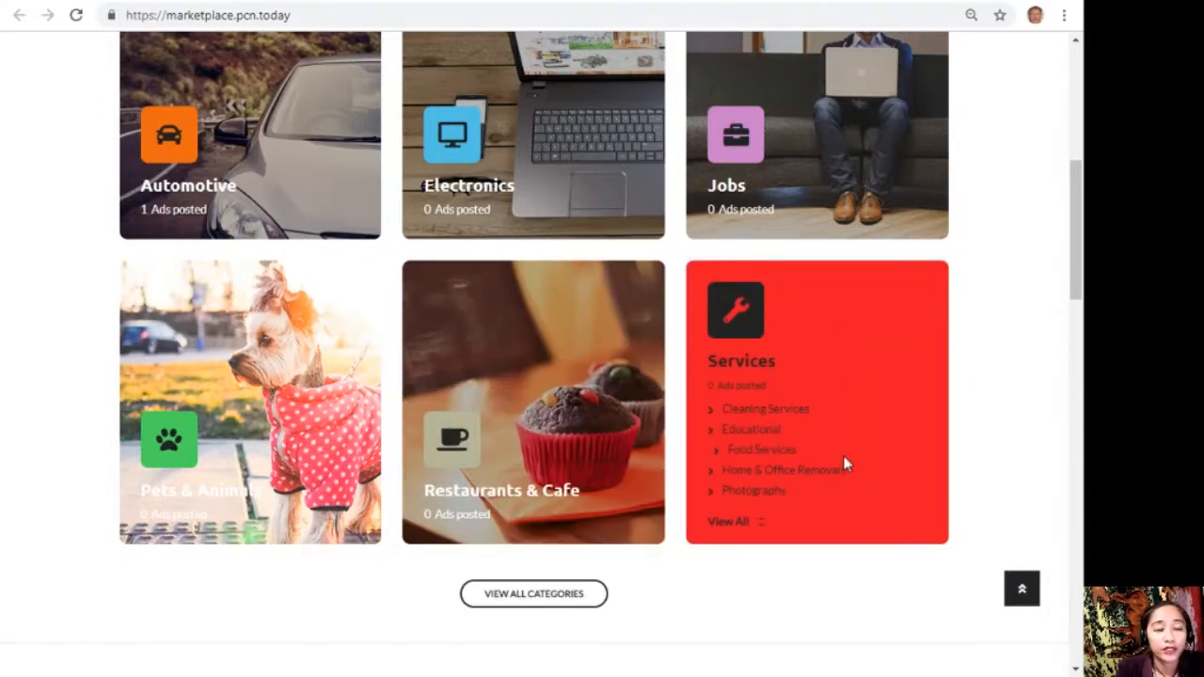
scroll(down, 3)
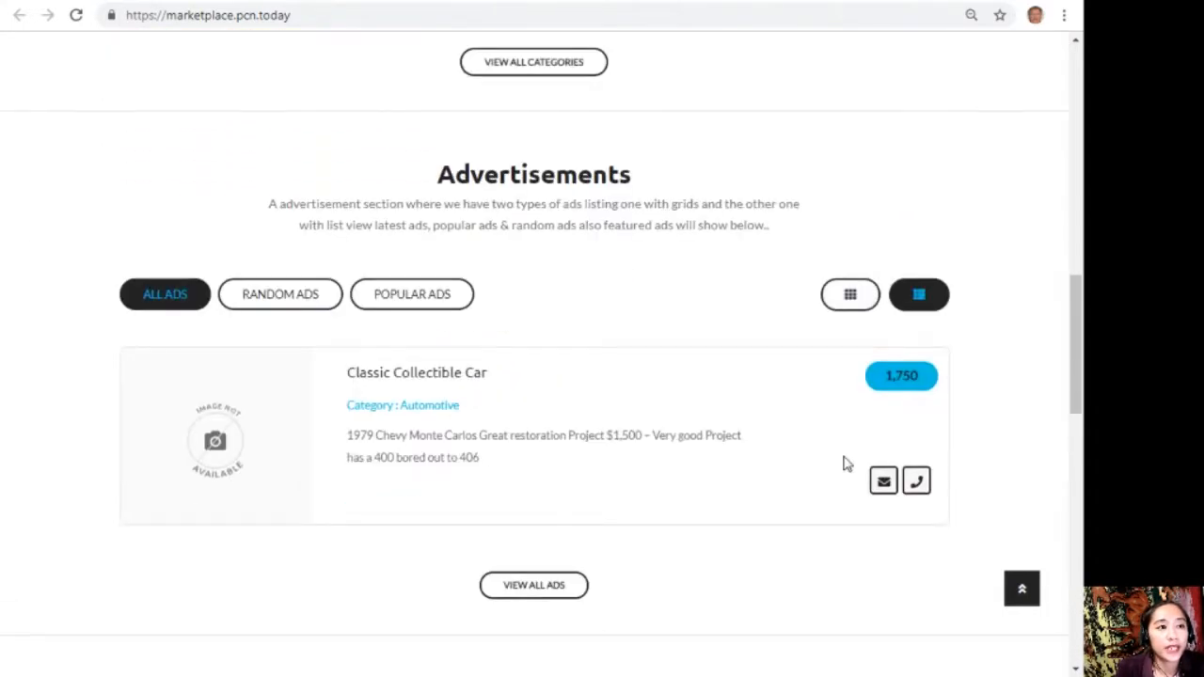
mouse_move(645, 336)
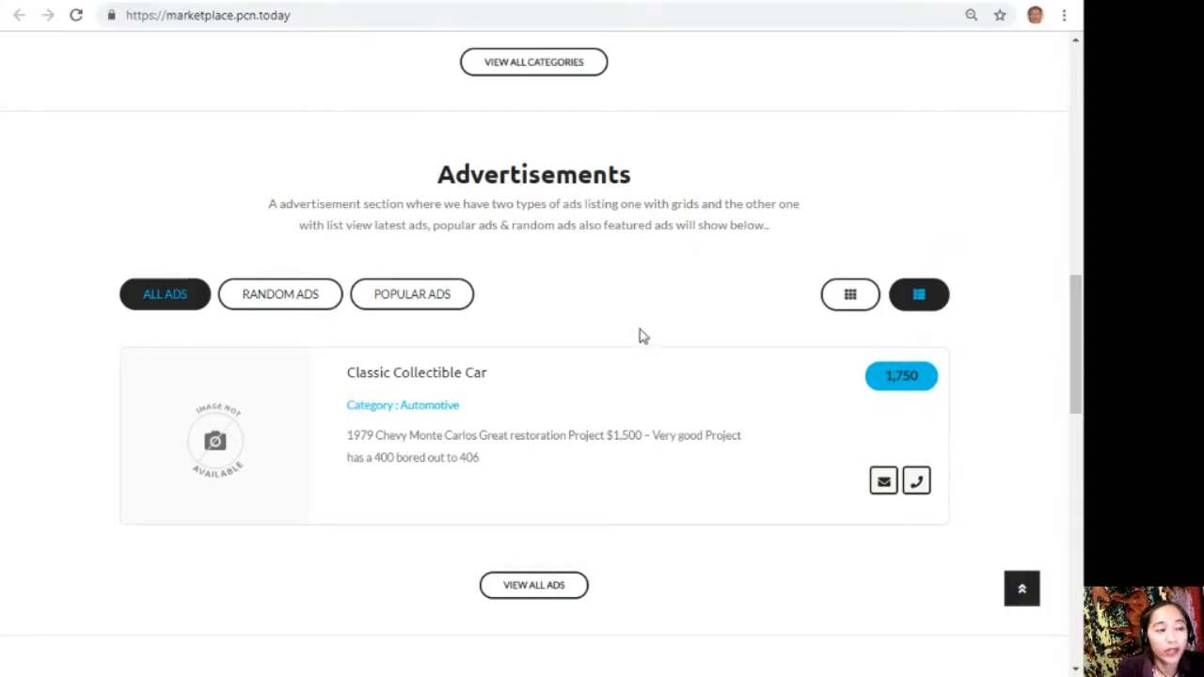
mouse_move(607, 309)
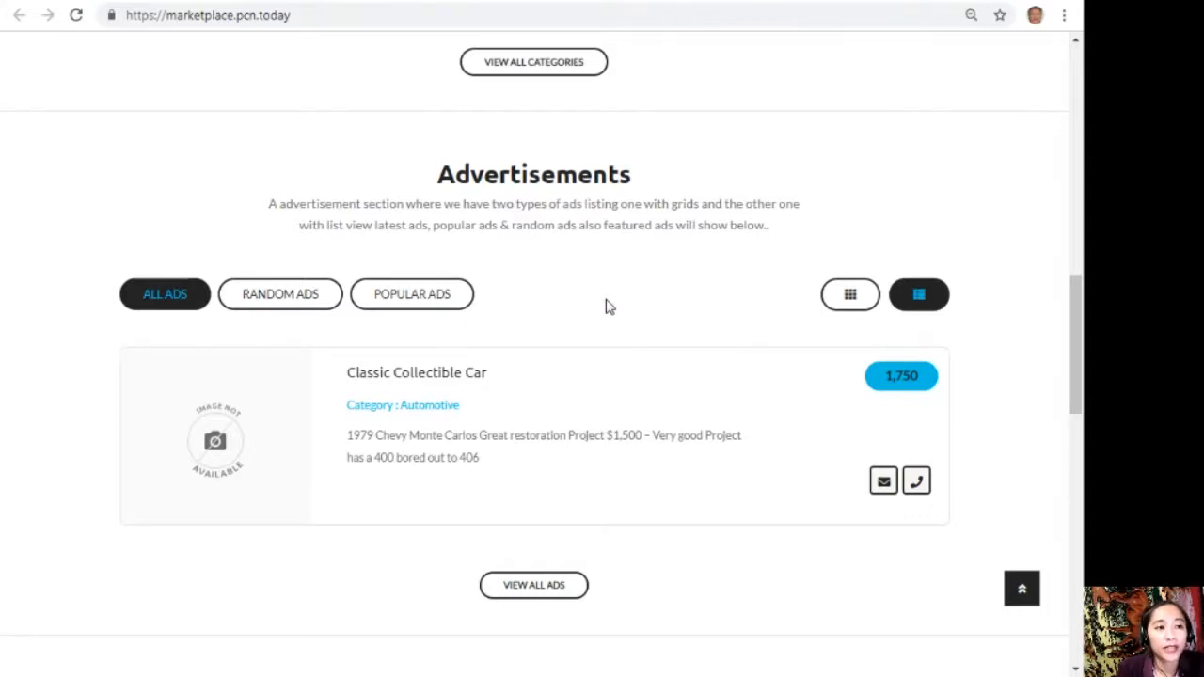
mouse_move(695, 301)
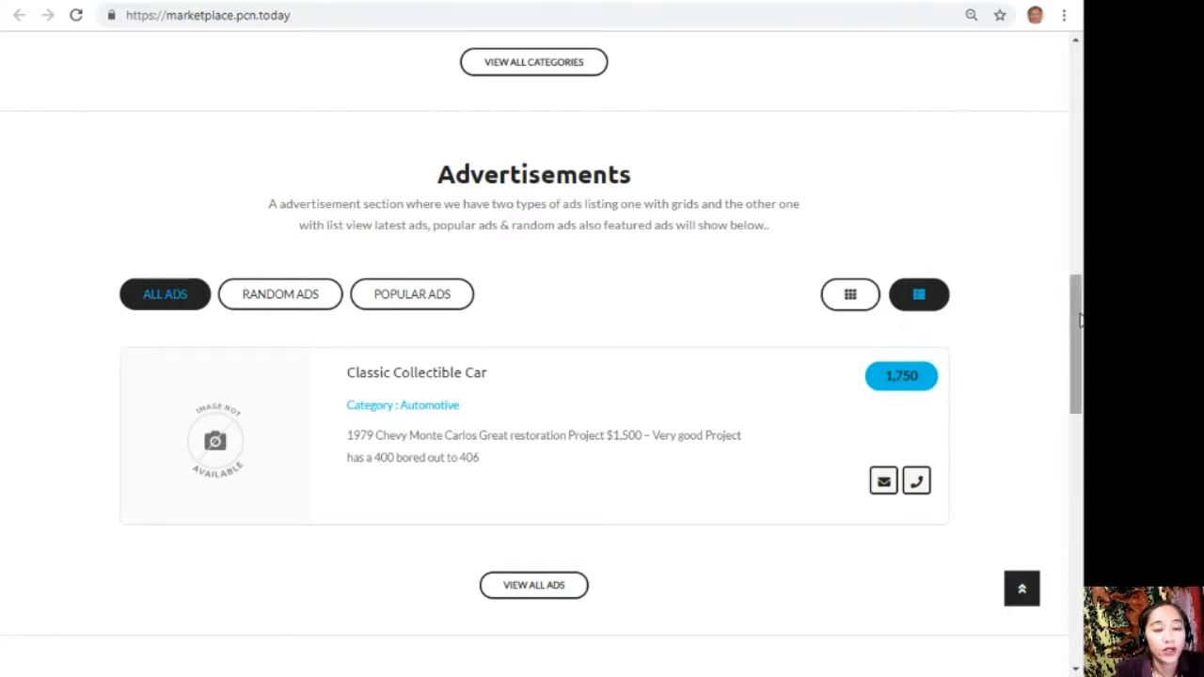
scroll(down, 3)
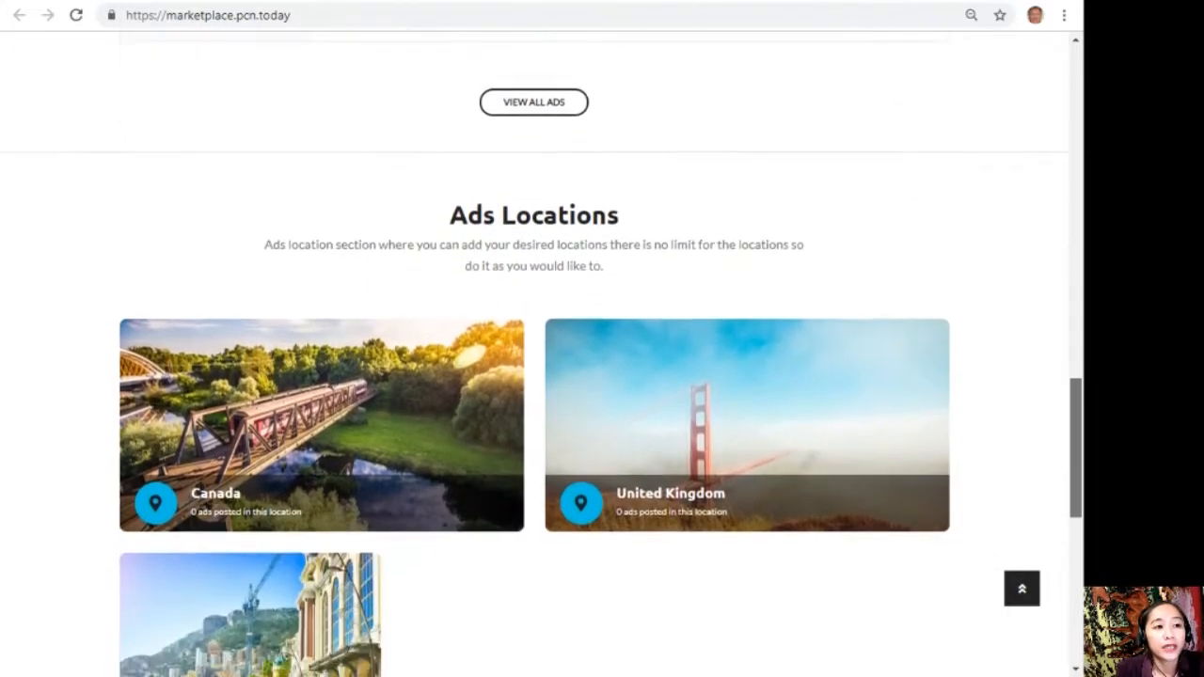
scroll(down, 3)
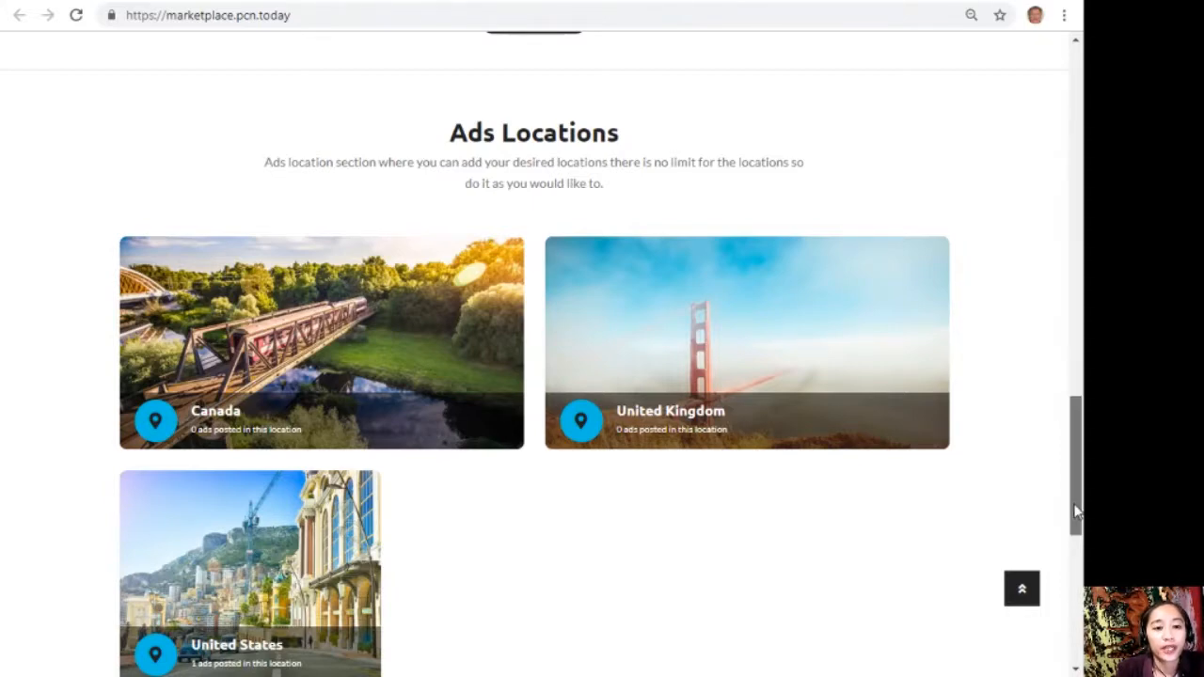
scroll(up, 3)
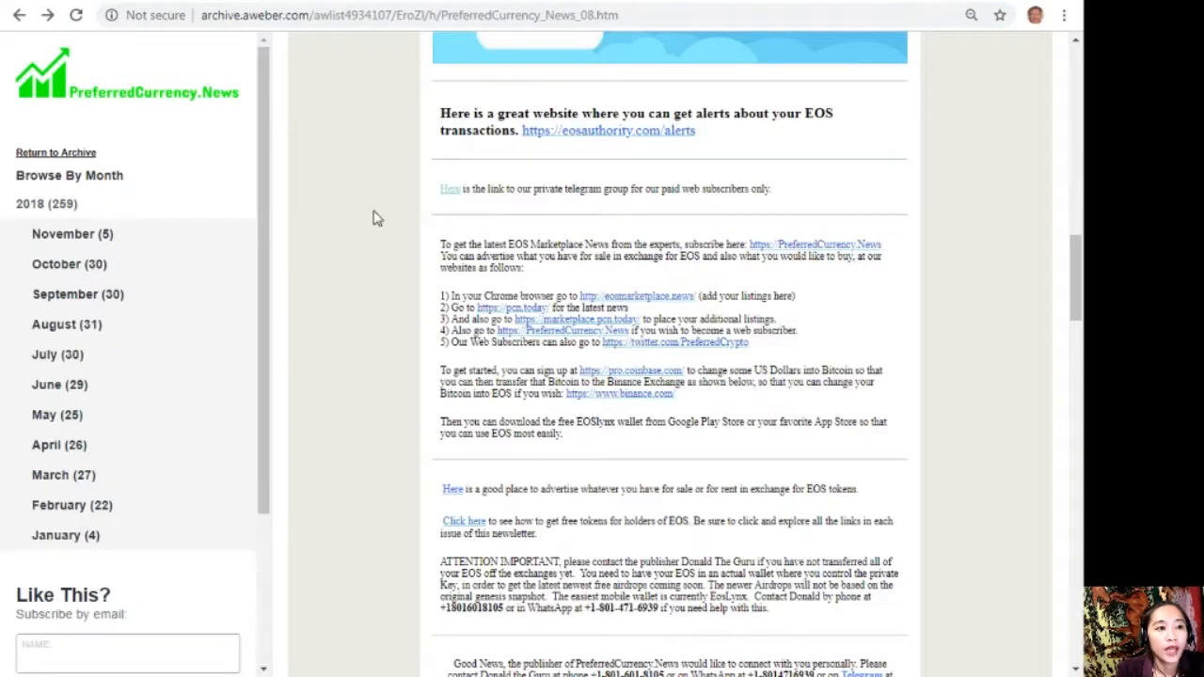
mouse_move(581, 347)
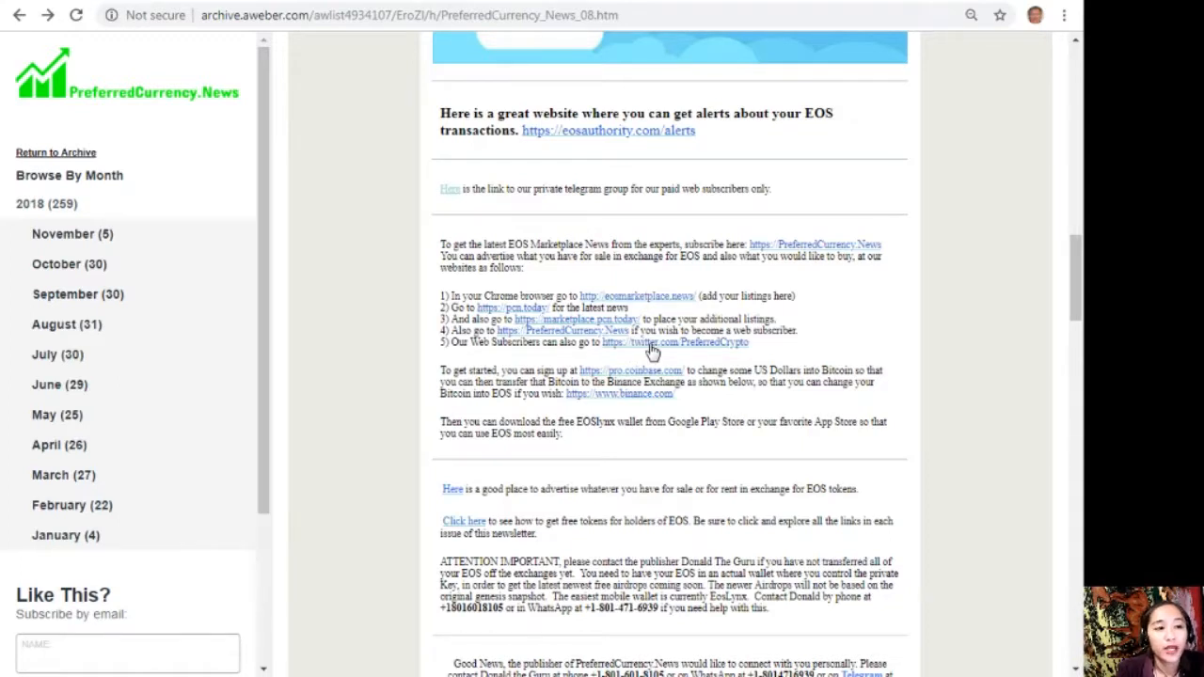
mouse_move(939, 262)
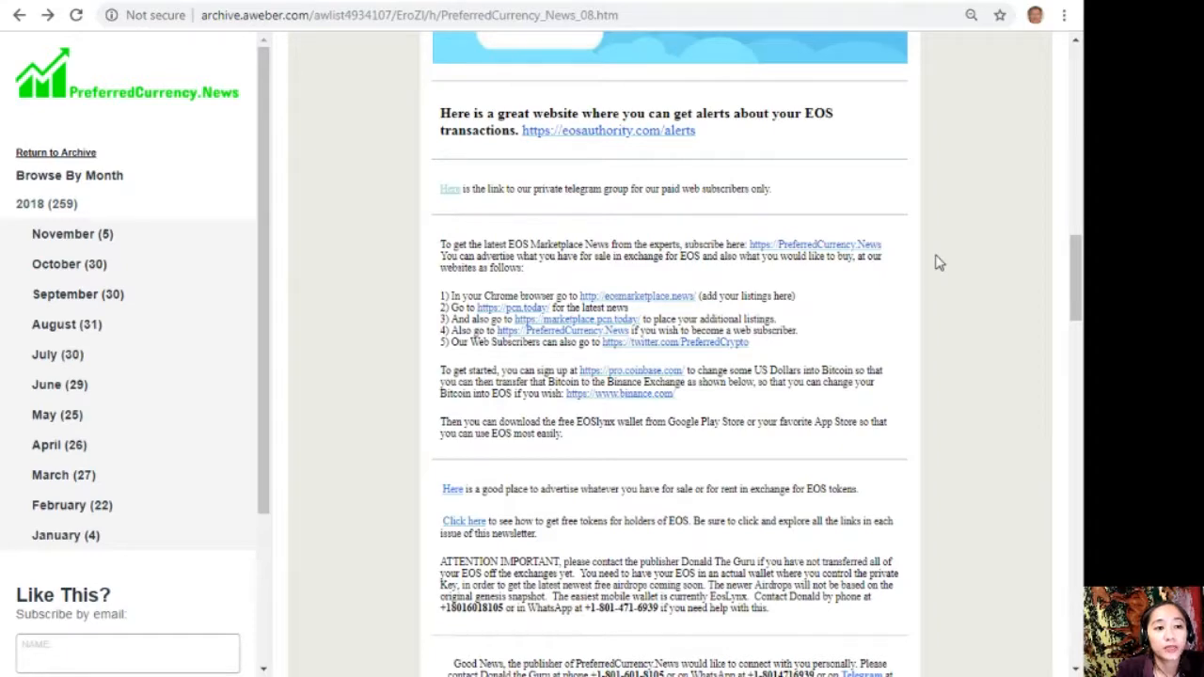
mouse_move(1064, 329)
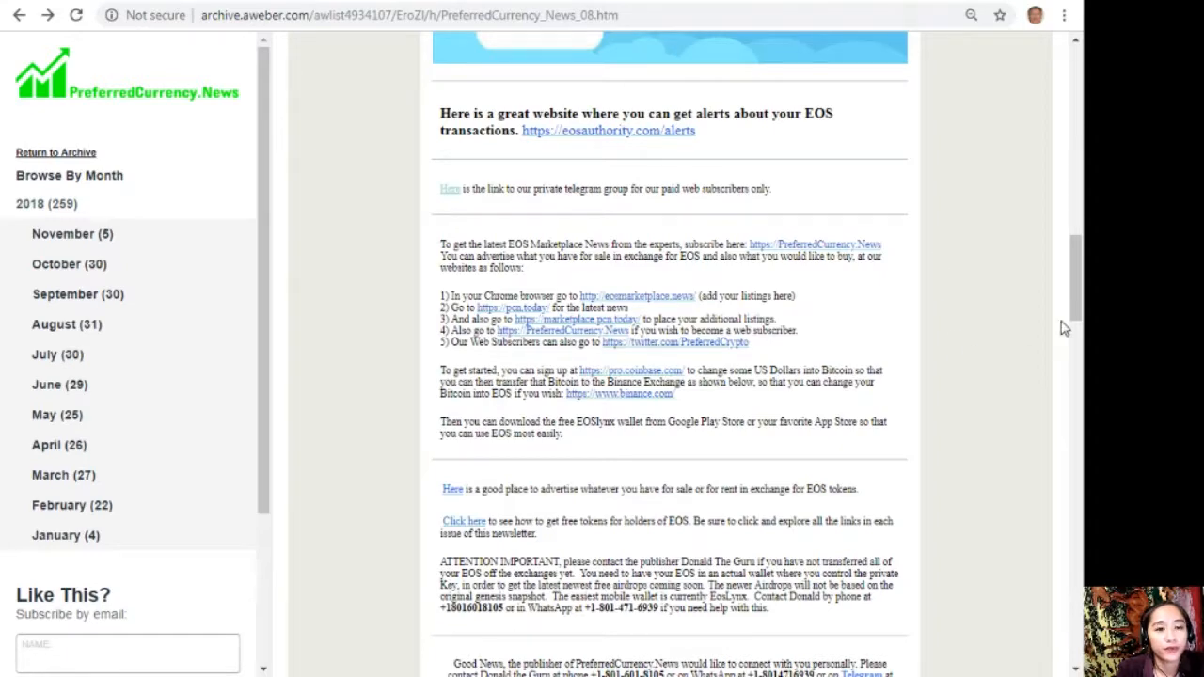
- Scroll the newsletter to the Coinbase-to-Binance EOS instructions and EOSLynx wallet note
scroll(down, 3)
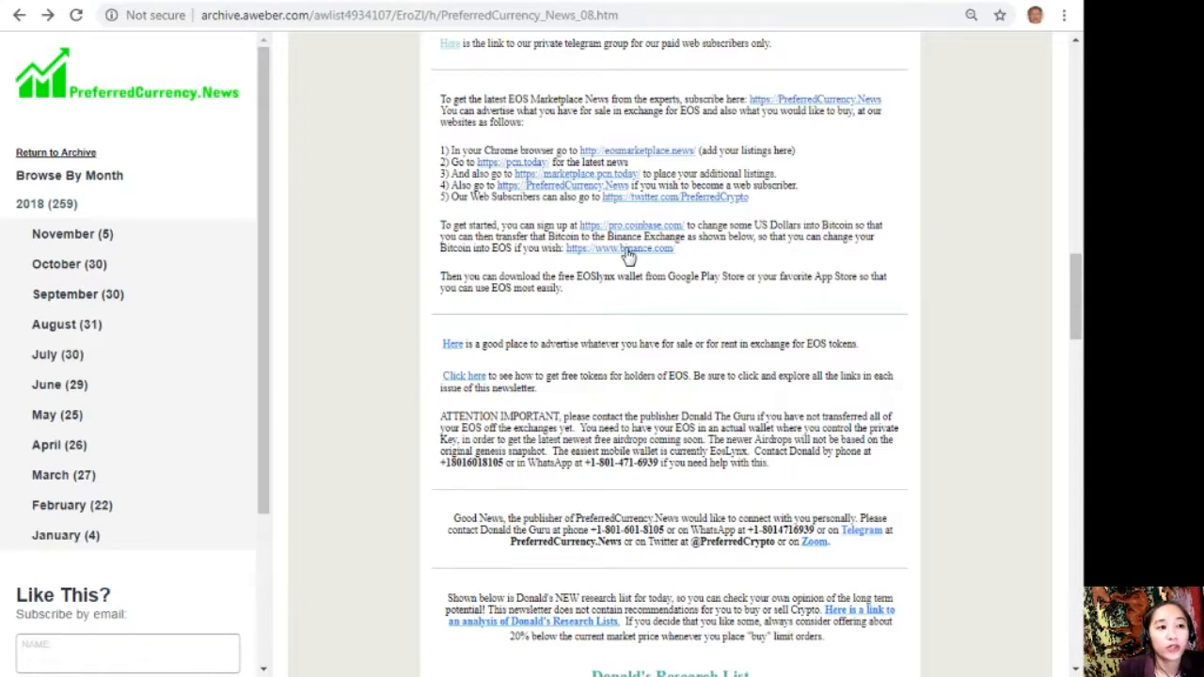
mouse_move(701, 280)
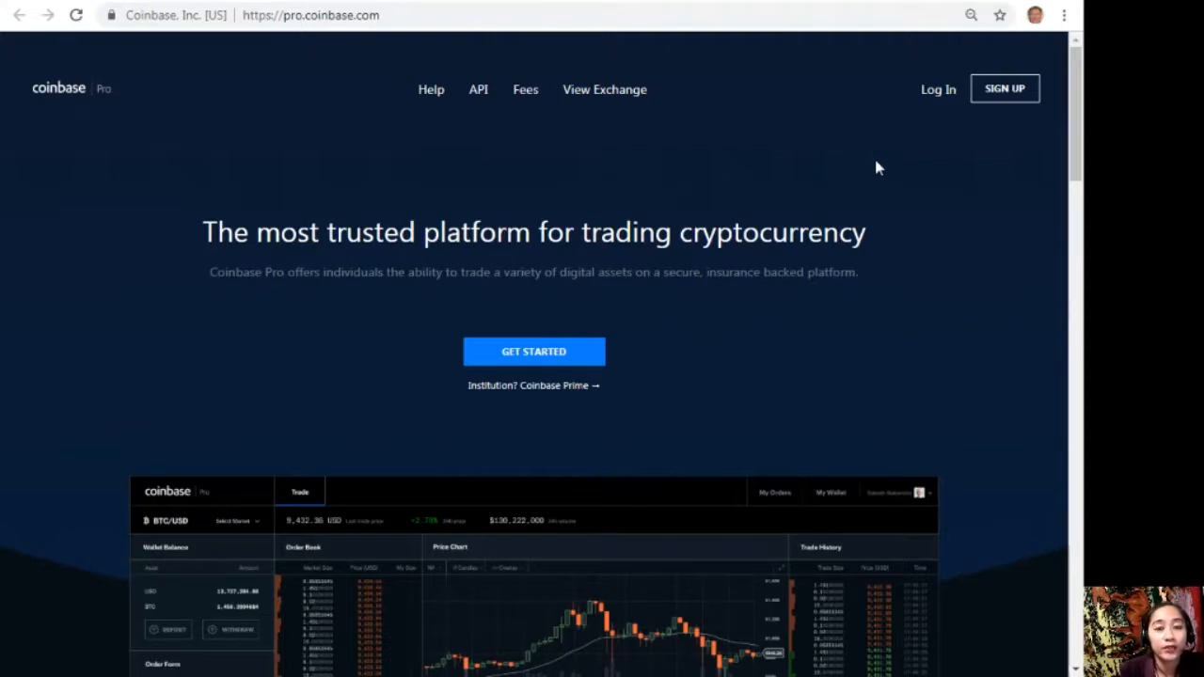
mouse_move(480, 342)
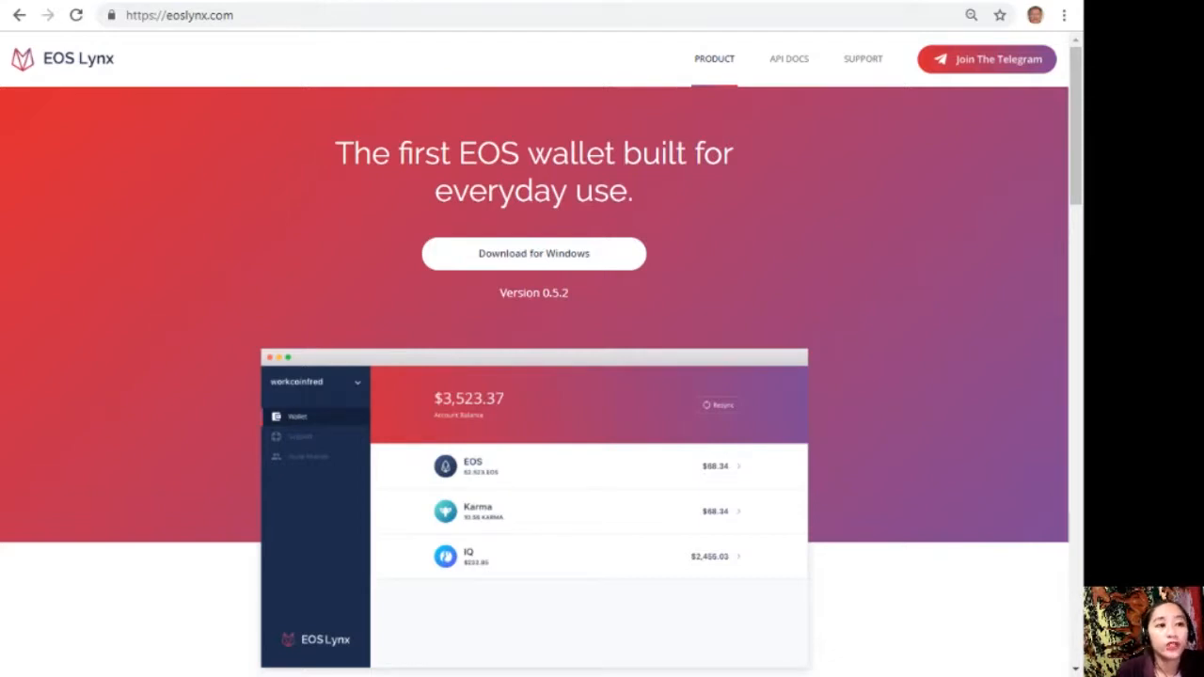
mouse_move(597, 256)
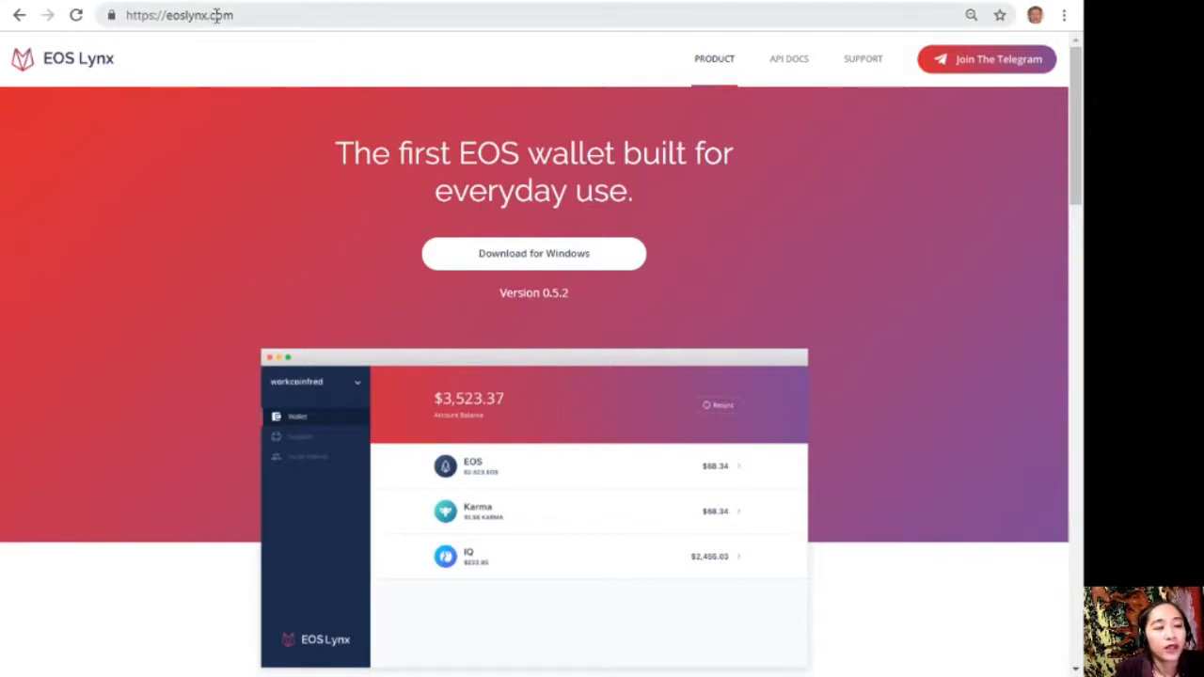
mouse_move(1012, 66)
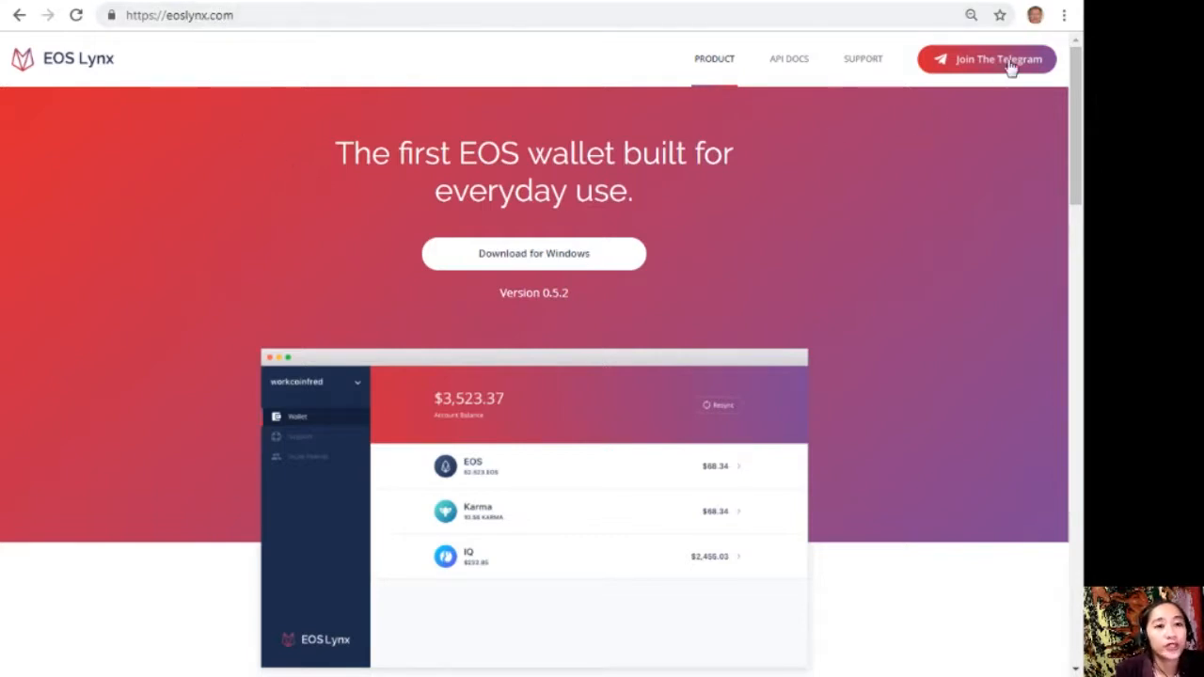
mouse_move(185, 68)
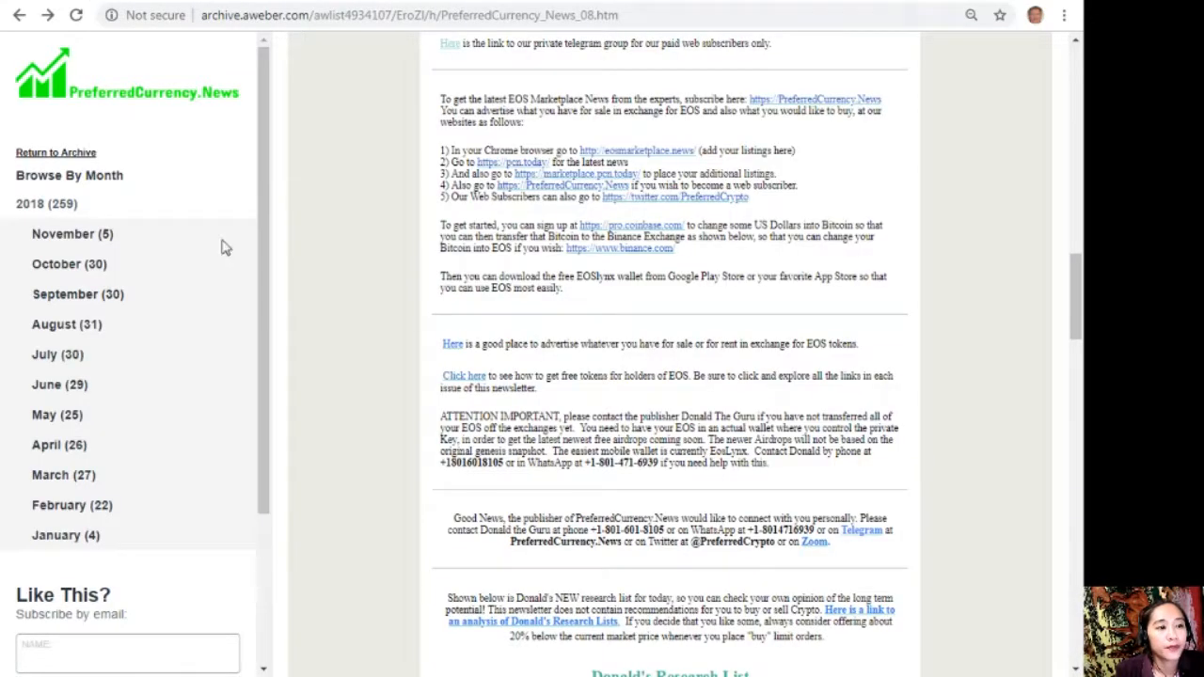
- Open the free-tokens 'Click here' link to the EOS Drops airdrop listing
scroll(down, 3)
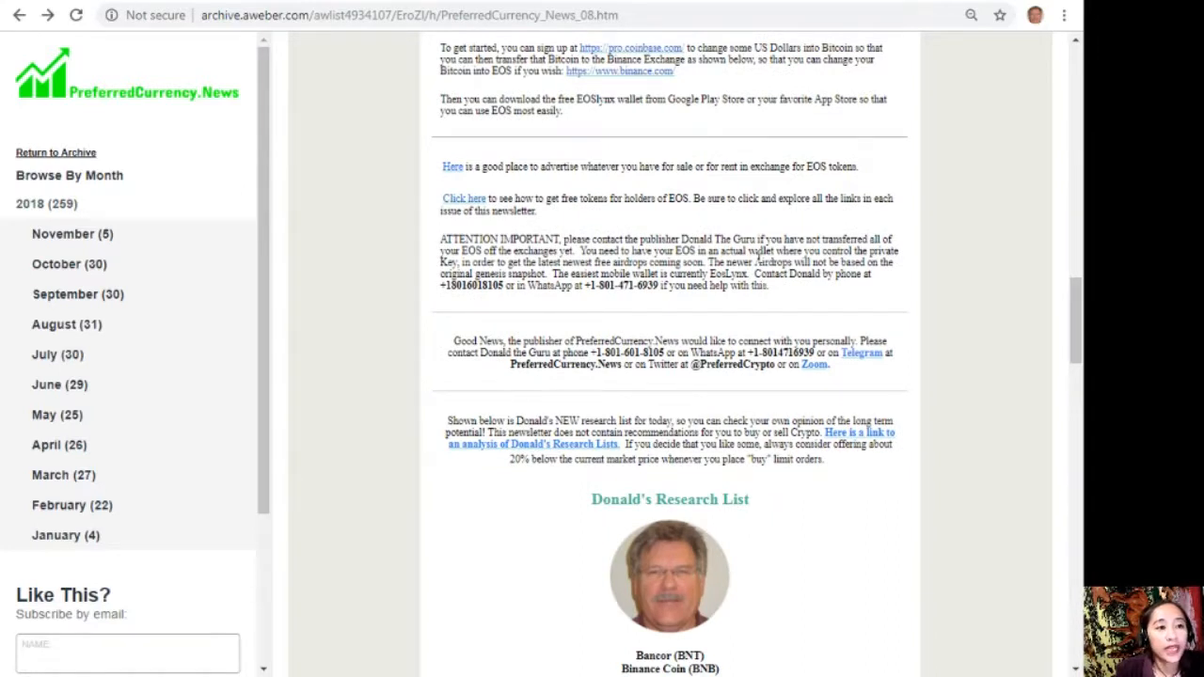
mouse_move(708, 216)
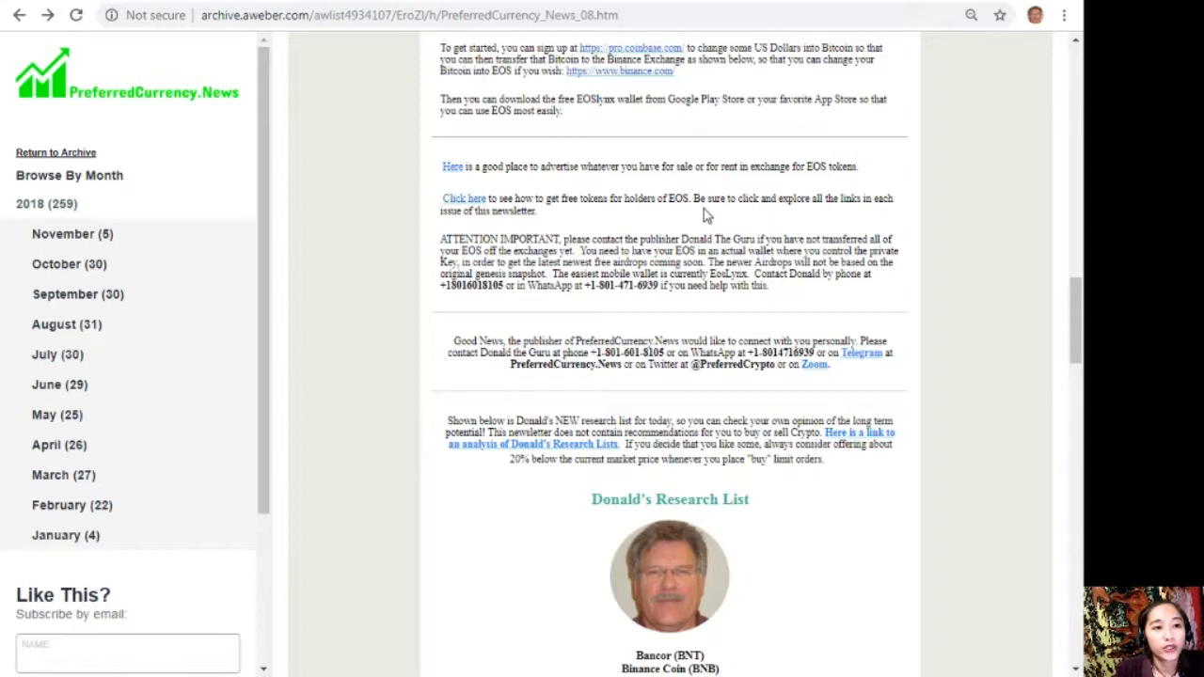
mouse_move(861, 217)
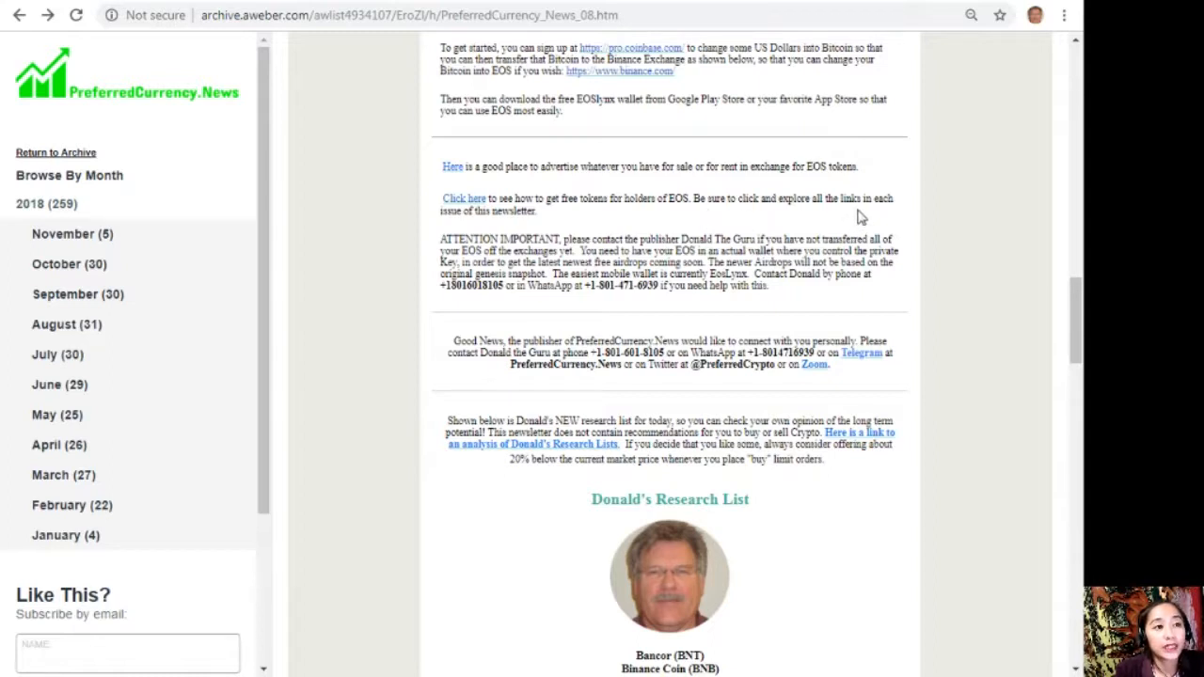
mouse_move(490, 210)
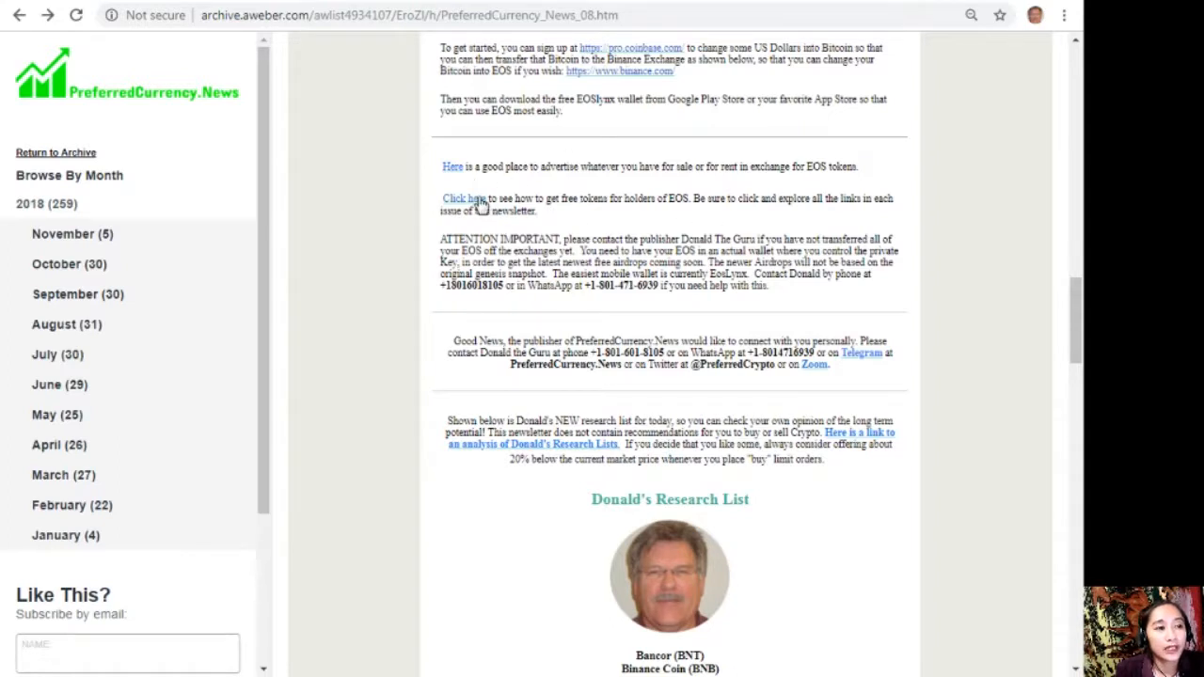
click(458, 199)
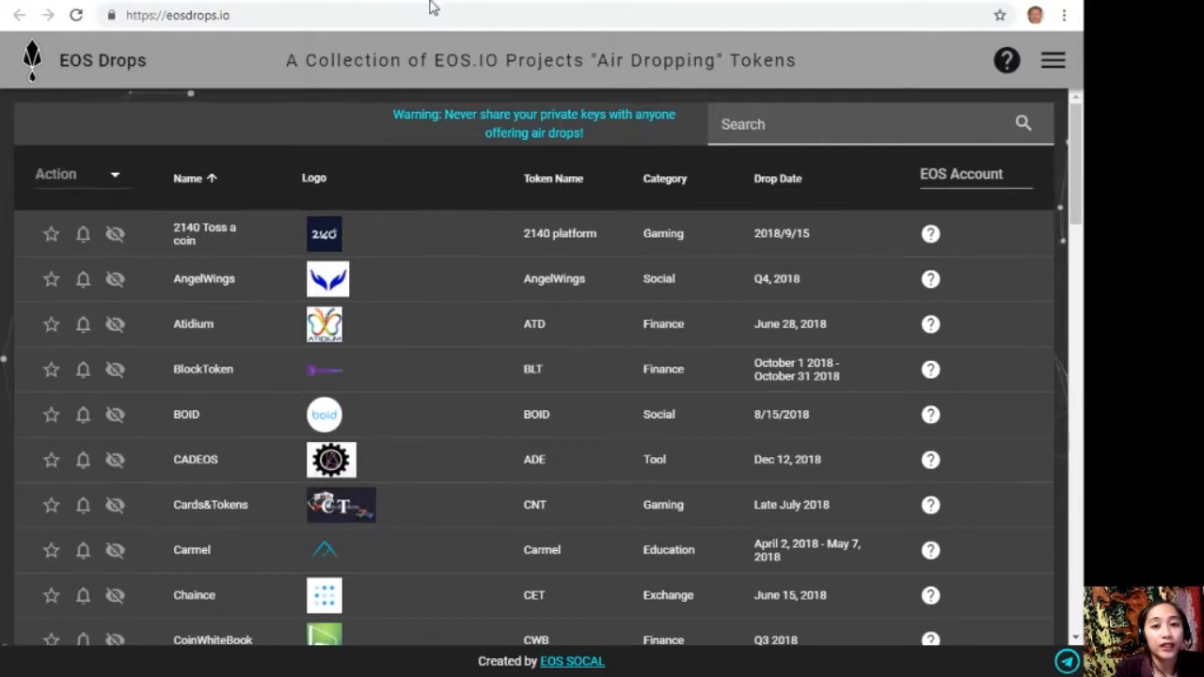
mouse_move(430, 35)
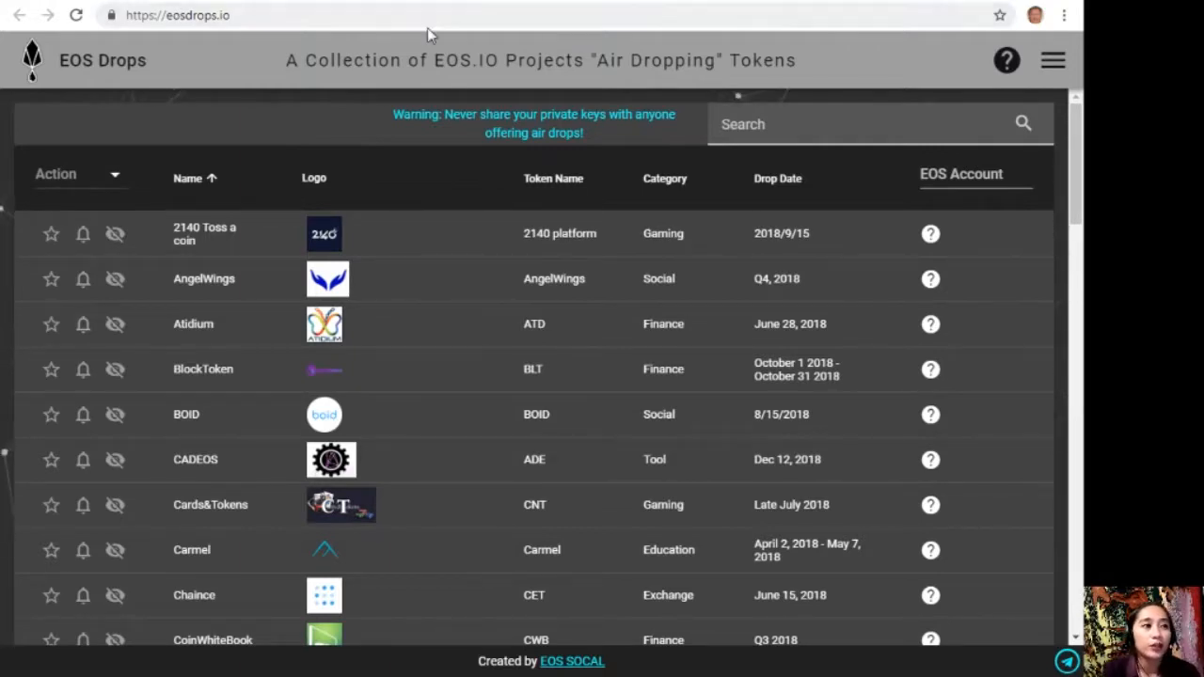
mouse_move(329, 185)
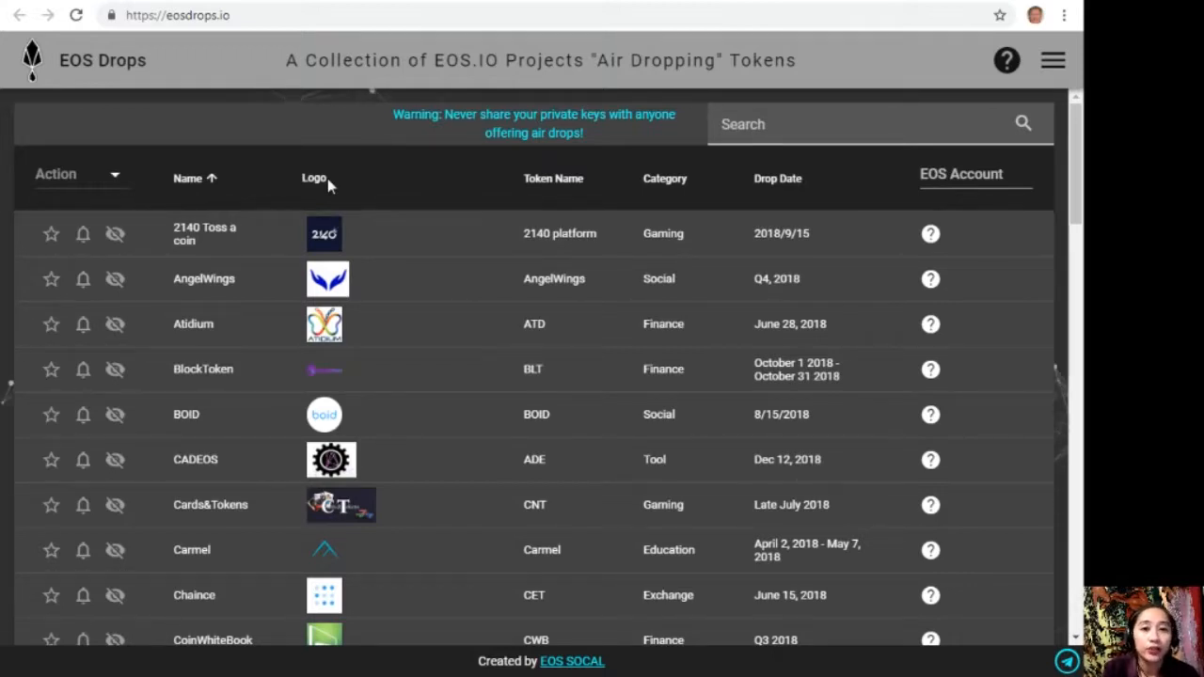
mouse_move(657, 470)
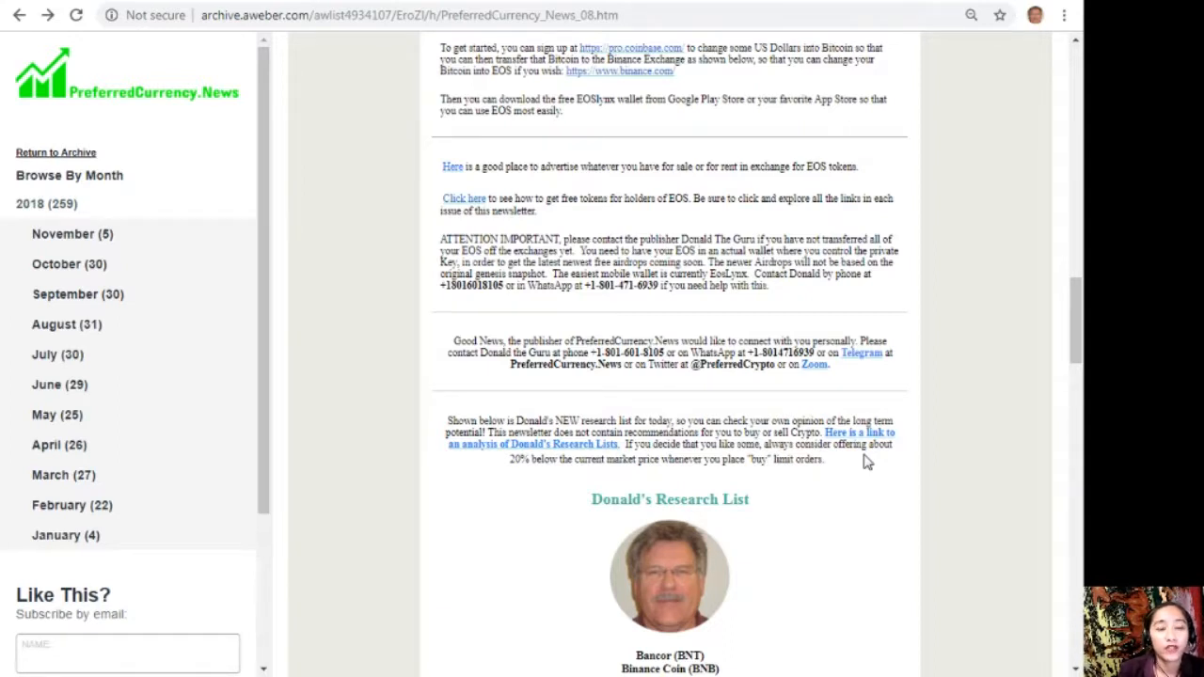
mouse_move(1061, 321)
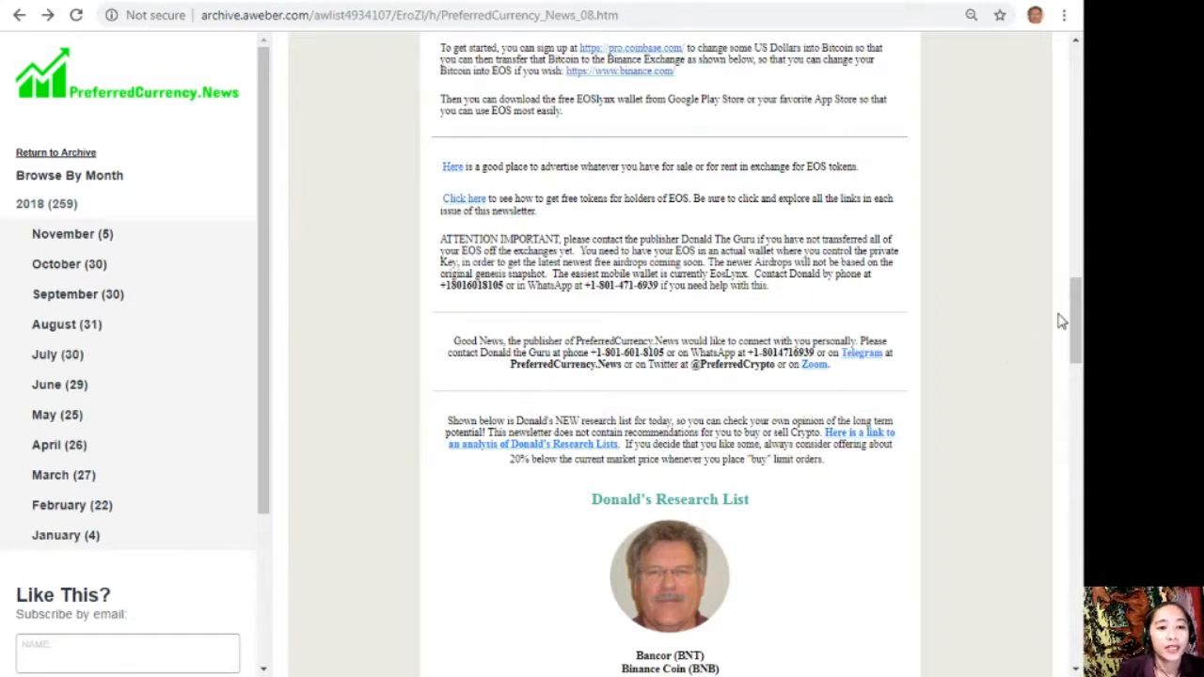
- Open the Open Spreadsheet button under Donald's Research List for 08 November 2018
scroll(down, 3)
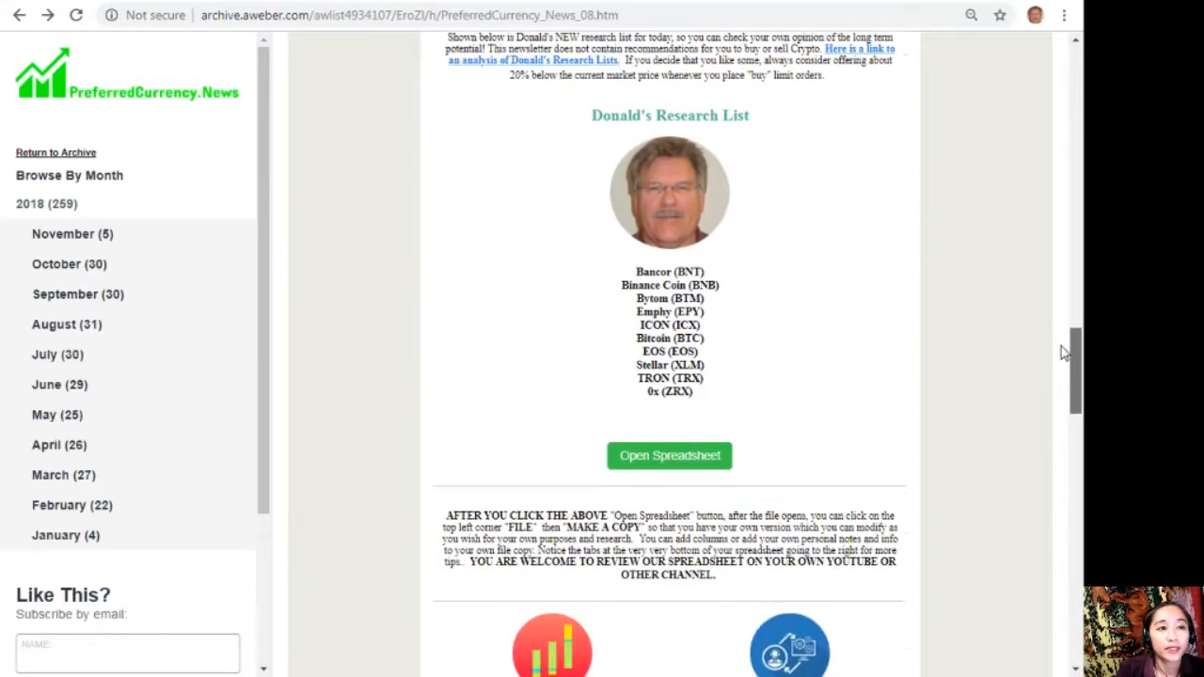
scroll(up, 3)
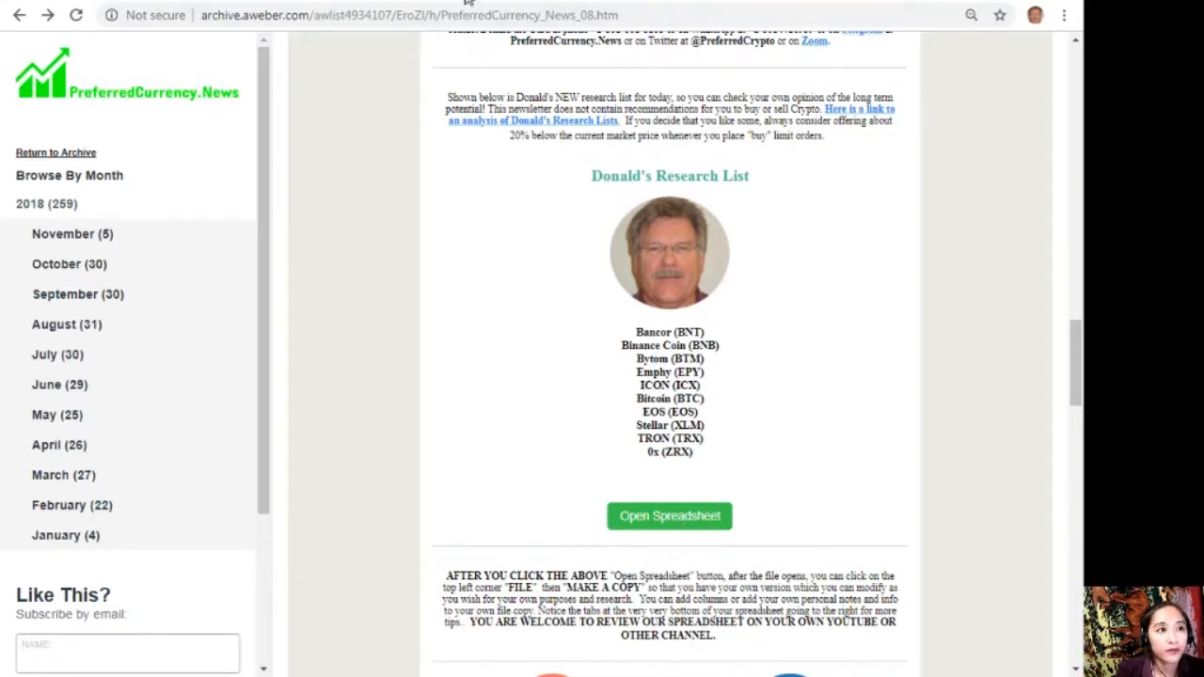
click(669, 516)
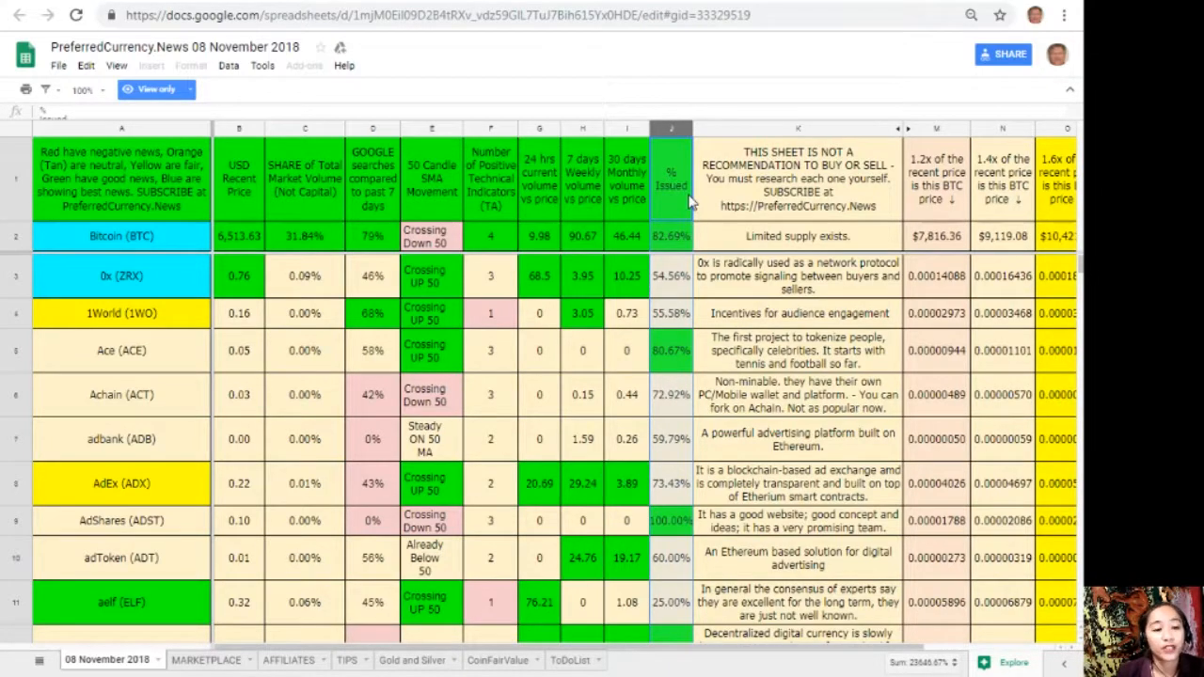
mouse_move(118, 151)
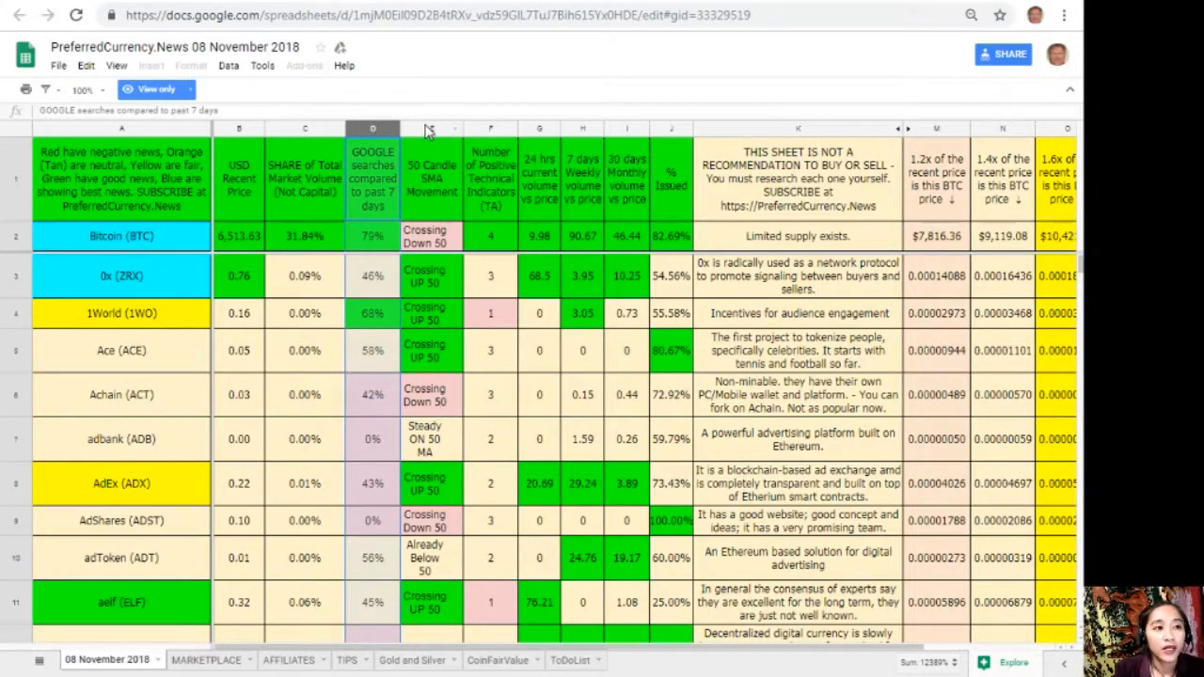
- Review the 50 Candle SMA Movement column heading, then bring up the File menu
click(432, 128)
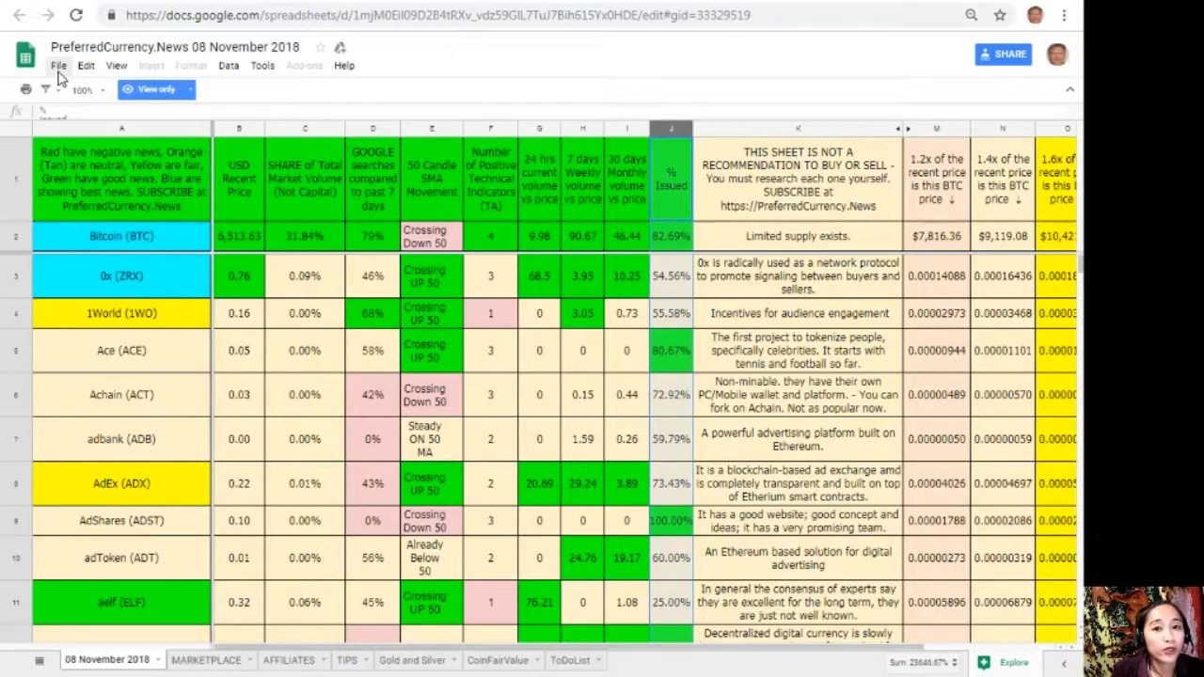
click(58, 65)
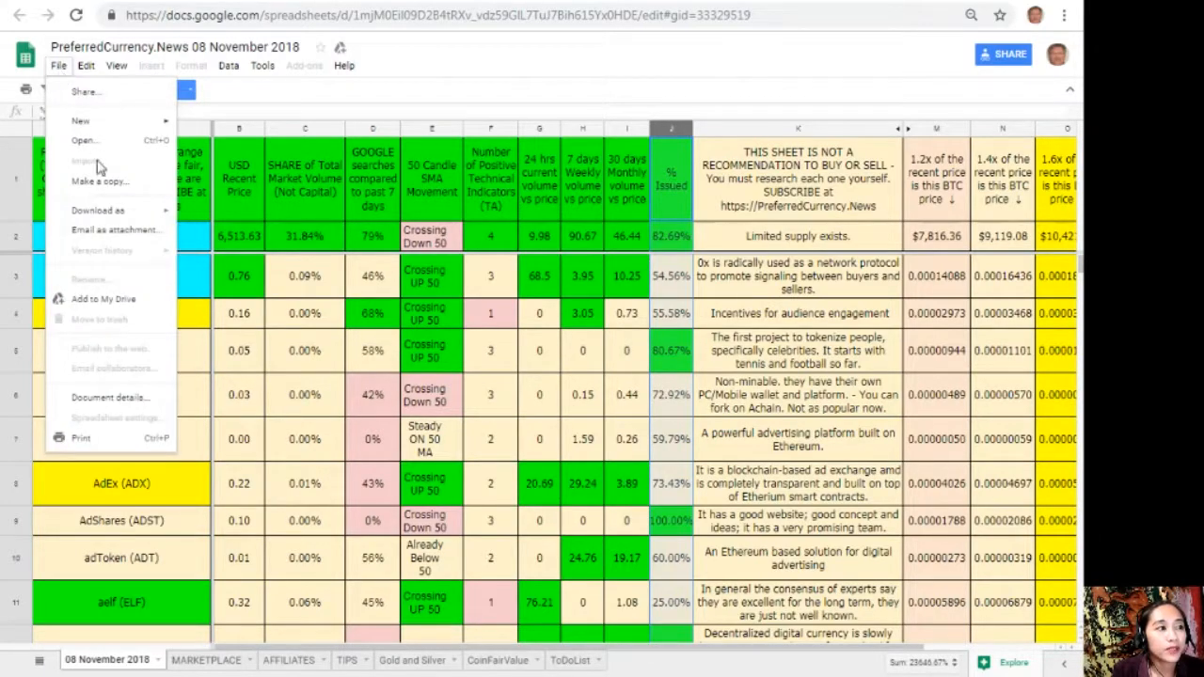
- Start File > Make a copy and handle the Copy document dialog
click(98, 180)
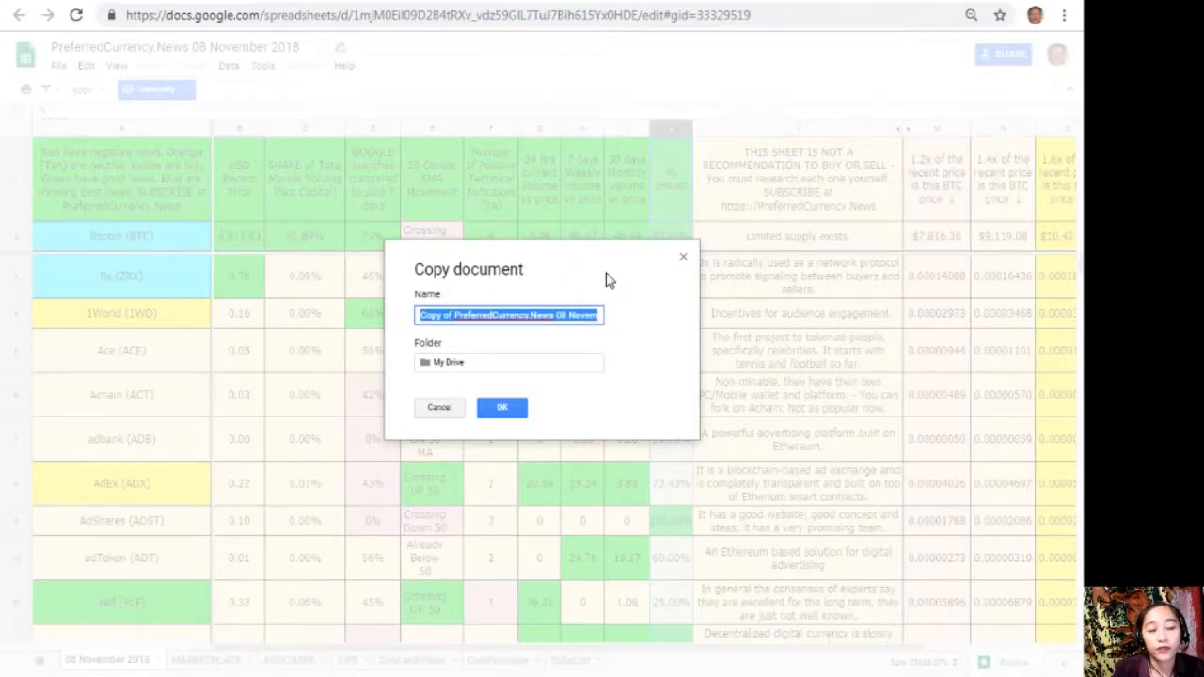
click(501, 408)
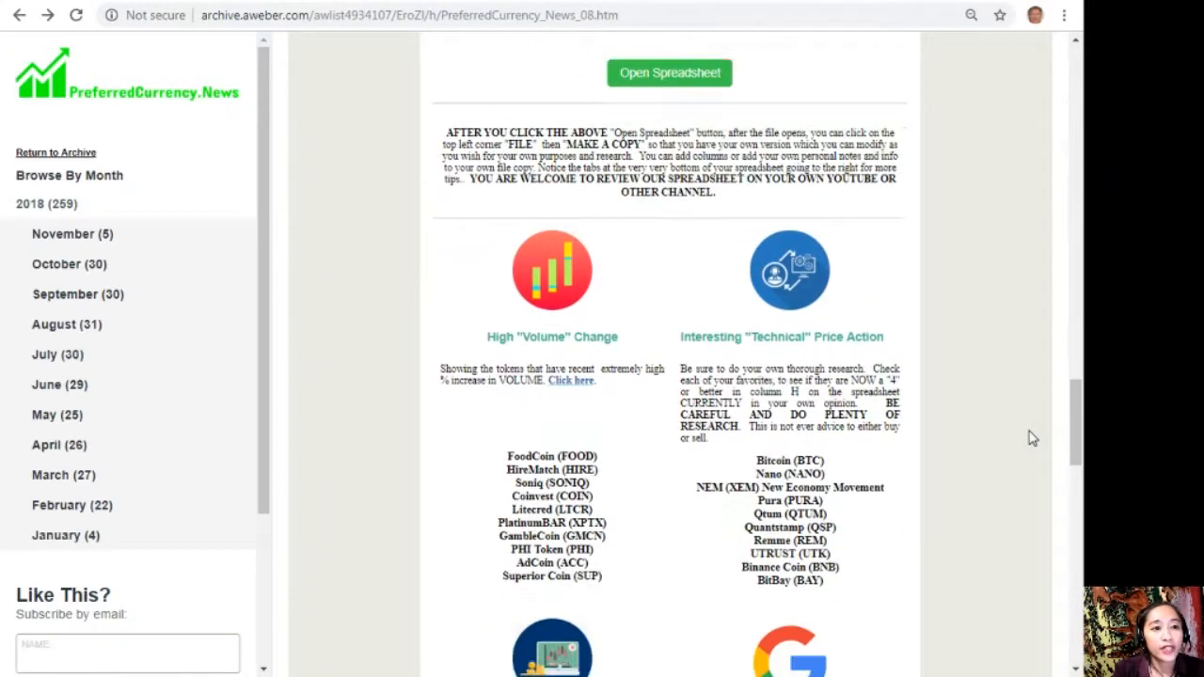
- Scroll the newsletter past the trade-volume and Google search token lists to Become an Affiliate
scroll(down, 3)
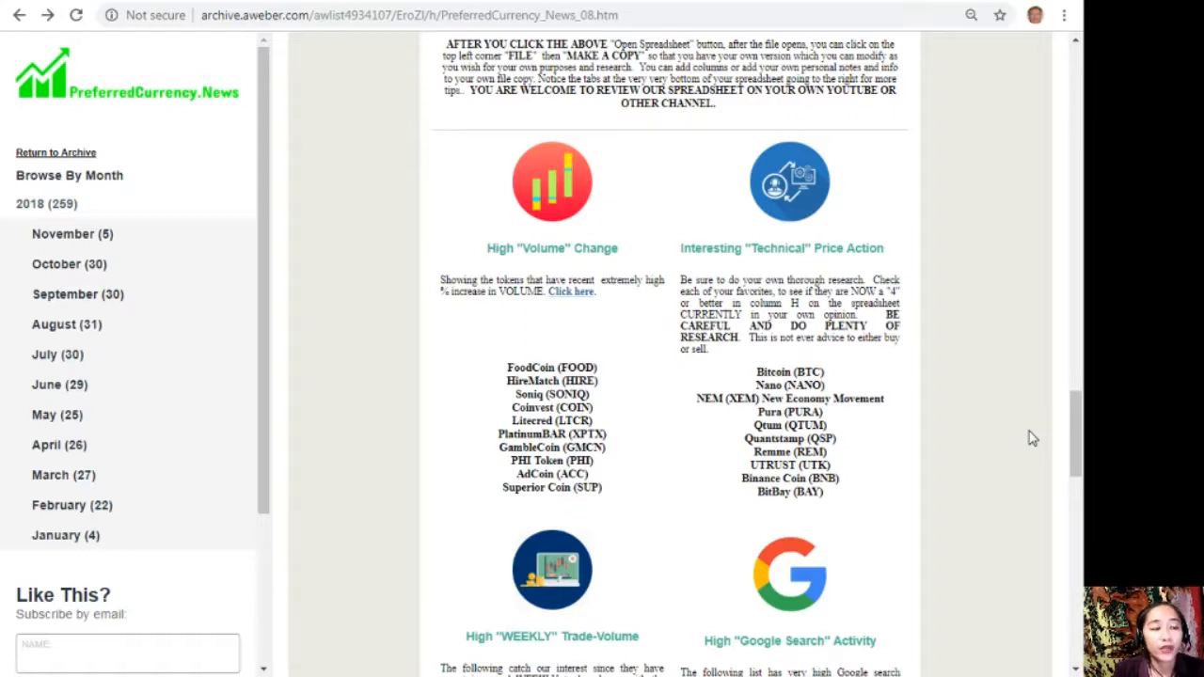
mouse_move(499, 233)
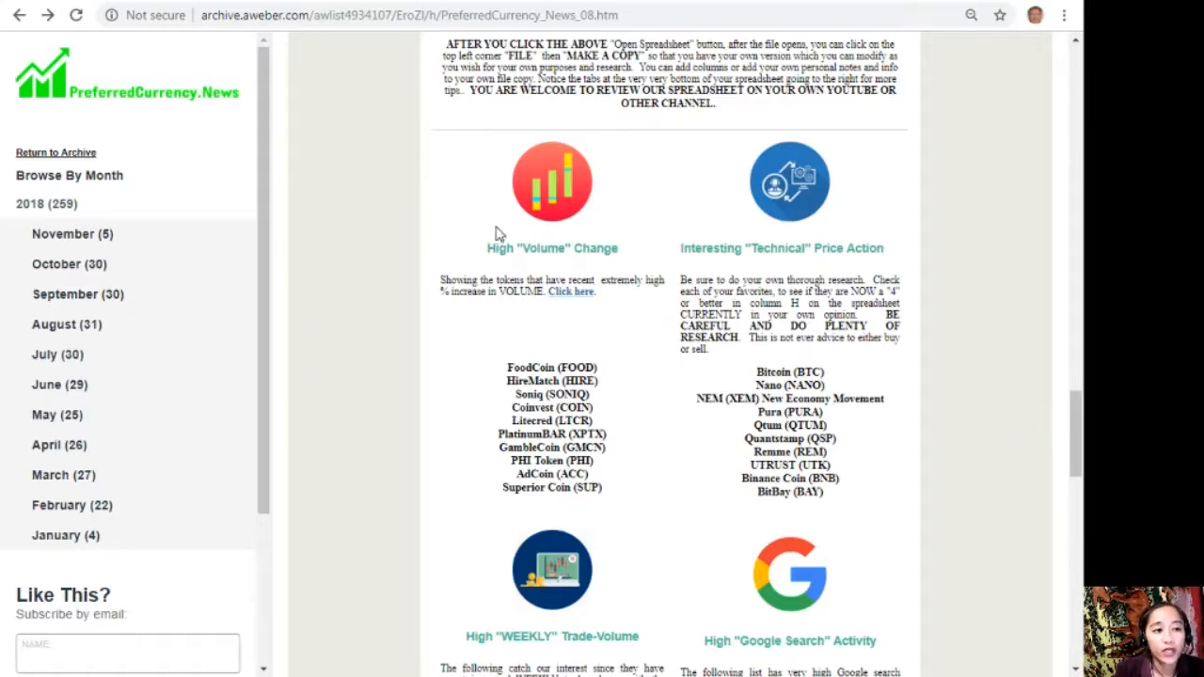
mouse_move(753, 281)
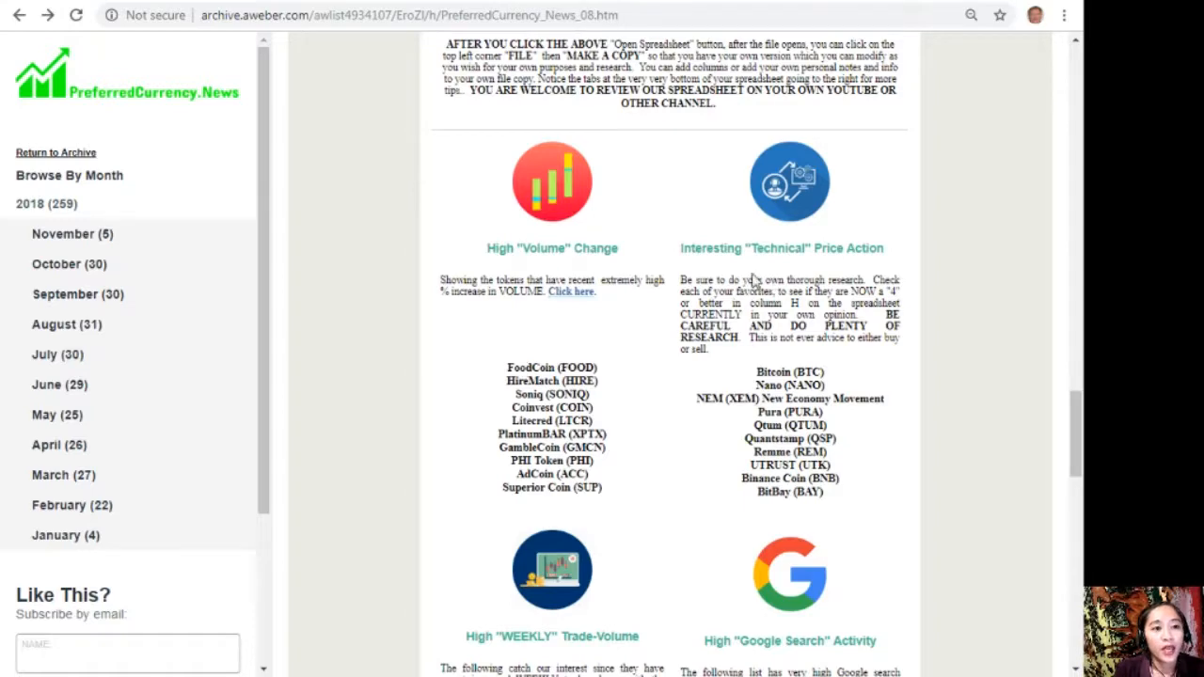
mouse_move(823, 414)
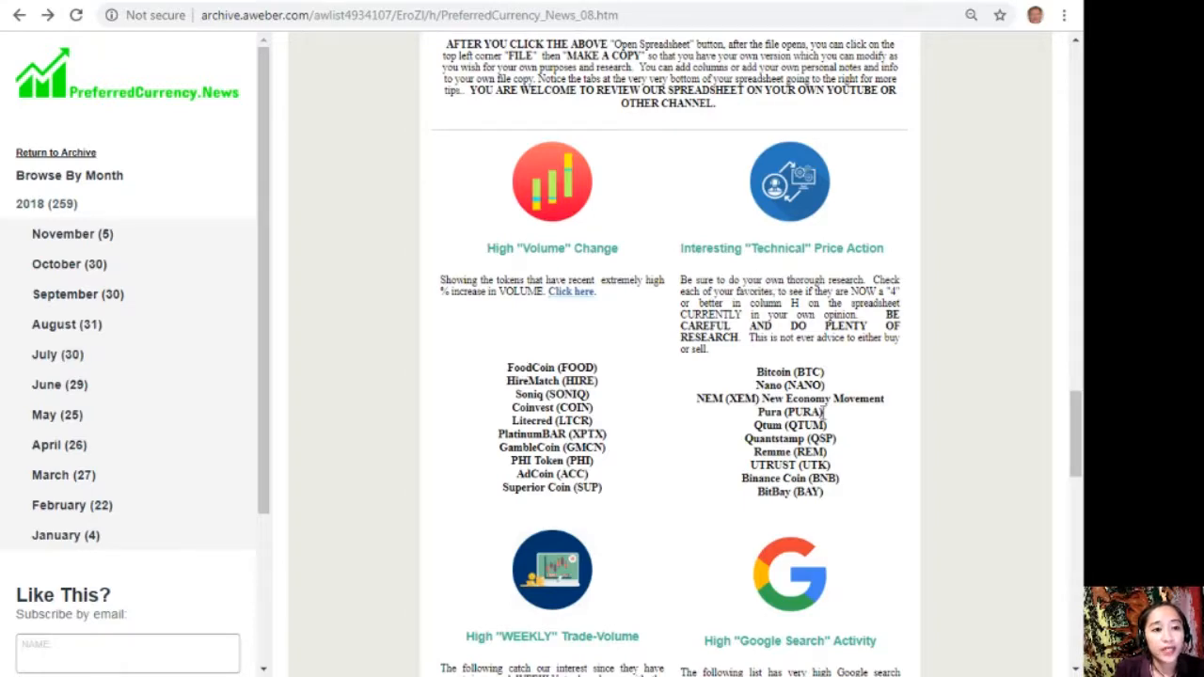
scroll(down, 3)
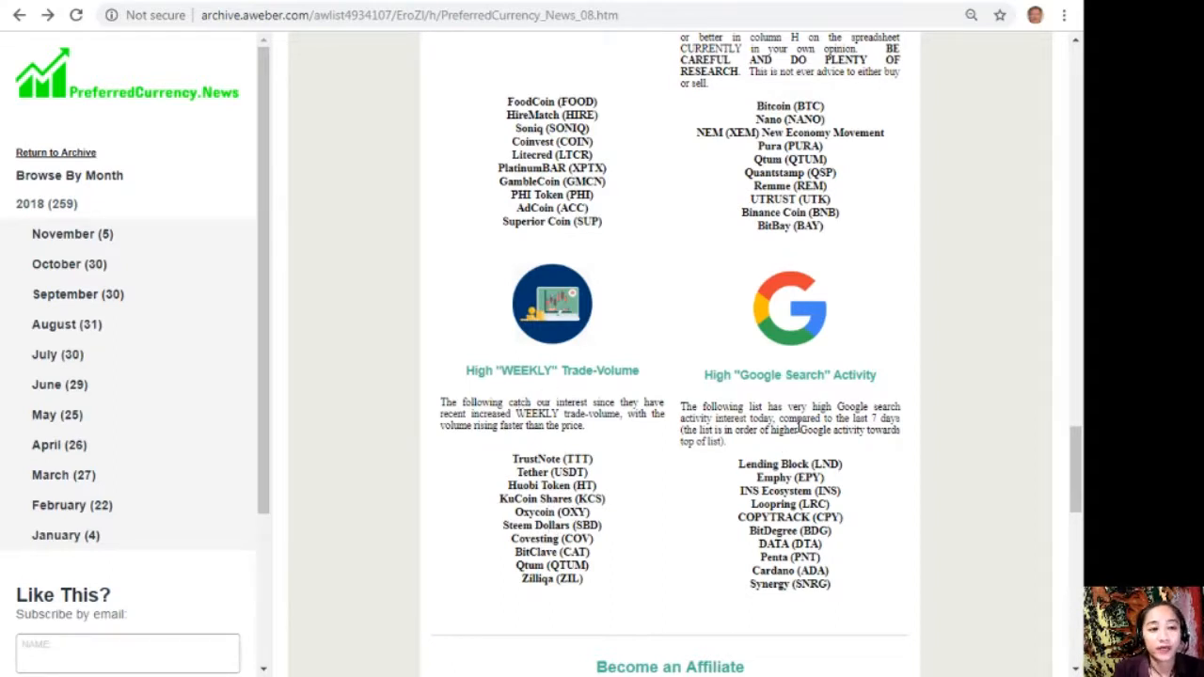
scroll(down, 3)
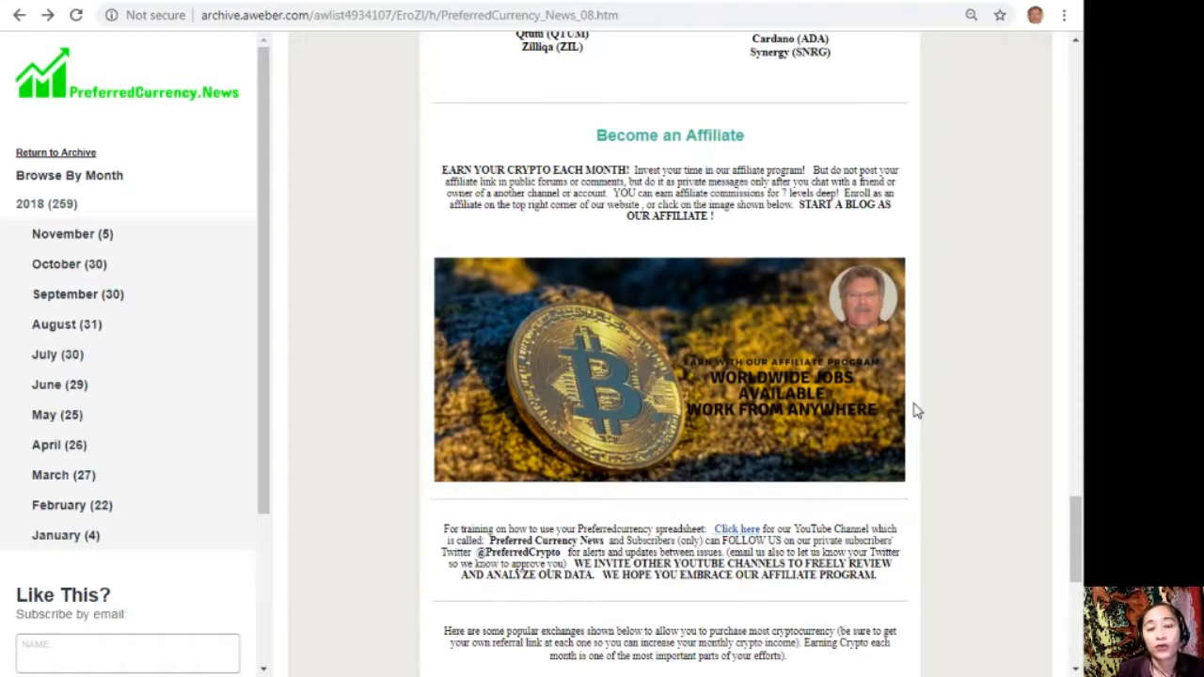
mouse_move(687, 377)
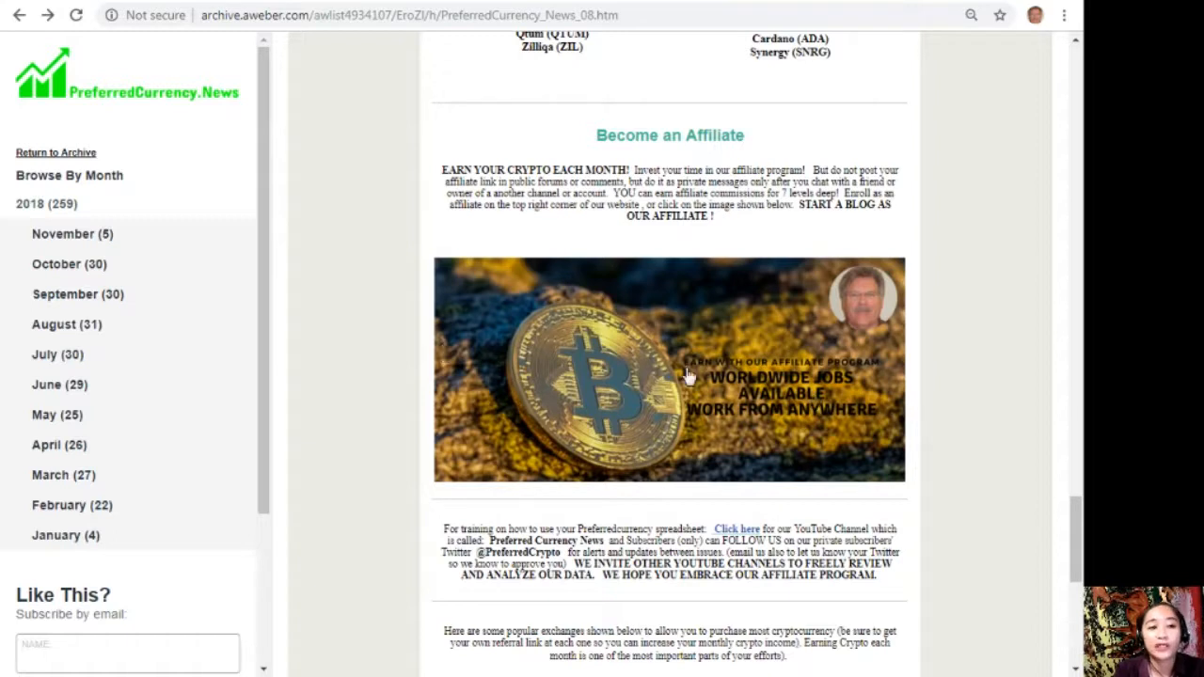
mouse_move(730, 387)
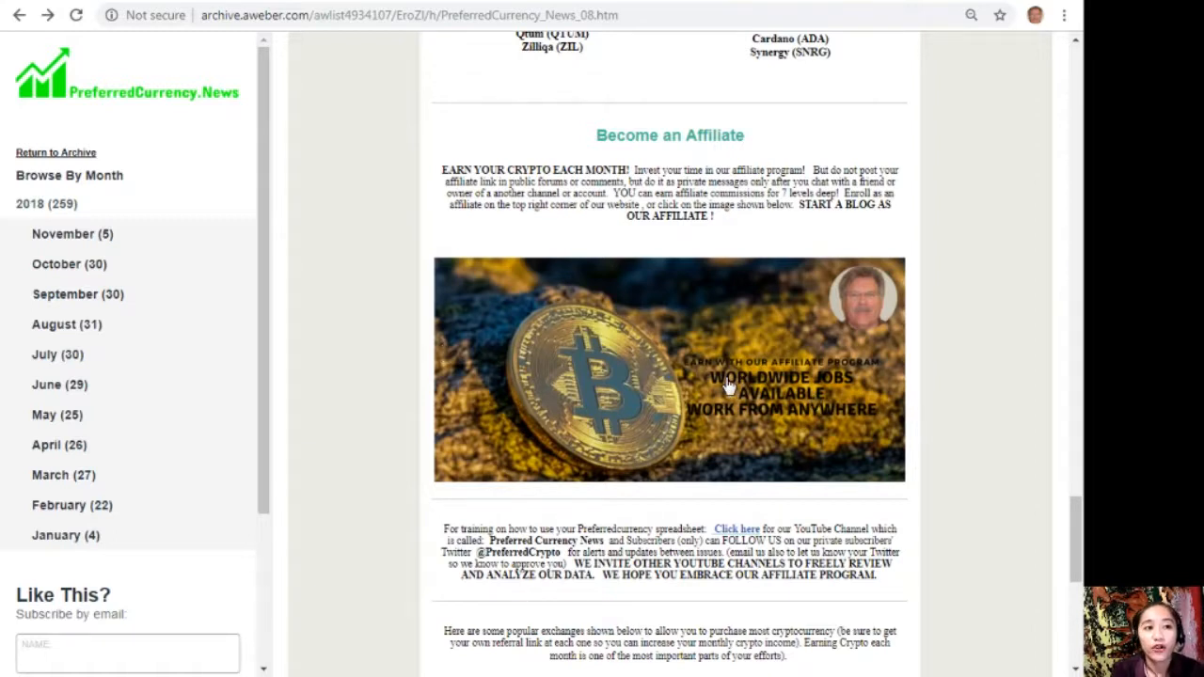
mouse_move(593, 394)
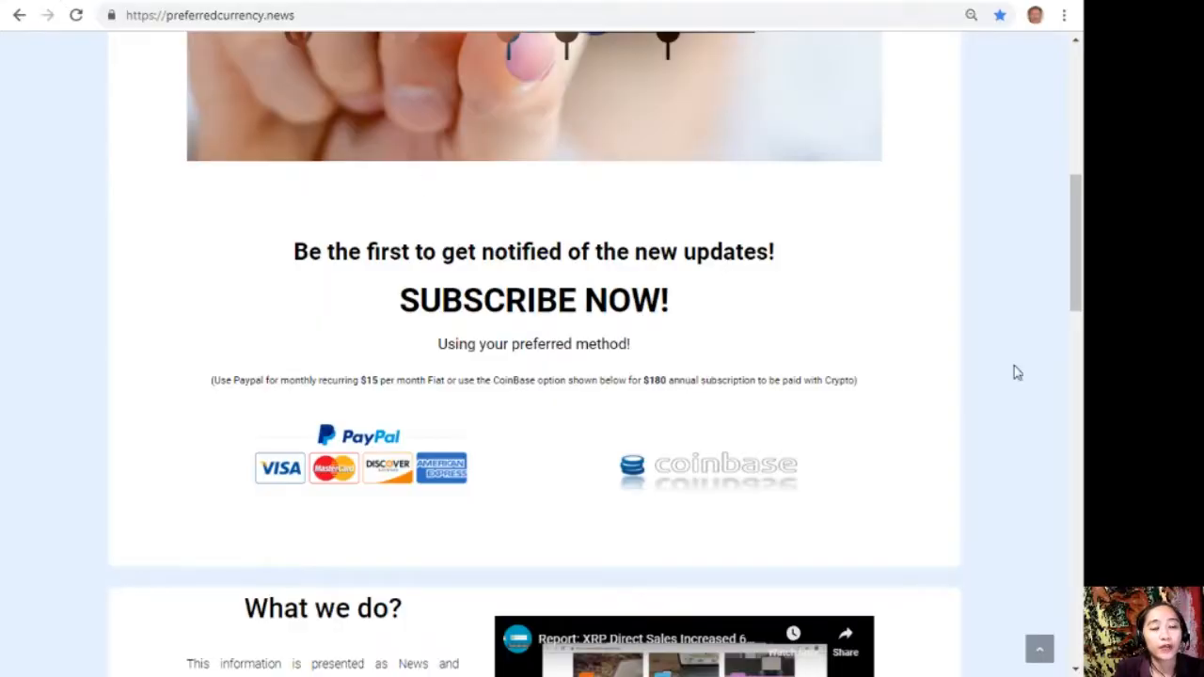
- Scroll the PreferredCurrency.News site back to its top with the Affiliate link
scroll(up, 3)
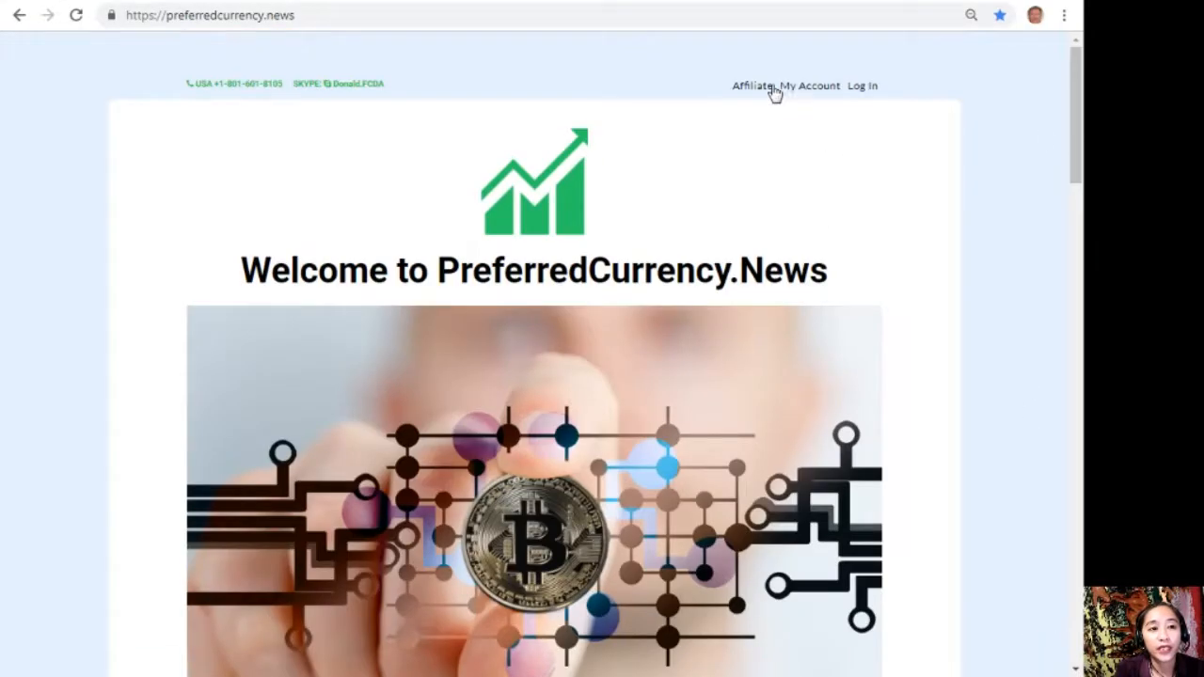
mouse_move(743, 95)
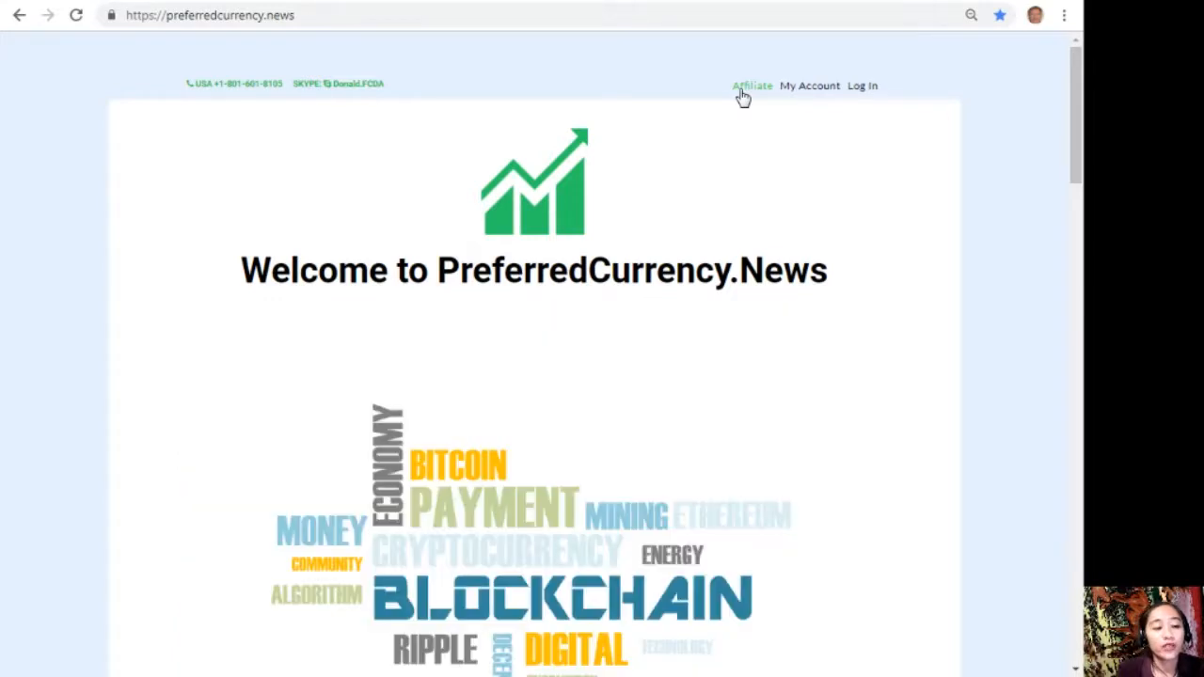
mouse_move(752, 86)
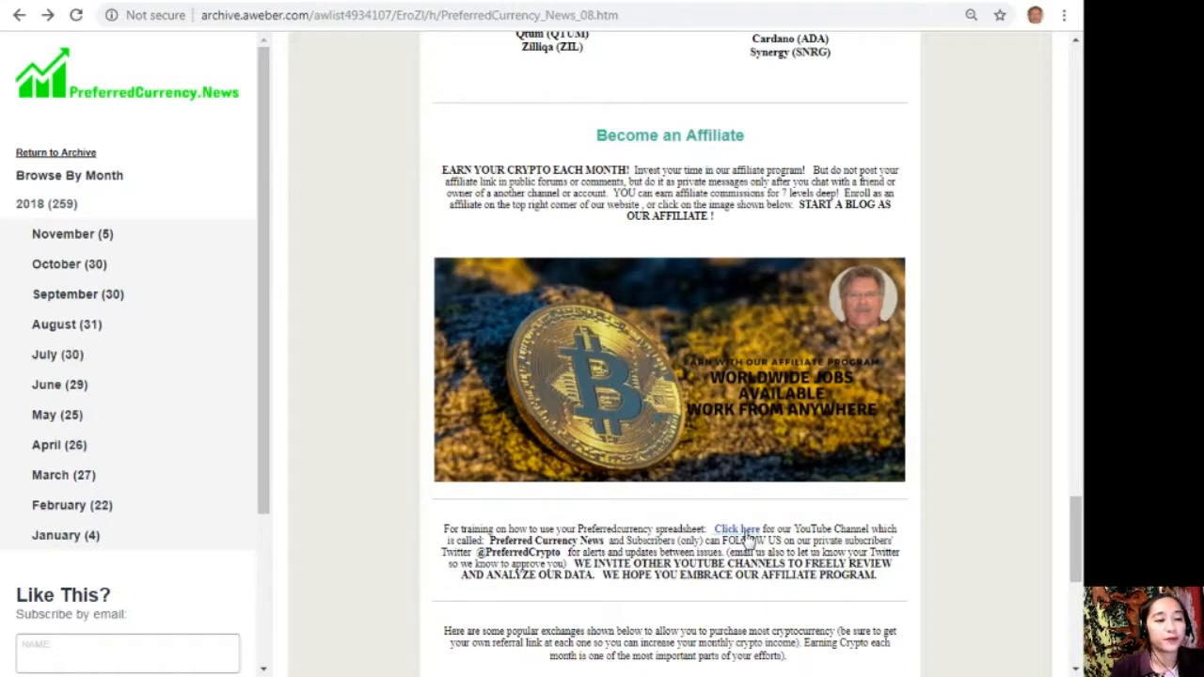
- Scroll the newsletter to the bottom, showing the exchange list, marketplace, Visa-card notes and footer
scroll(down, 3)
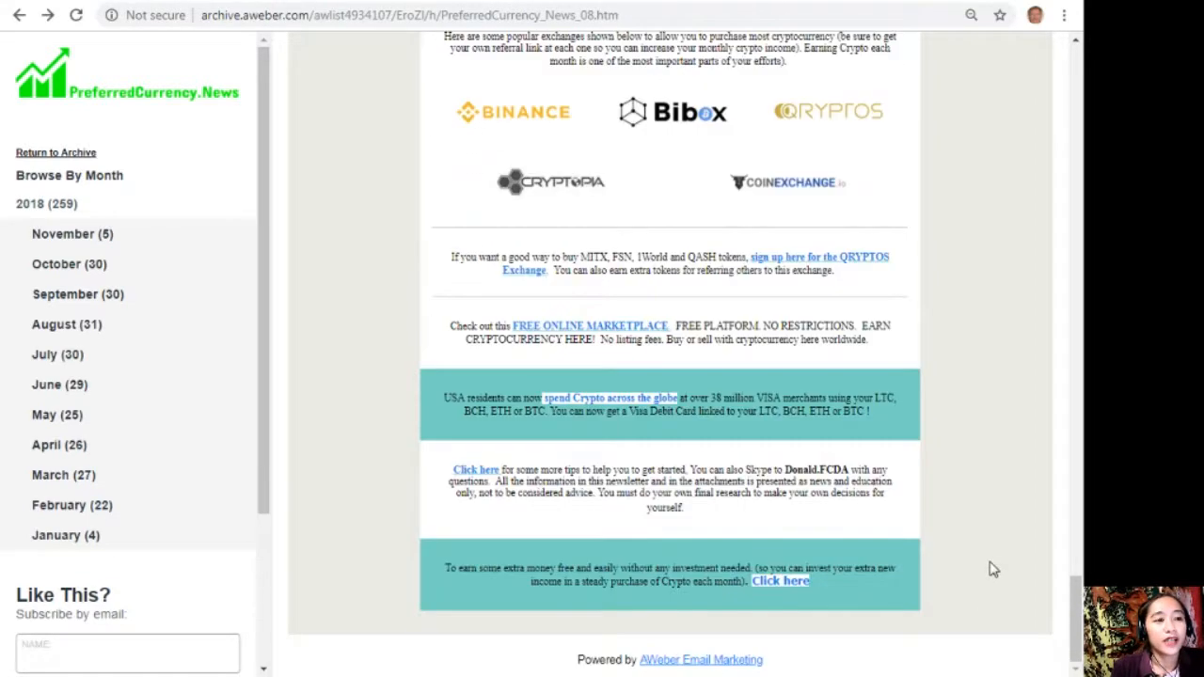
scroll(up, 3)
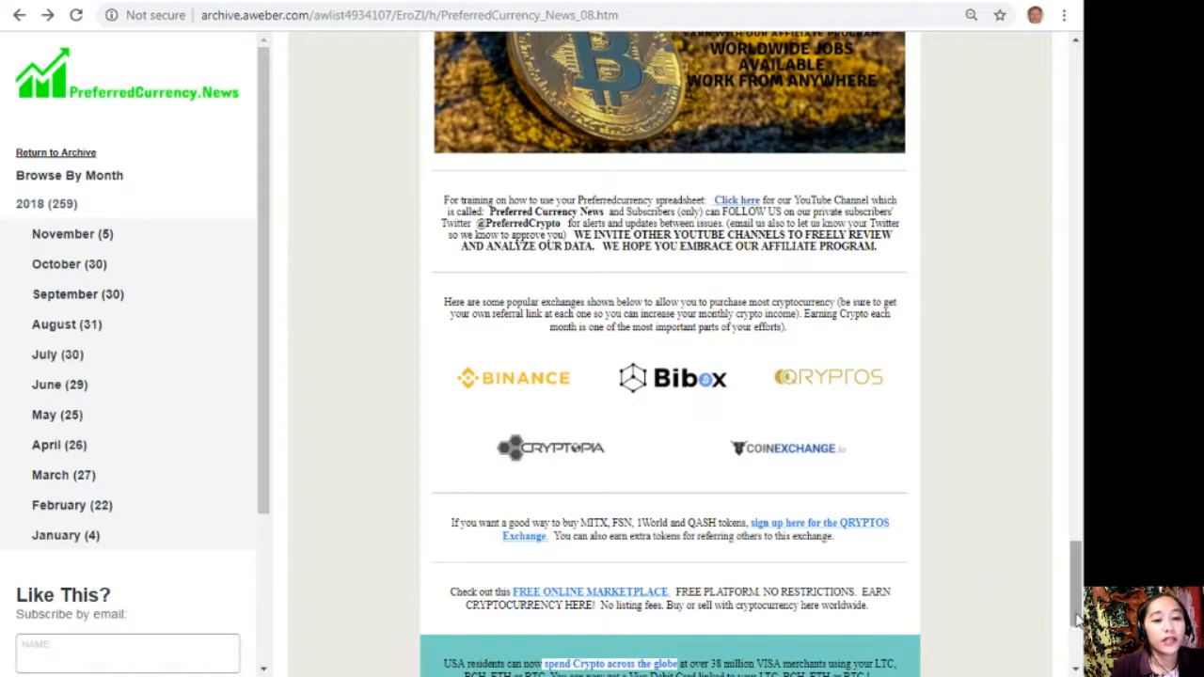
scroll(down, 3)
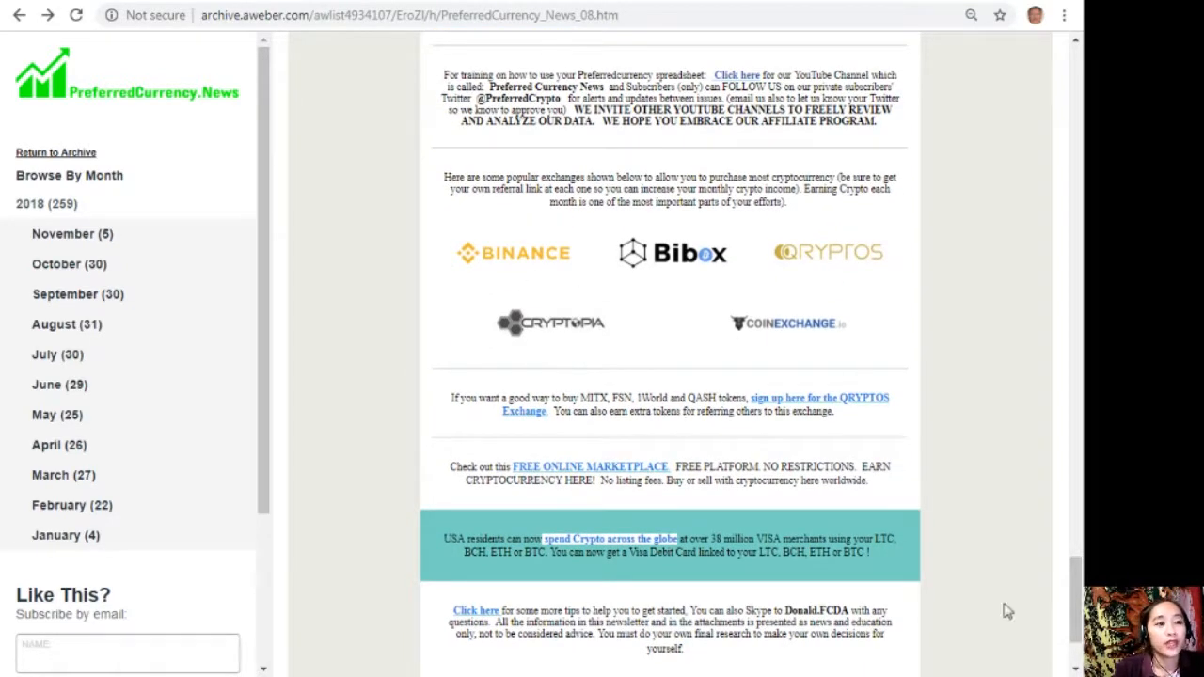
scroll(down, 3)
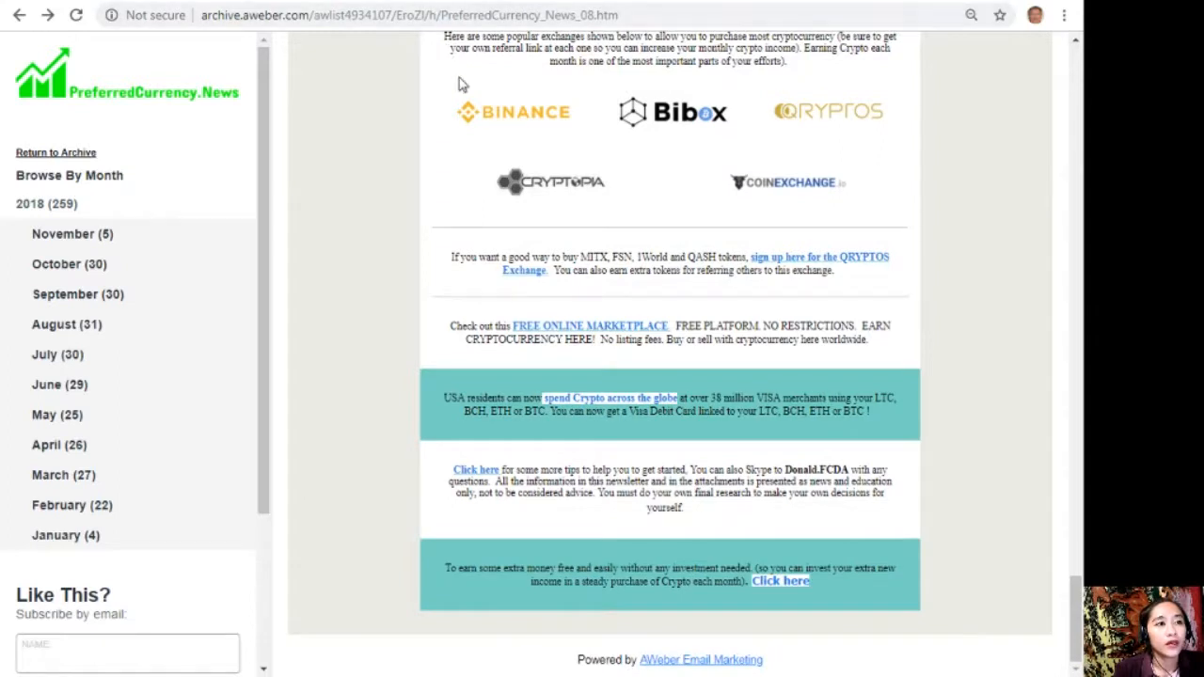
mouse_move(576, 47)
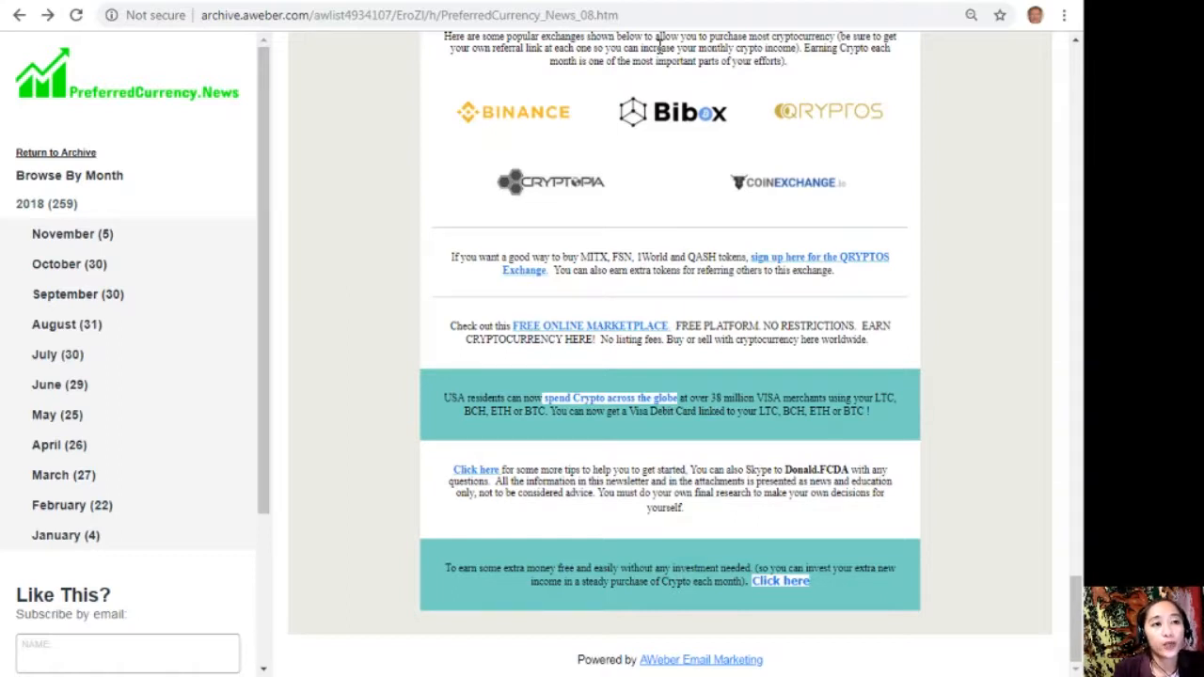
mouse_move(784, 75)
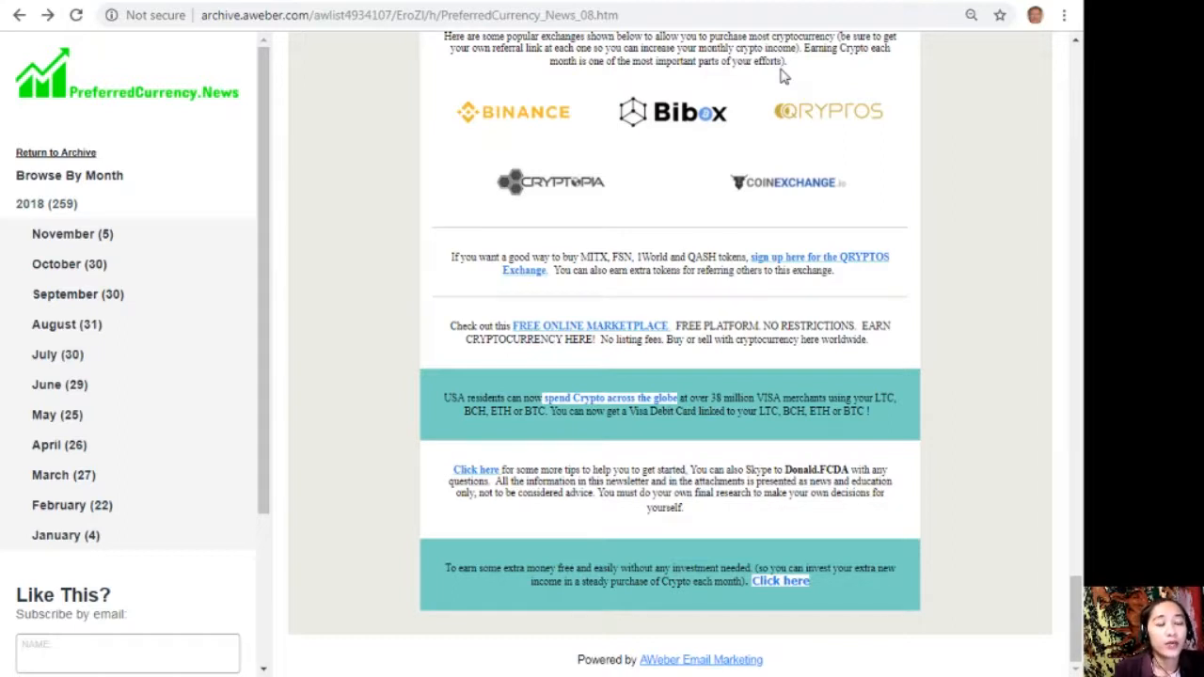
mouse_move(734, 158)
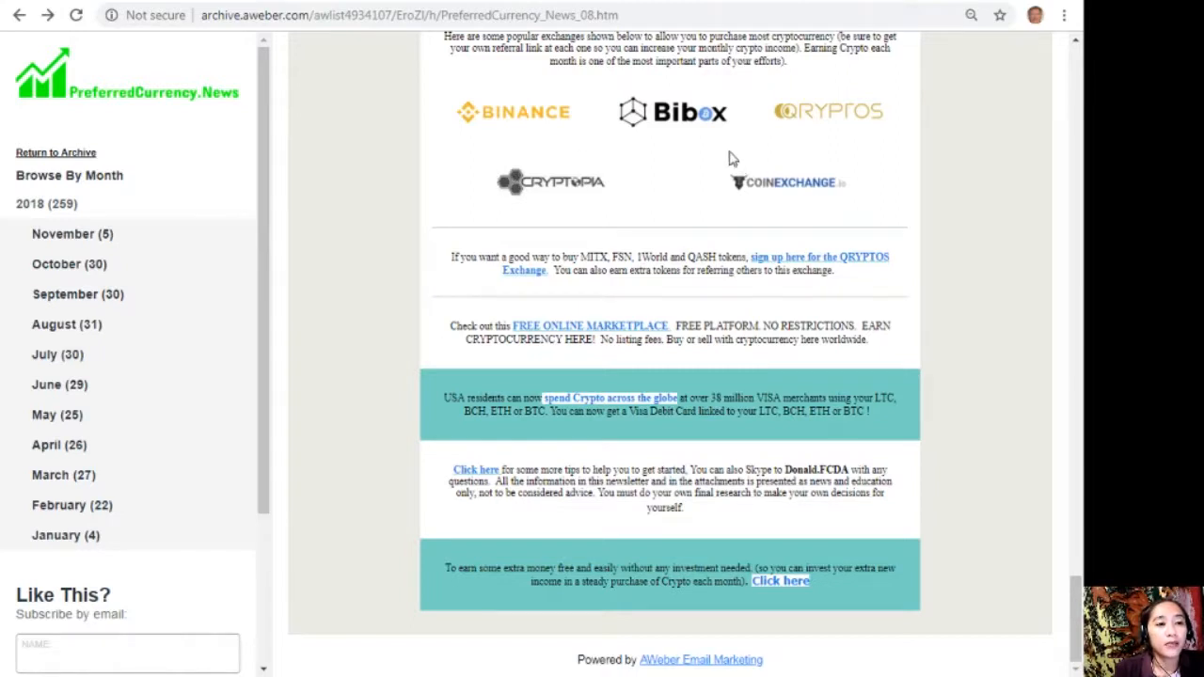
mouse_move(717, 195)
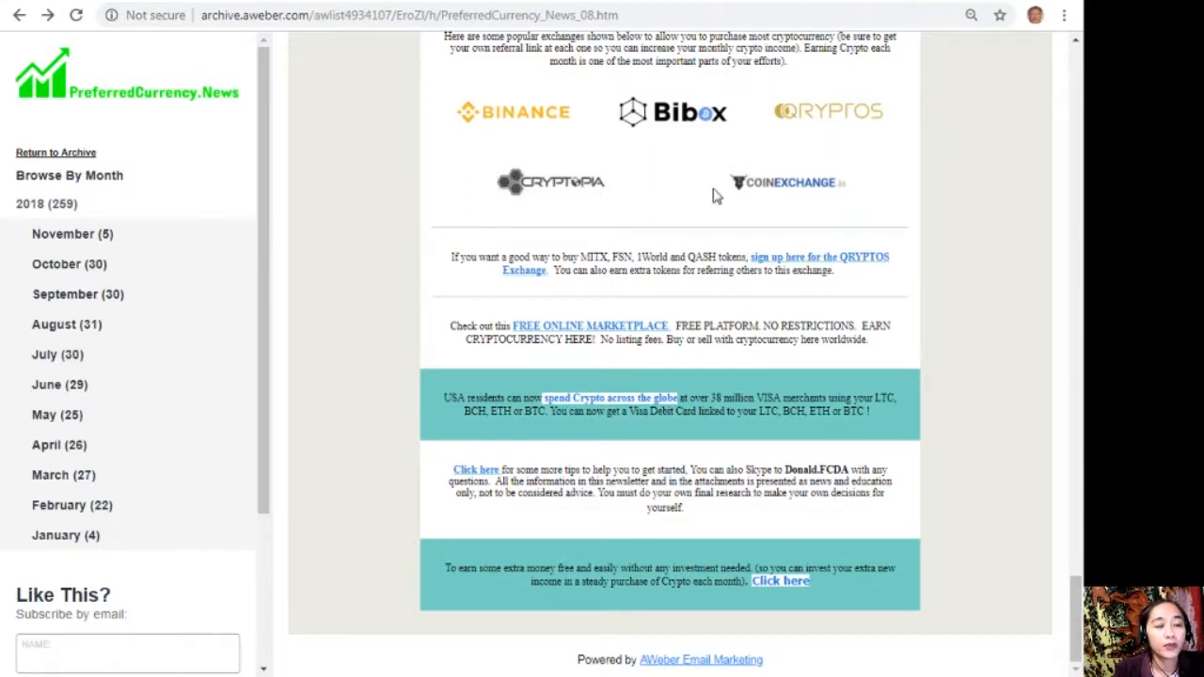
mouse_move(515, 308)
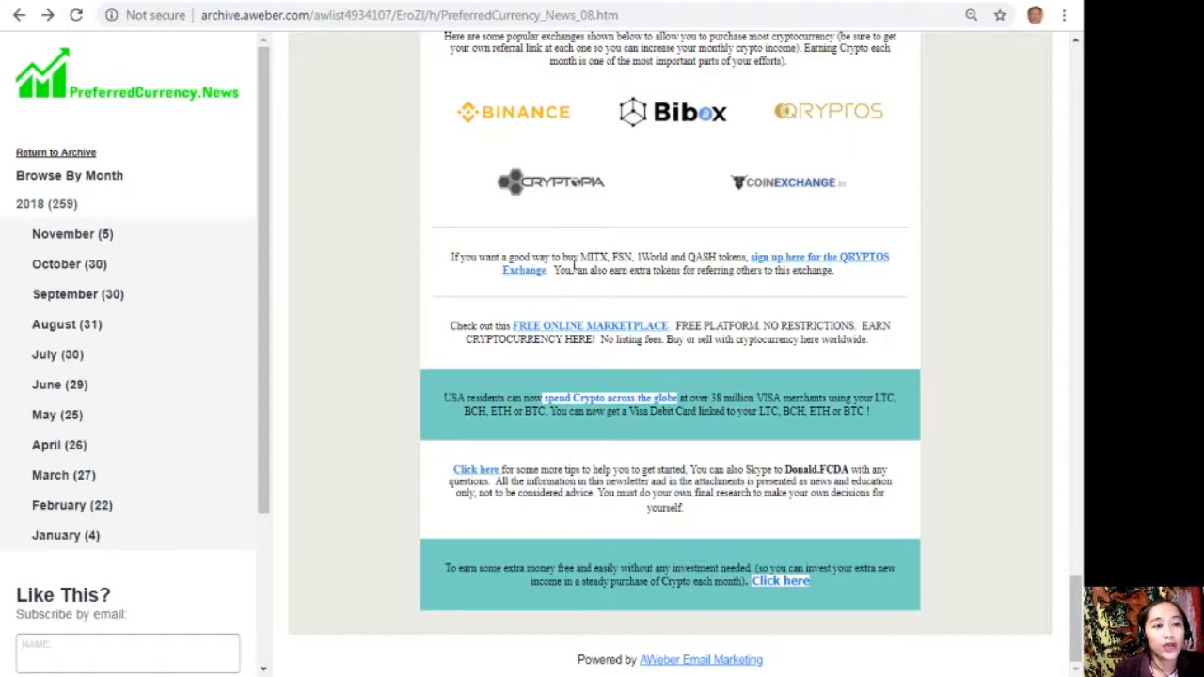
mouse_move(832, 264)
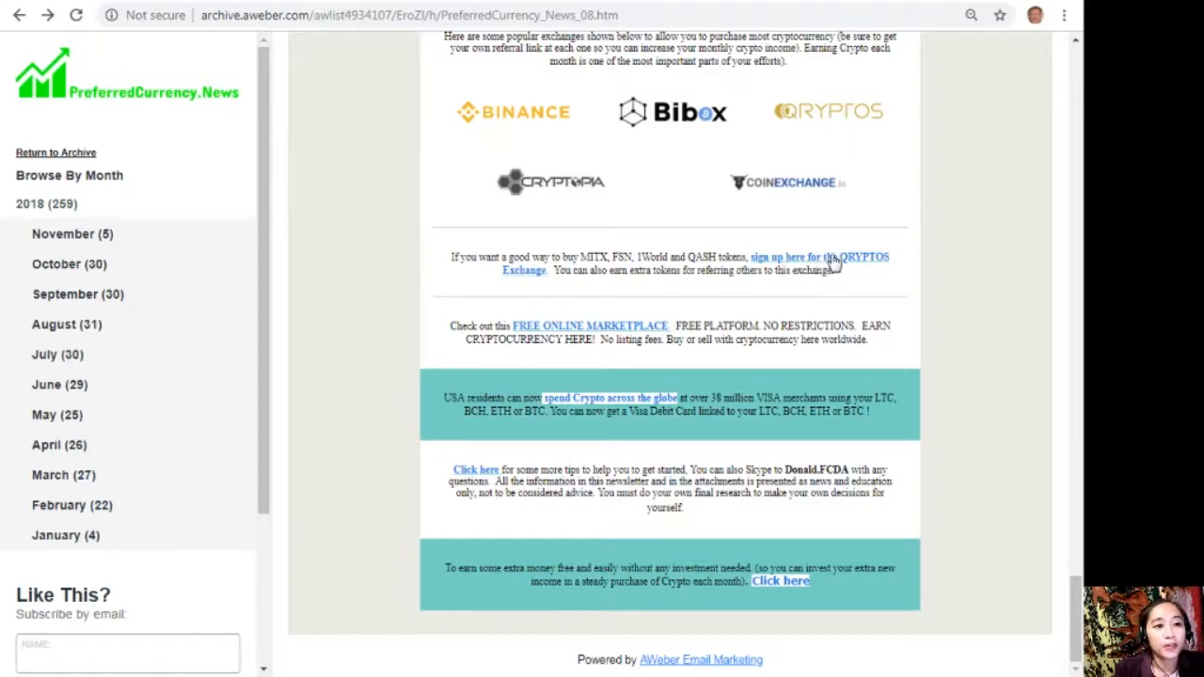
mouse_move(607, 289)
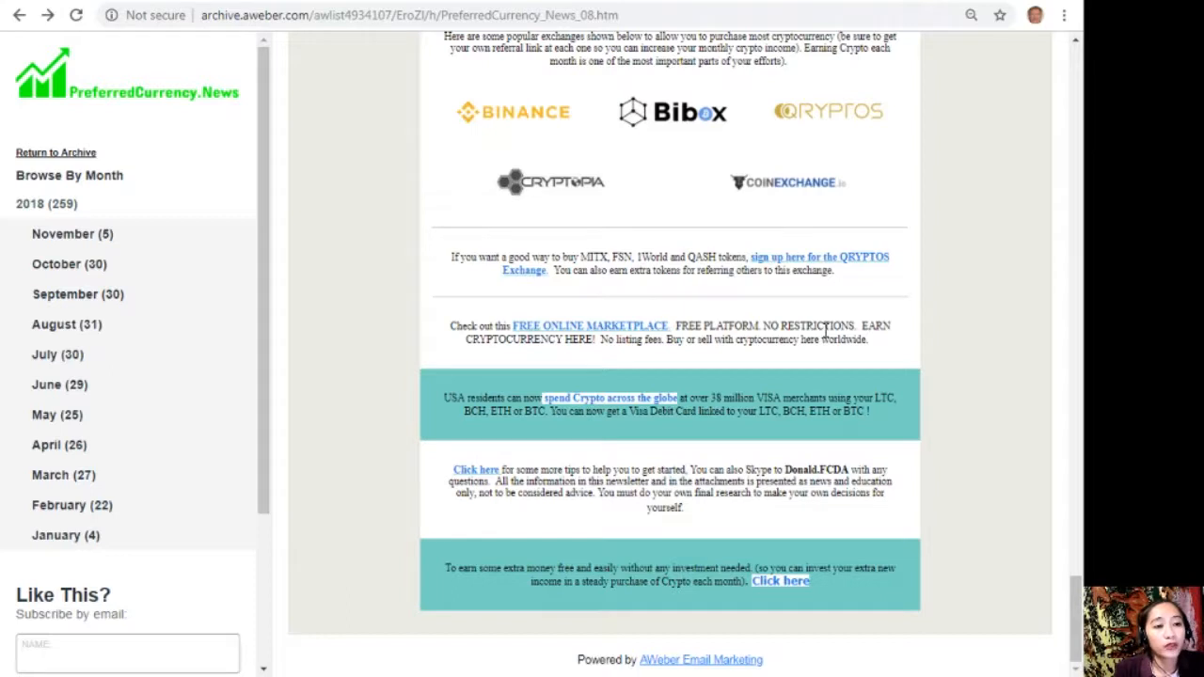
mouse_move(821, 359)
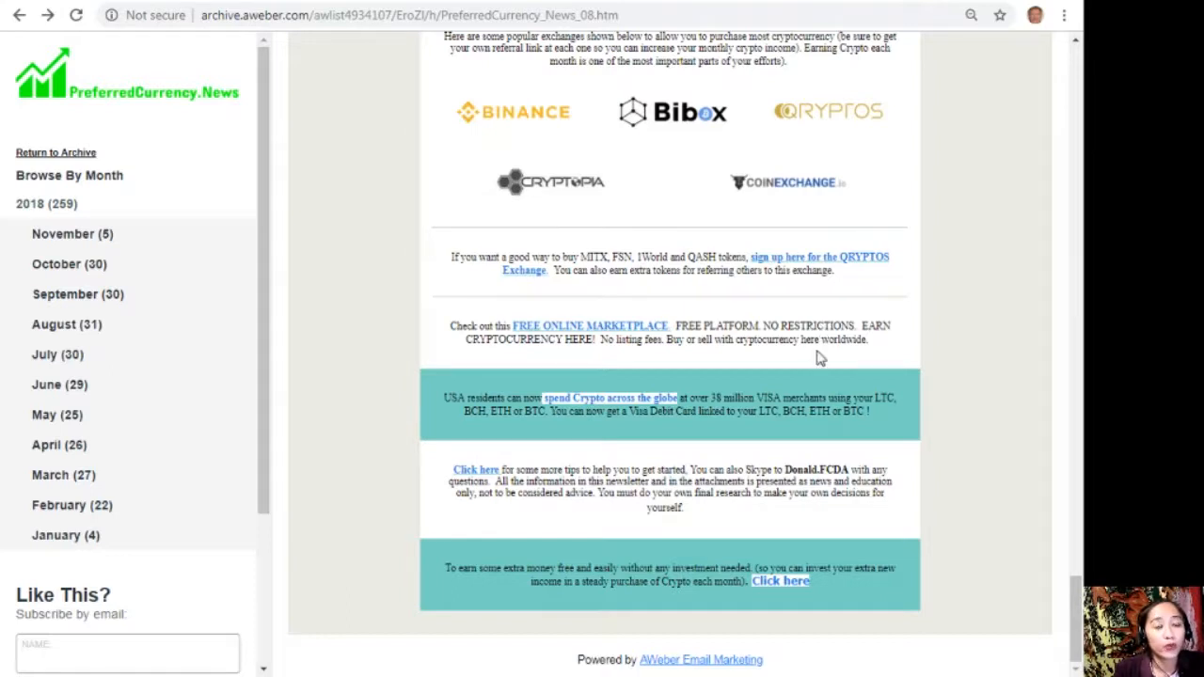
mouse_move(630, 464)
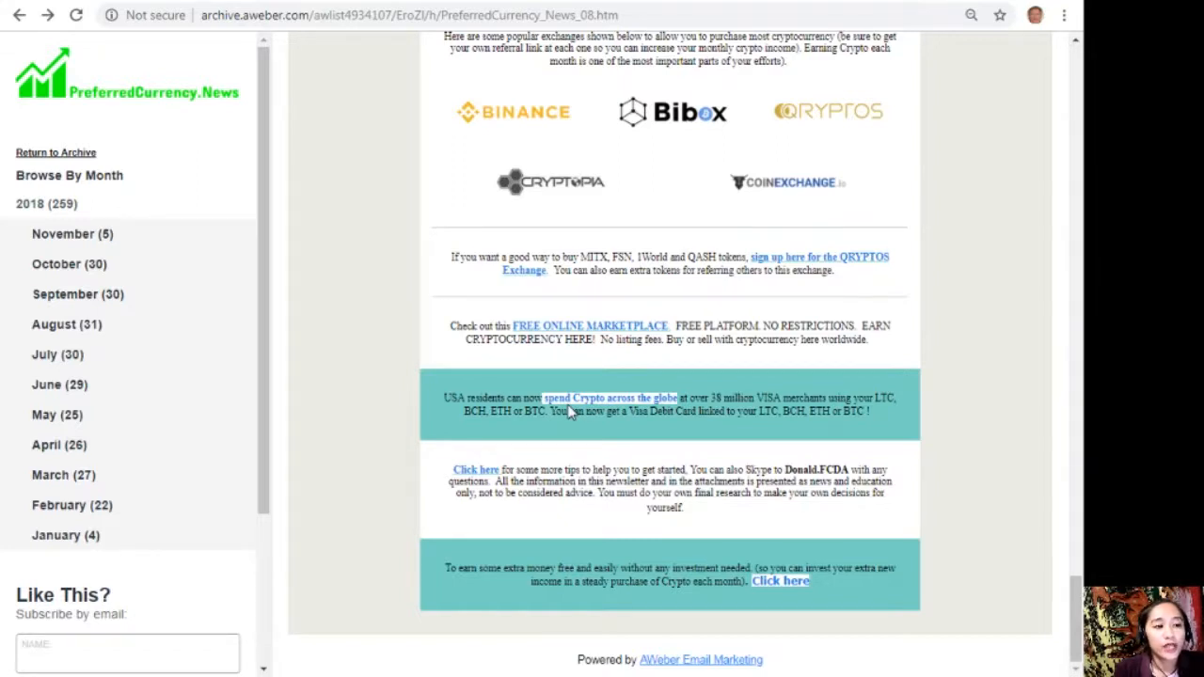
mouse_move(654, 388)
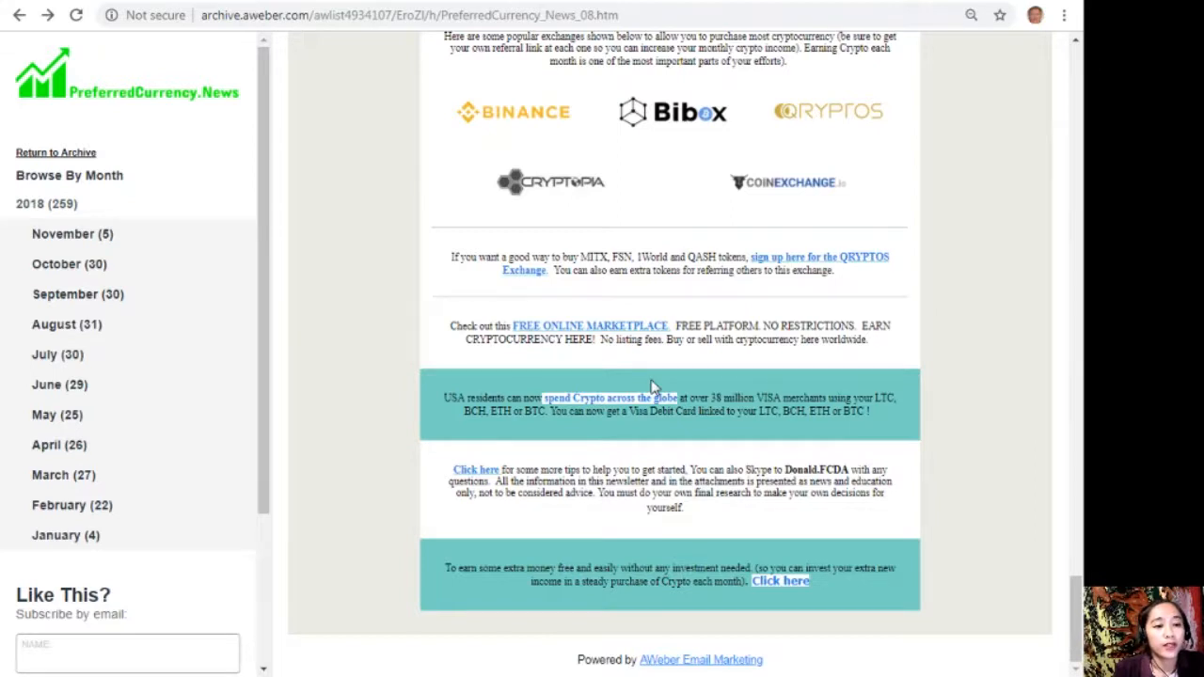
mouse_move(471, 593)
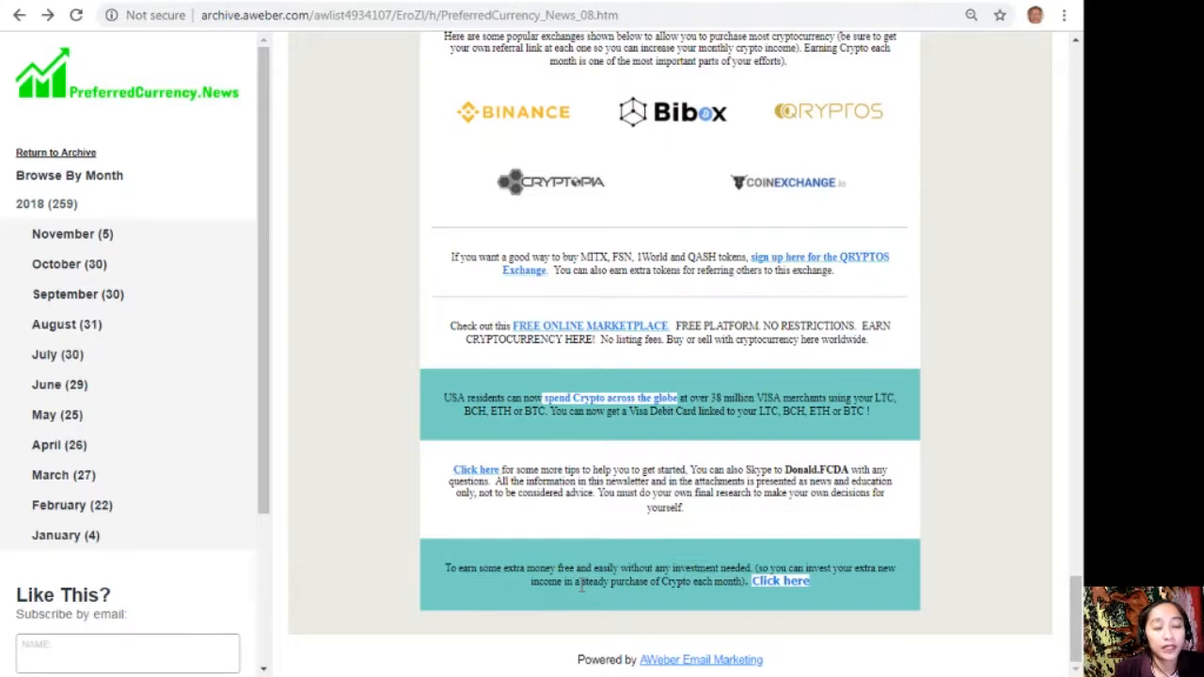
mouse_move(804, 587)
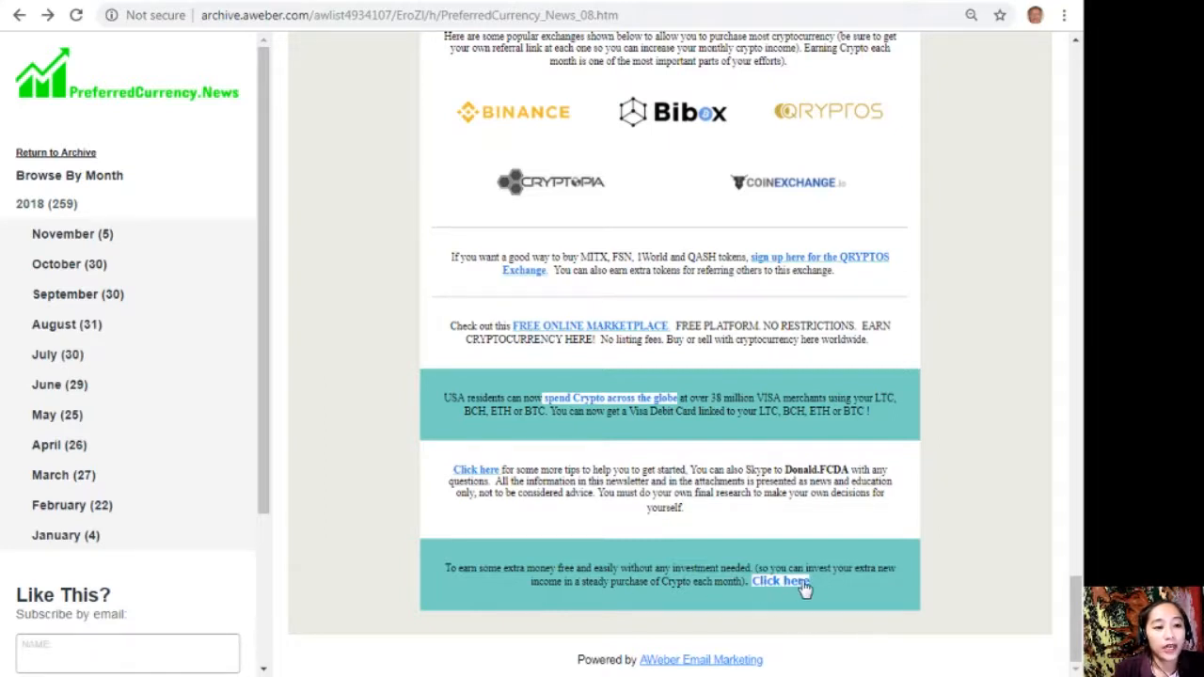